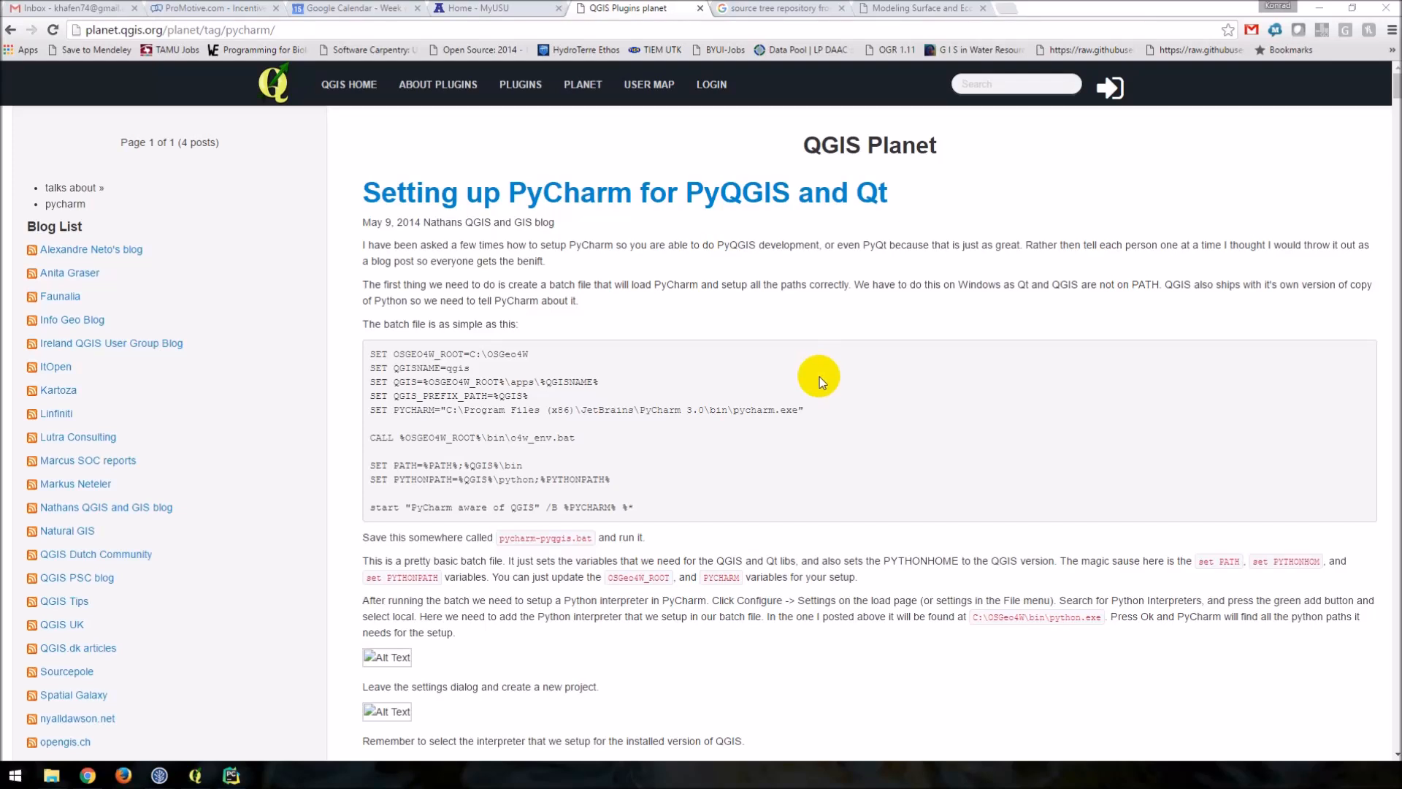
{"action": "mouse_move", "coordinate": [817, 386]}
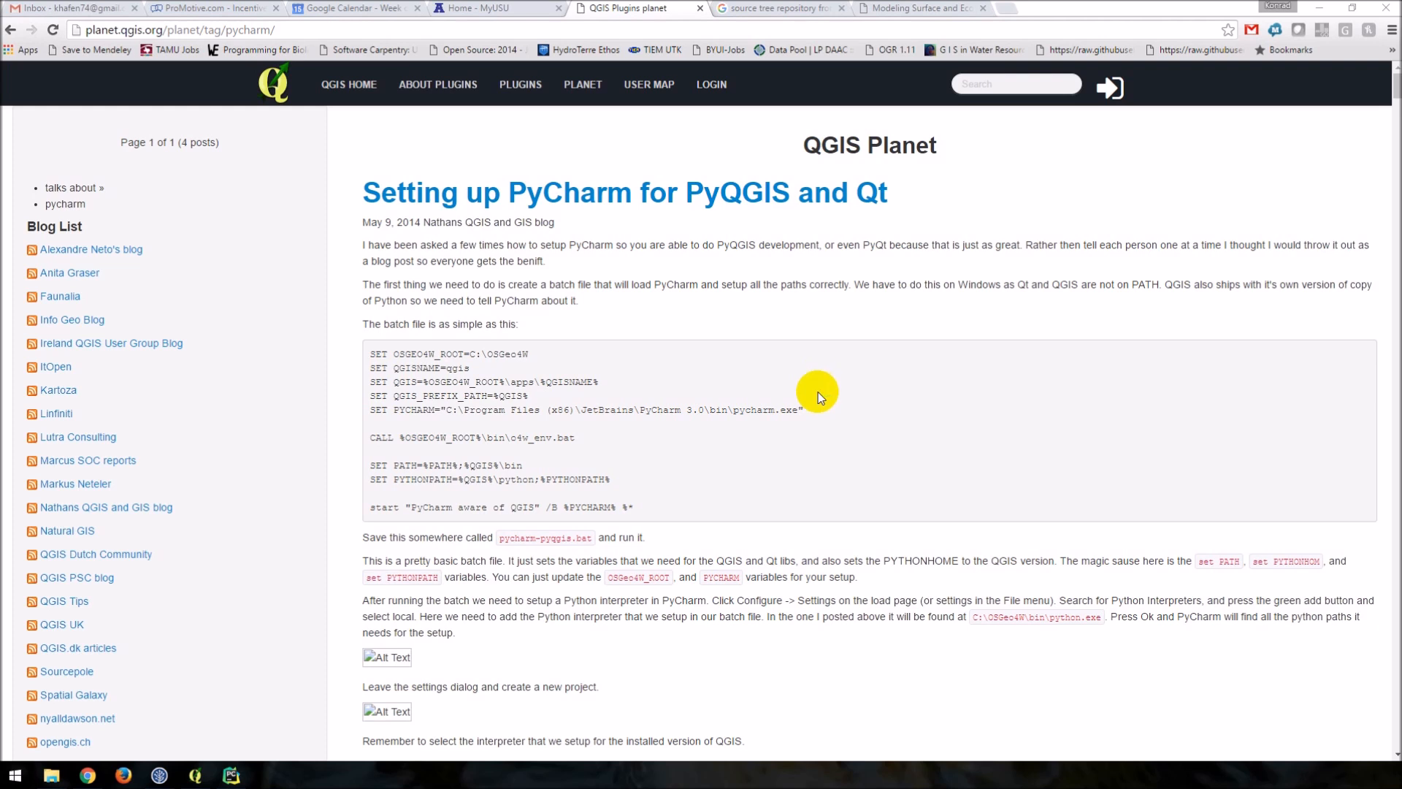
Switch from the QGIS Planet PyQGIS setup post to the open PyCharm window
{"action": "left_click", "coordinate": [231, 774]}
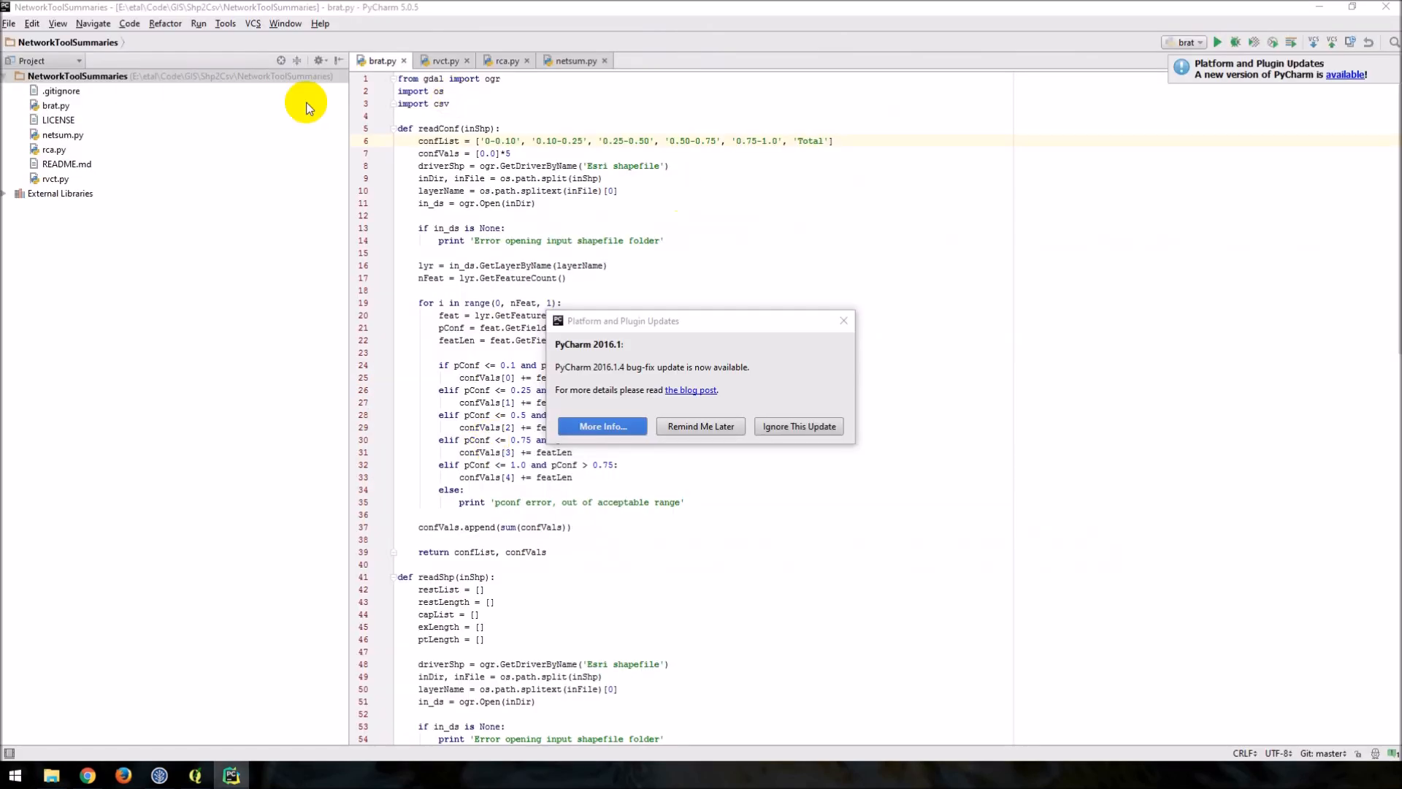
{"action": "mouse_move", "coordinate": [10, 24]}
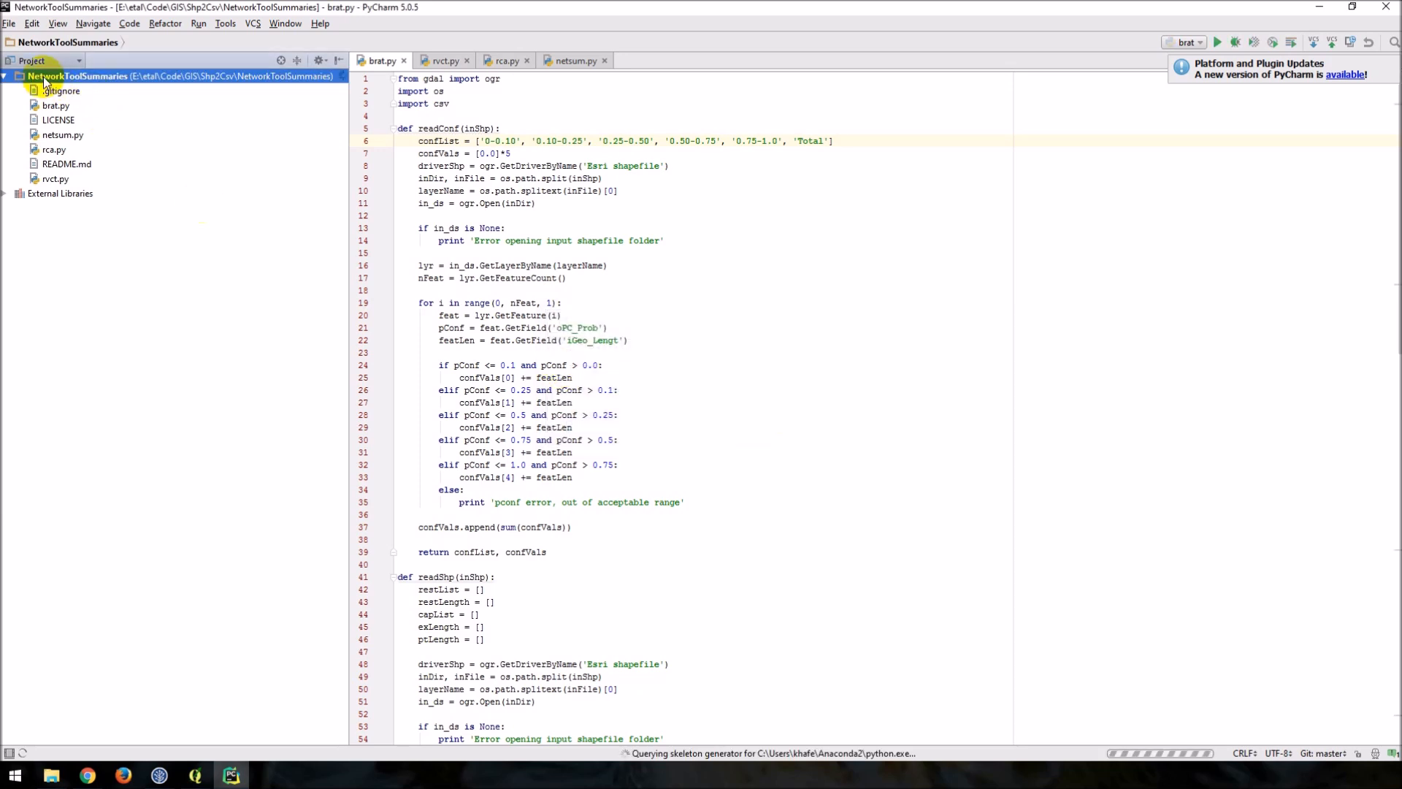
Bring up the NetworkToolSummaries project's context menu in the Project pane
{"action": "right_click", "coordinate": [80, 75]}
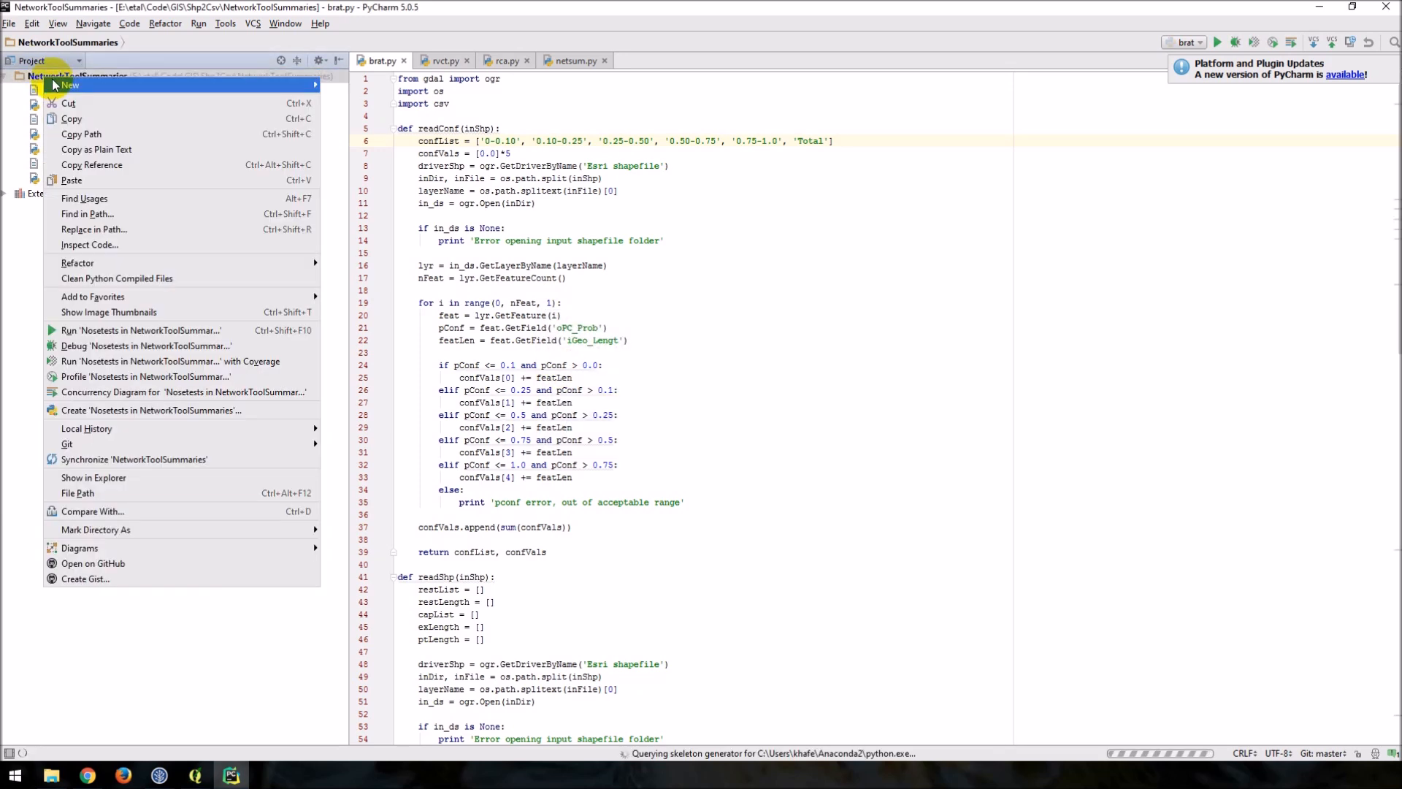
{"action": "mouse_move", "coordinate": [70, 85]}
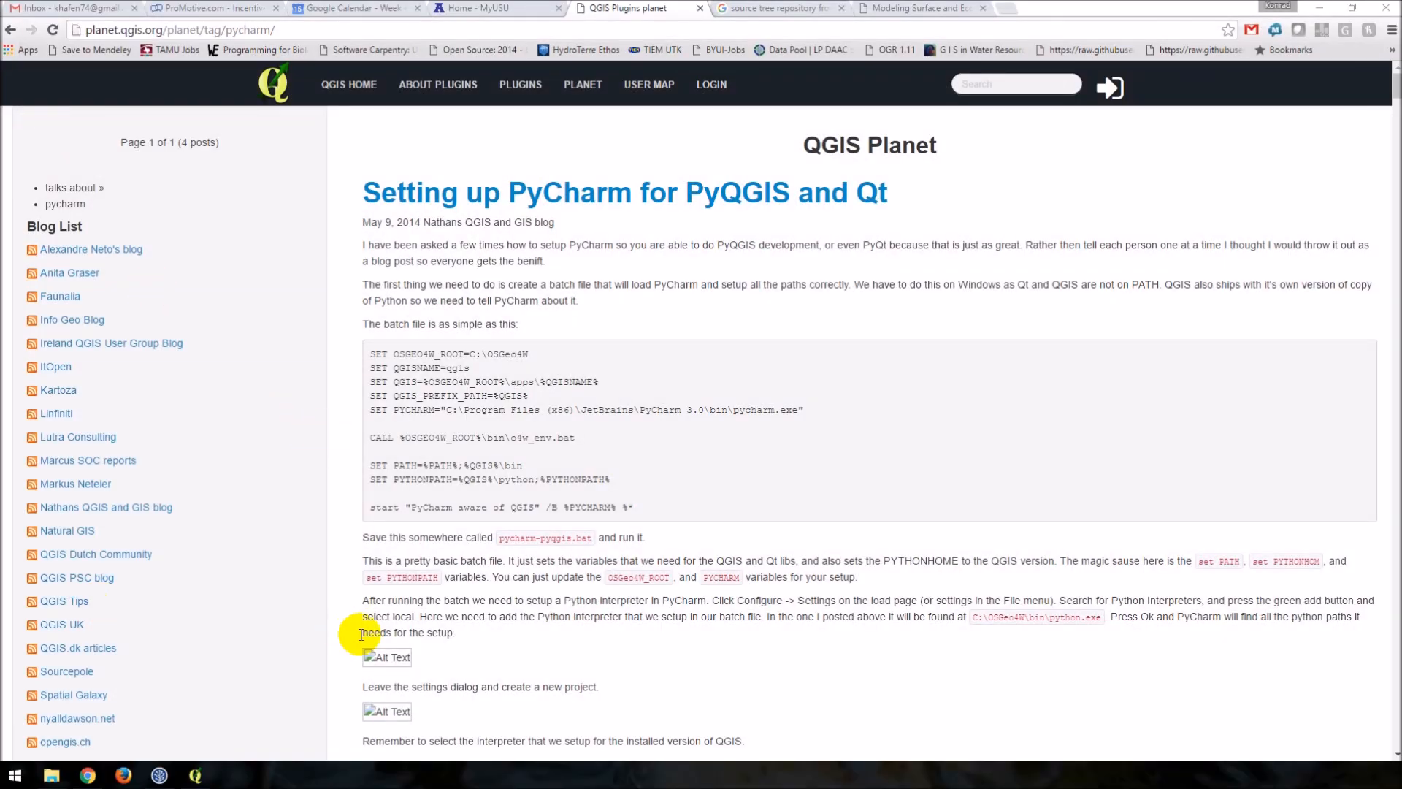
{"action": "mouse_move", "coordinate": [445, 319]}
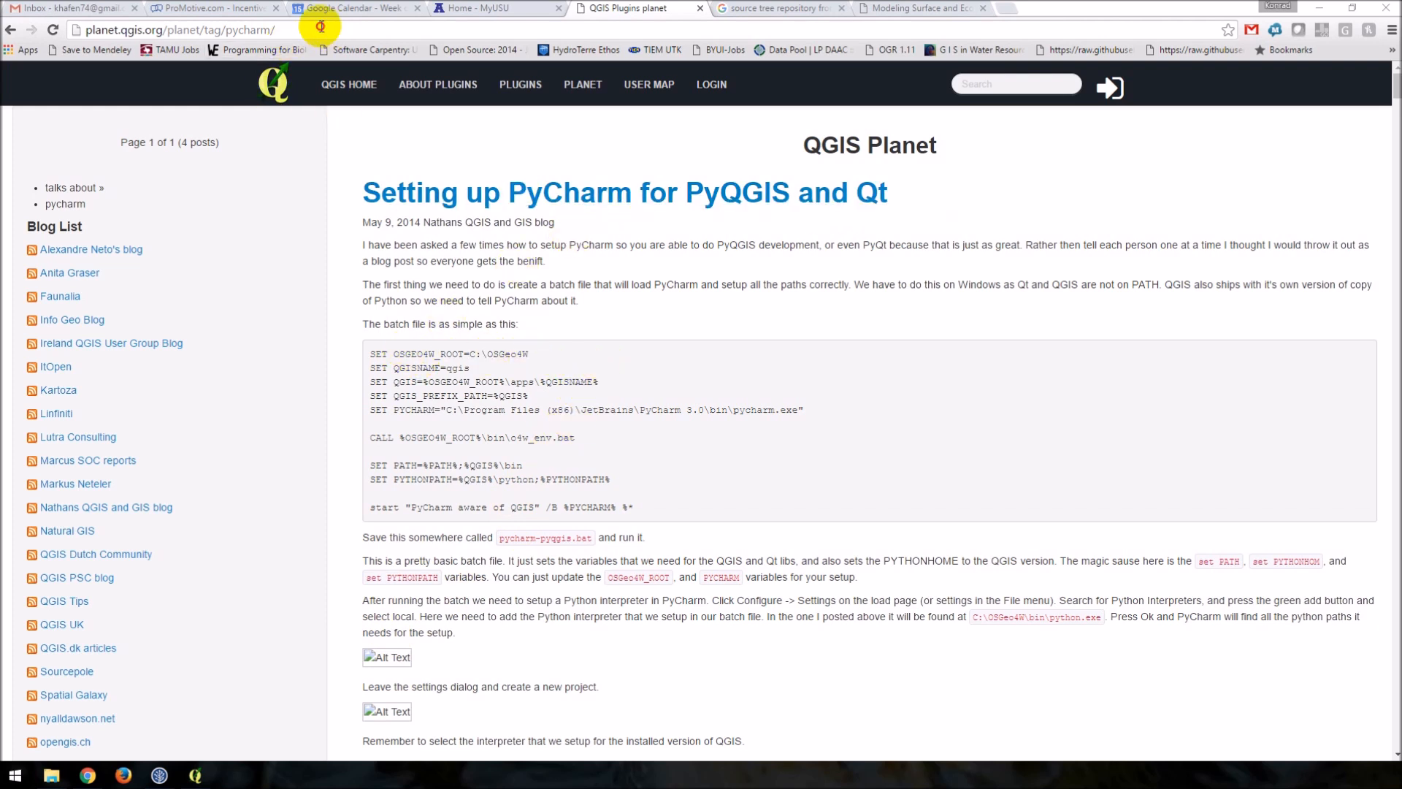
Select the blog post's web address in the browser address bar
{"action": "left_click", "coordinate": [179, 30]}
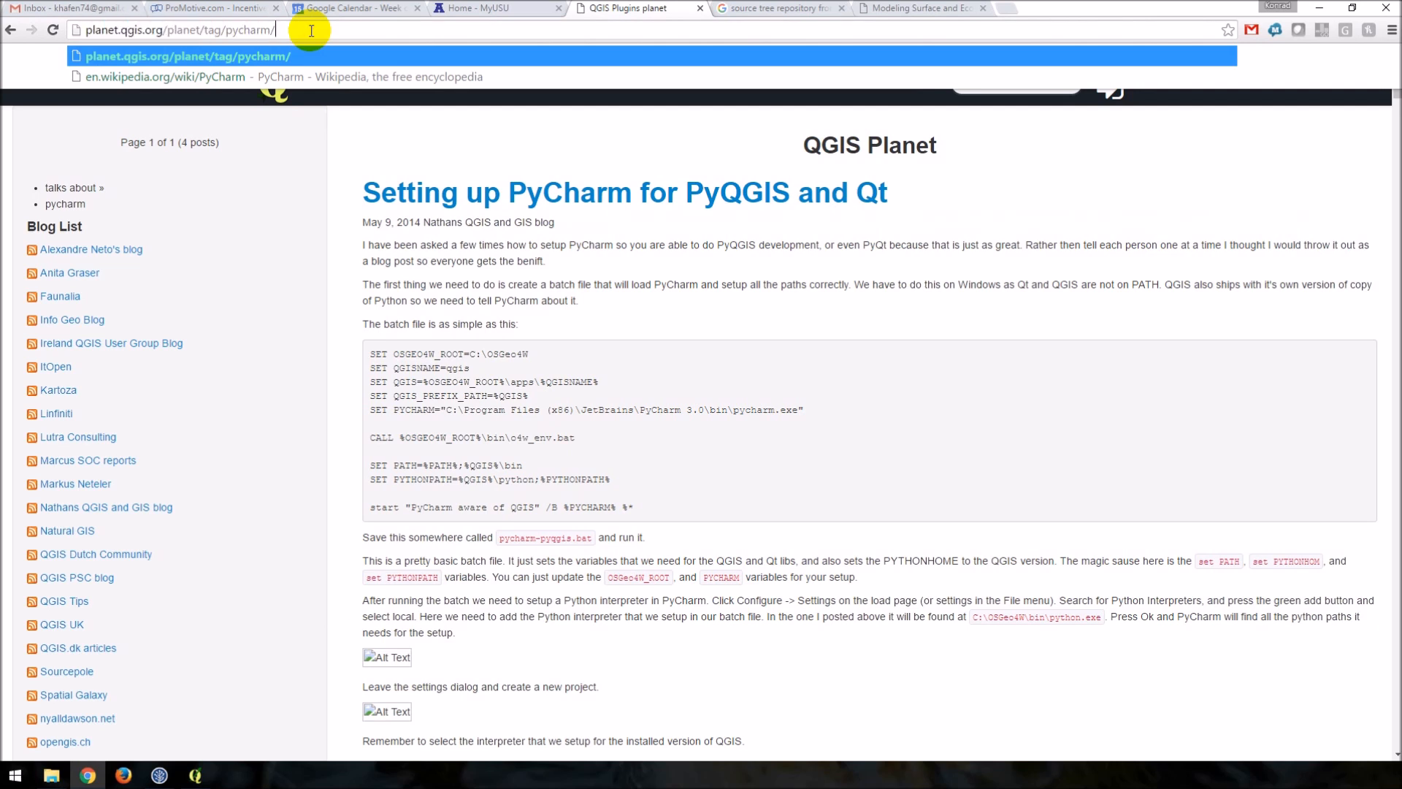
{"action": "mouse_move", "coordinate": [670, 284]}
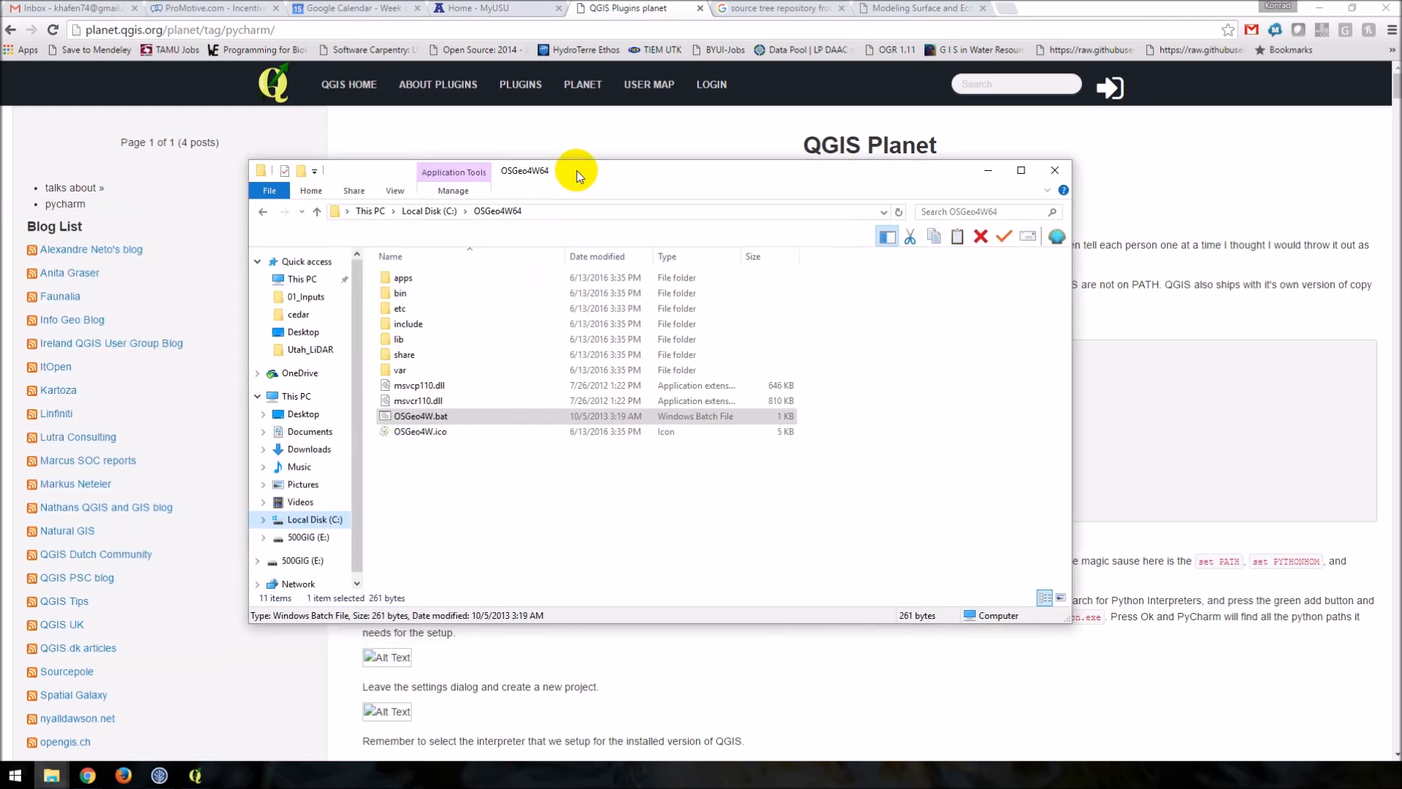
Duplicate OSGeo4W.bat in C:\OSGeo4W64 and rename the copy pycharmOSGeo4W.bat
{"action": "left_click", "coordinate": [428, 211]}
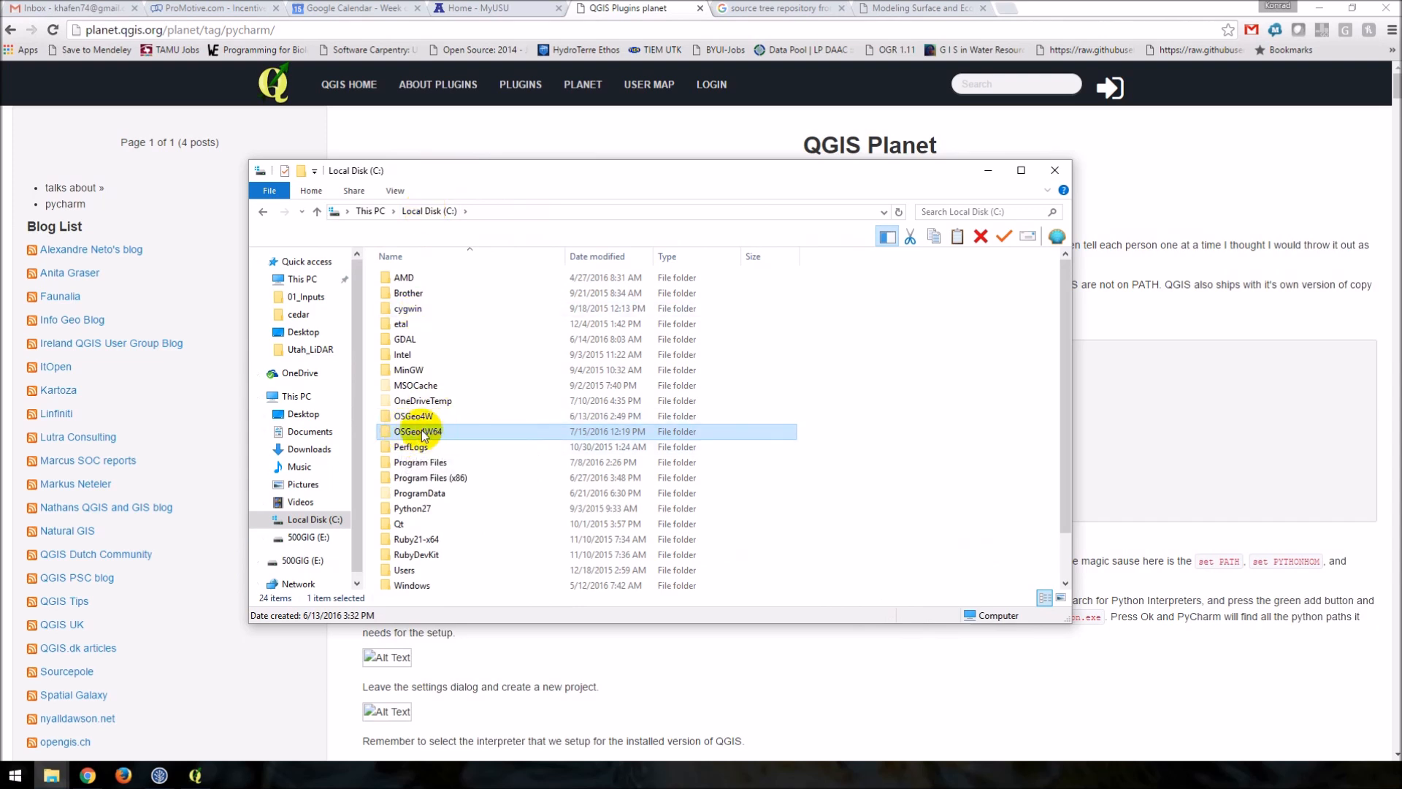
{"action": "mouse_move", "coordinate": [419, 431]}
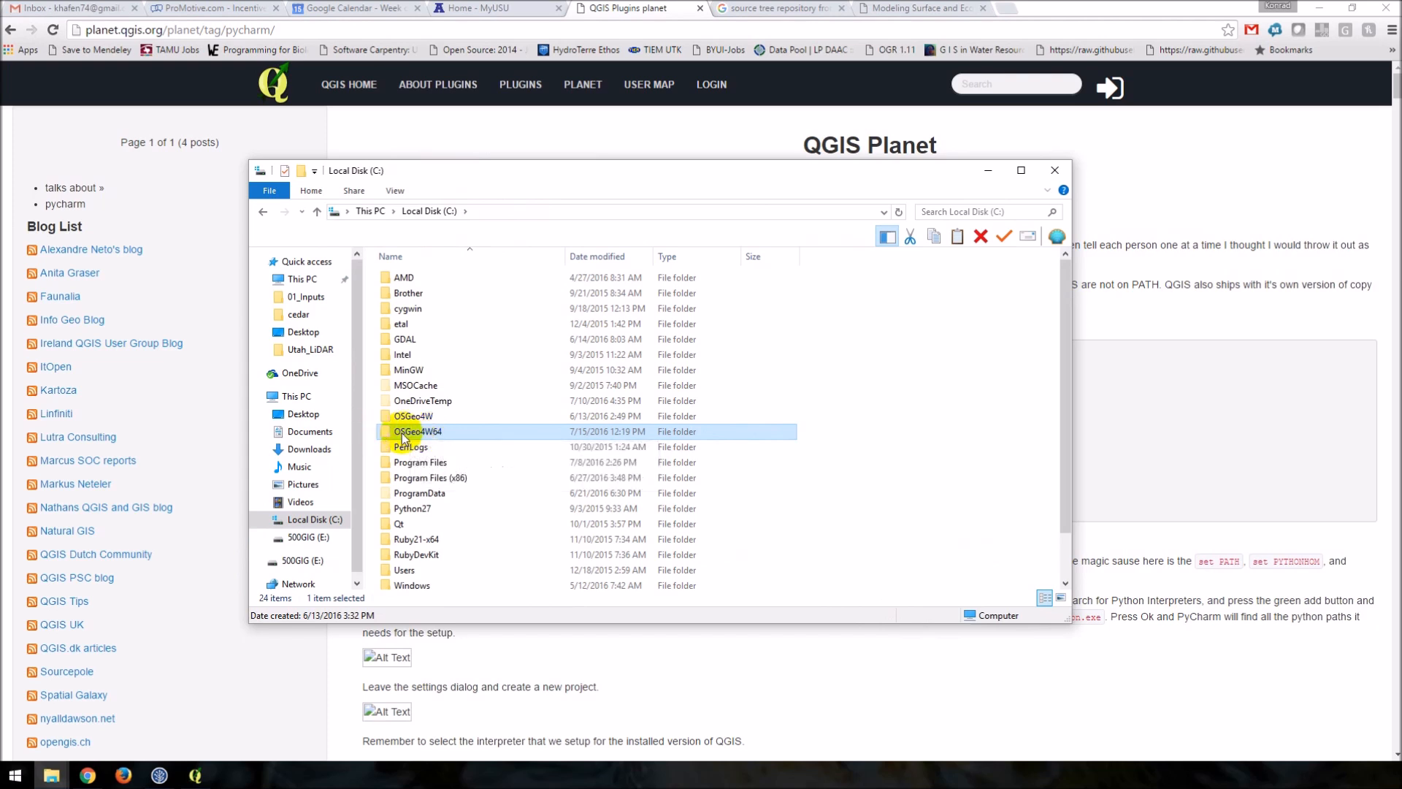
{"action": "double_click", "coordinate": [419, 431]}
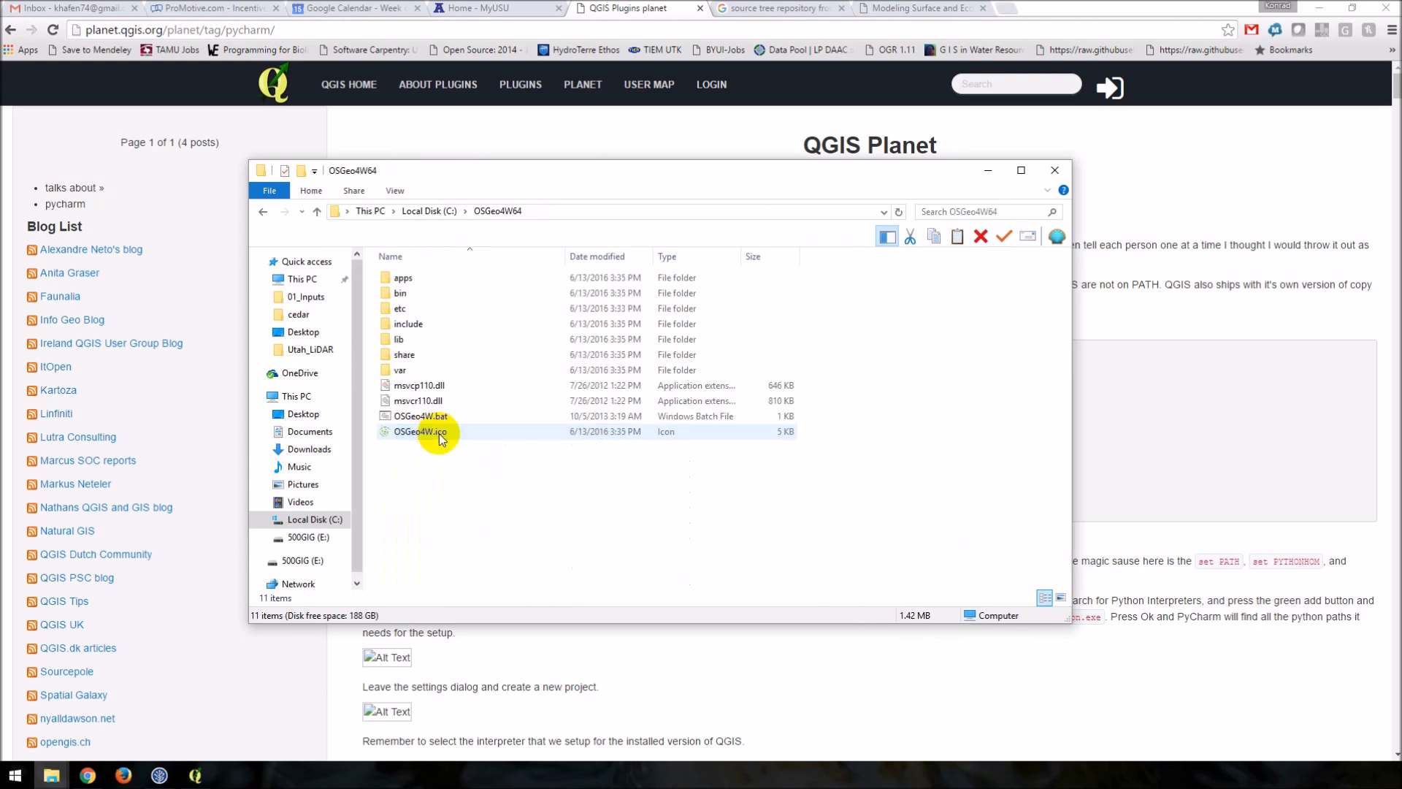
{"action": "mouse_move", "coordinate": [451, 420]}
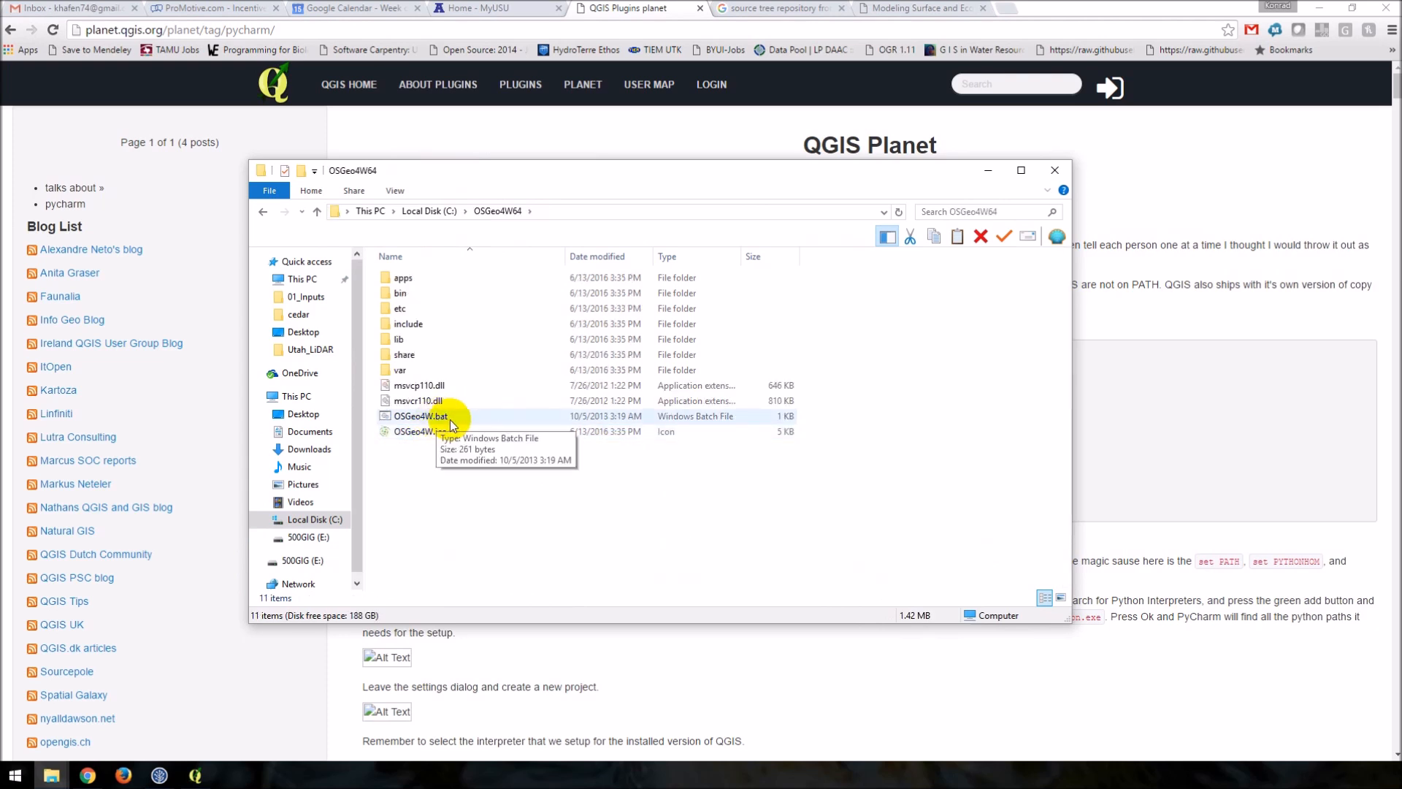
{"action": "left_click", "coordinate": [420, 415]}
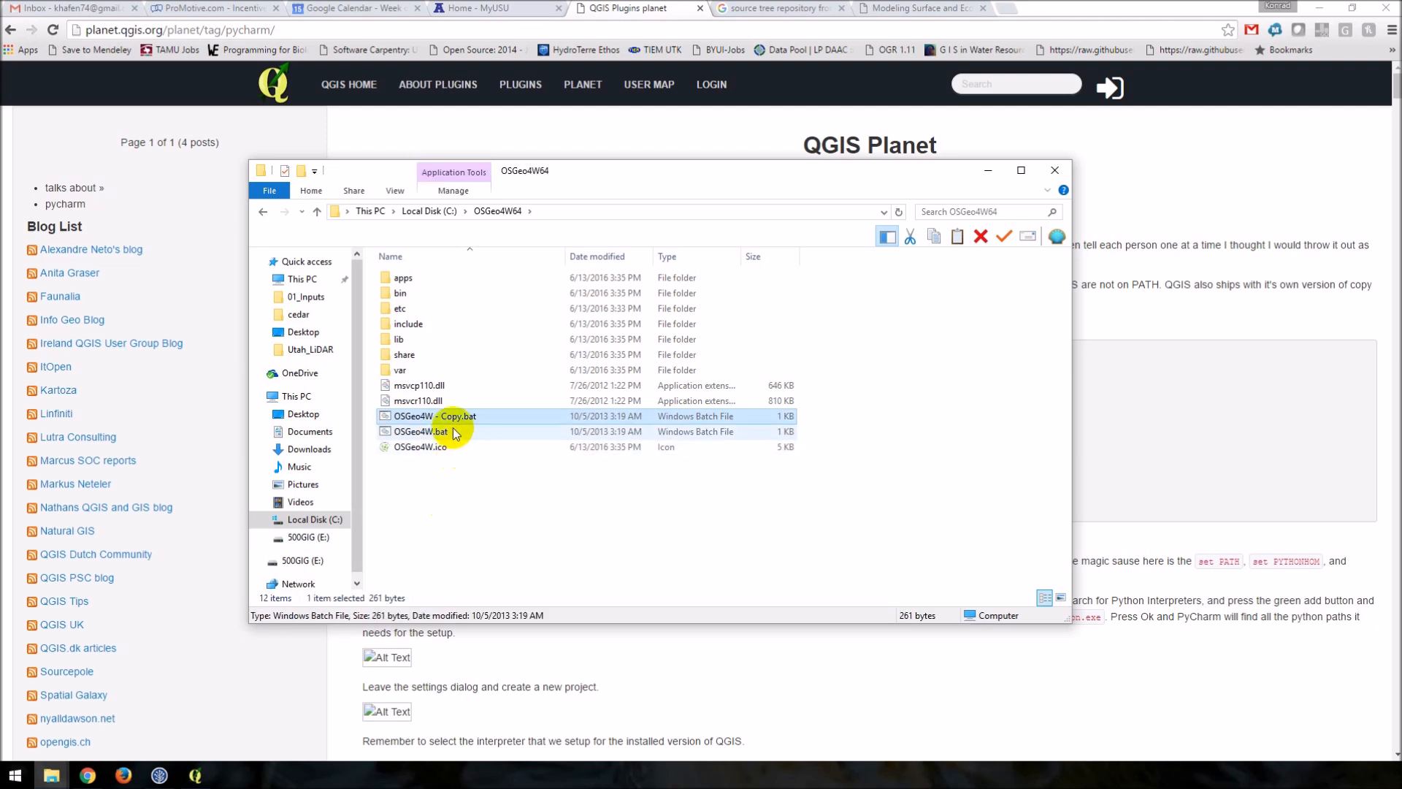
{"action": "left_click", "coordinate": [429, 415]}
{"action": "type", "text": "pycharm"}
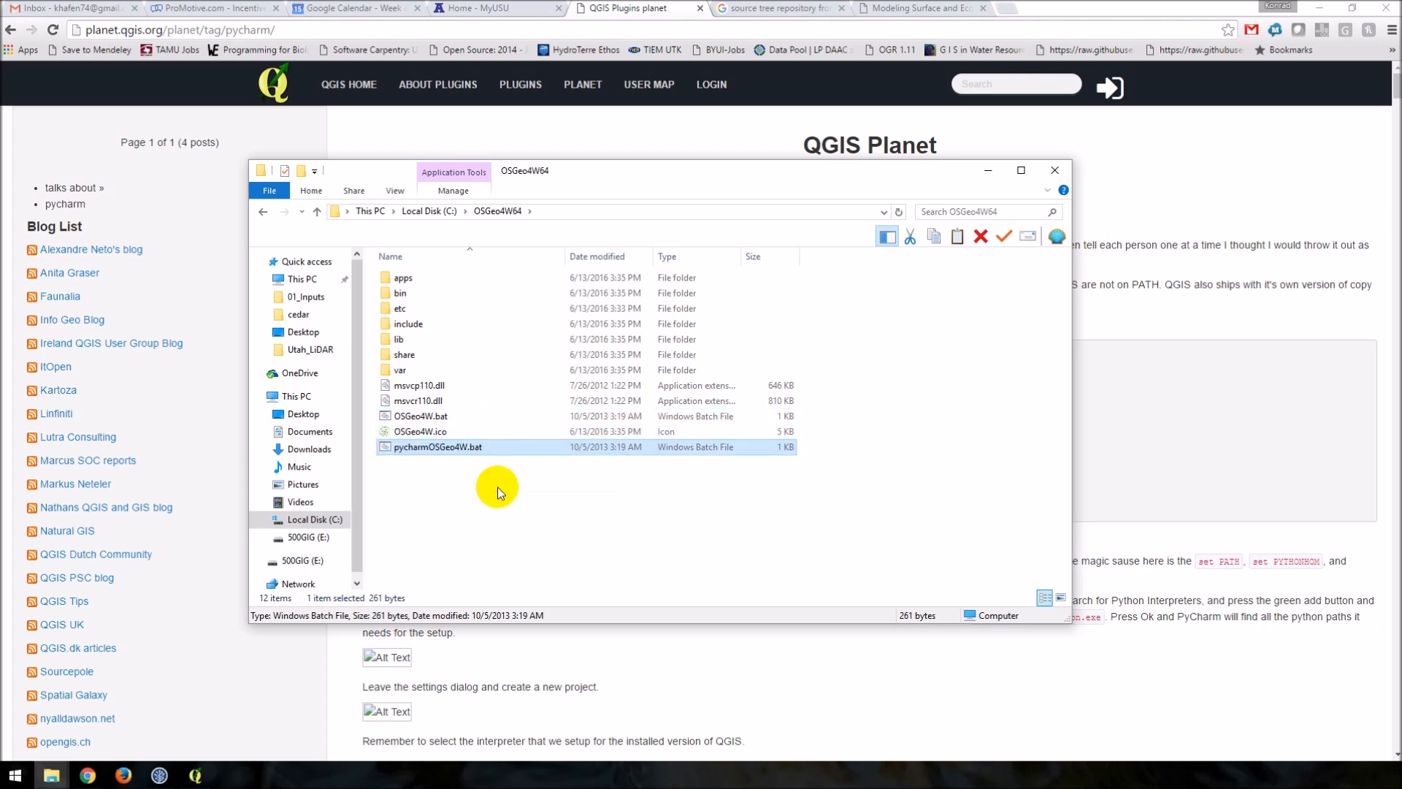
Open pycharmOSGeo4W.bat in Notepad++ and copy the blog's batch script into it
{"action": "right_click", "coordinate": [438, 446]}
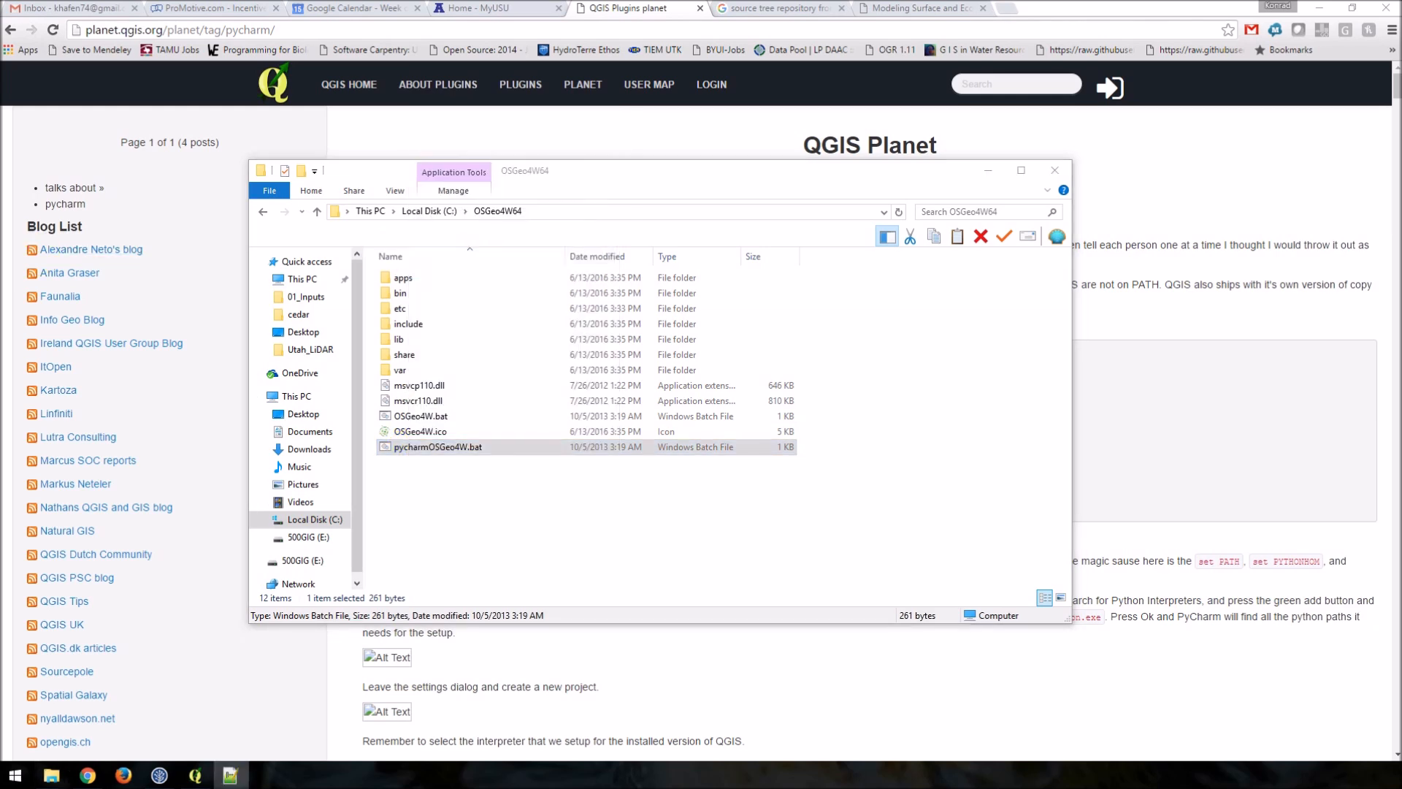
{"action": "double_click", "coordinate": [438, 446]}
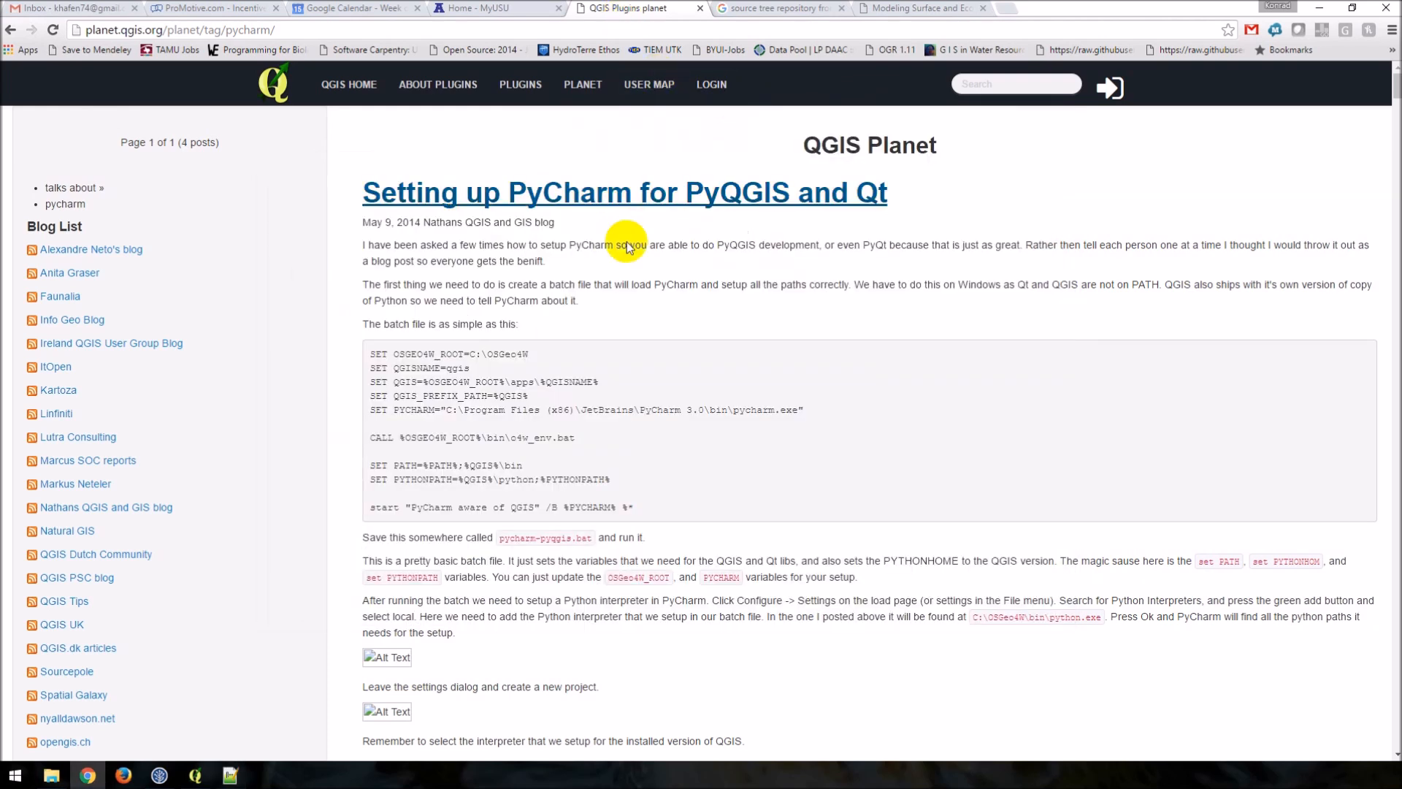
{"action": "left_click_drag", "start_coordinate": [371, 353], "coordinate": [633, 506]}
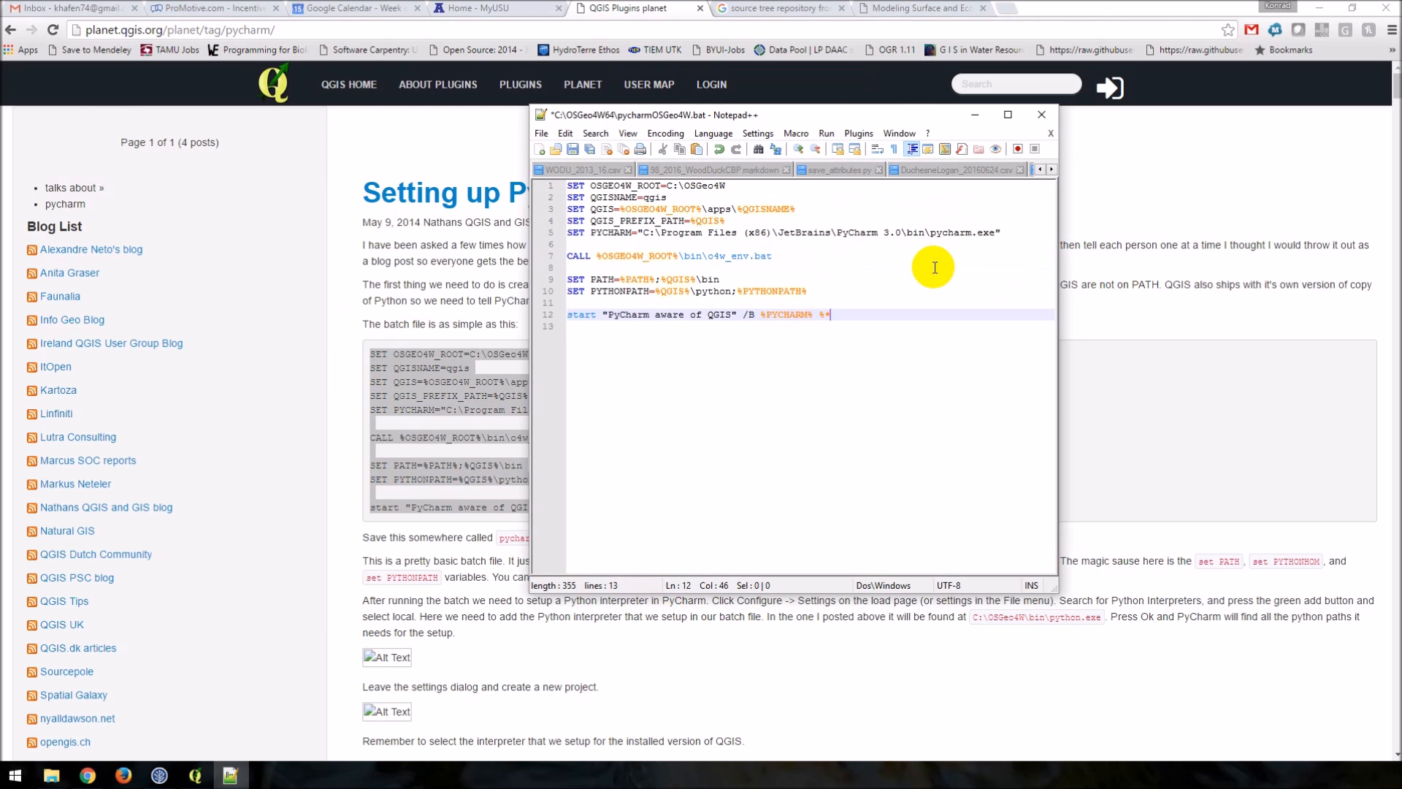
{"action": "mouse_move", "coordinate": [752, 231]}
{"action": "type", "text": "64"}
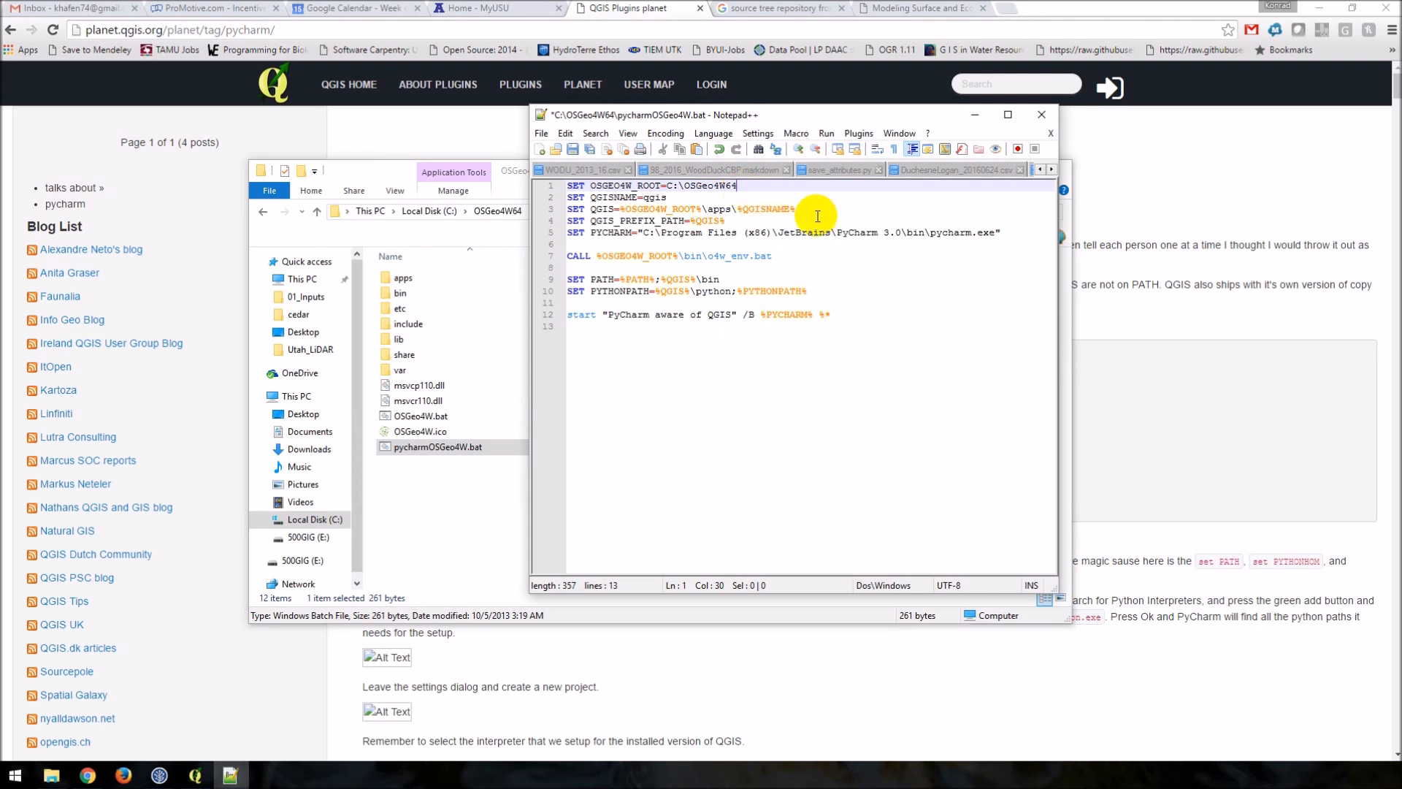
{"action": "mouse_move", "coordinate": [648, 235]}
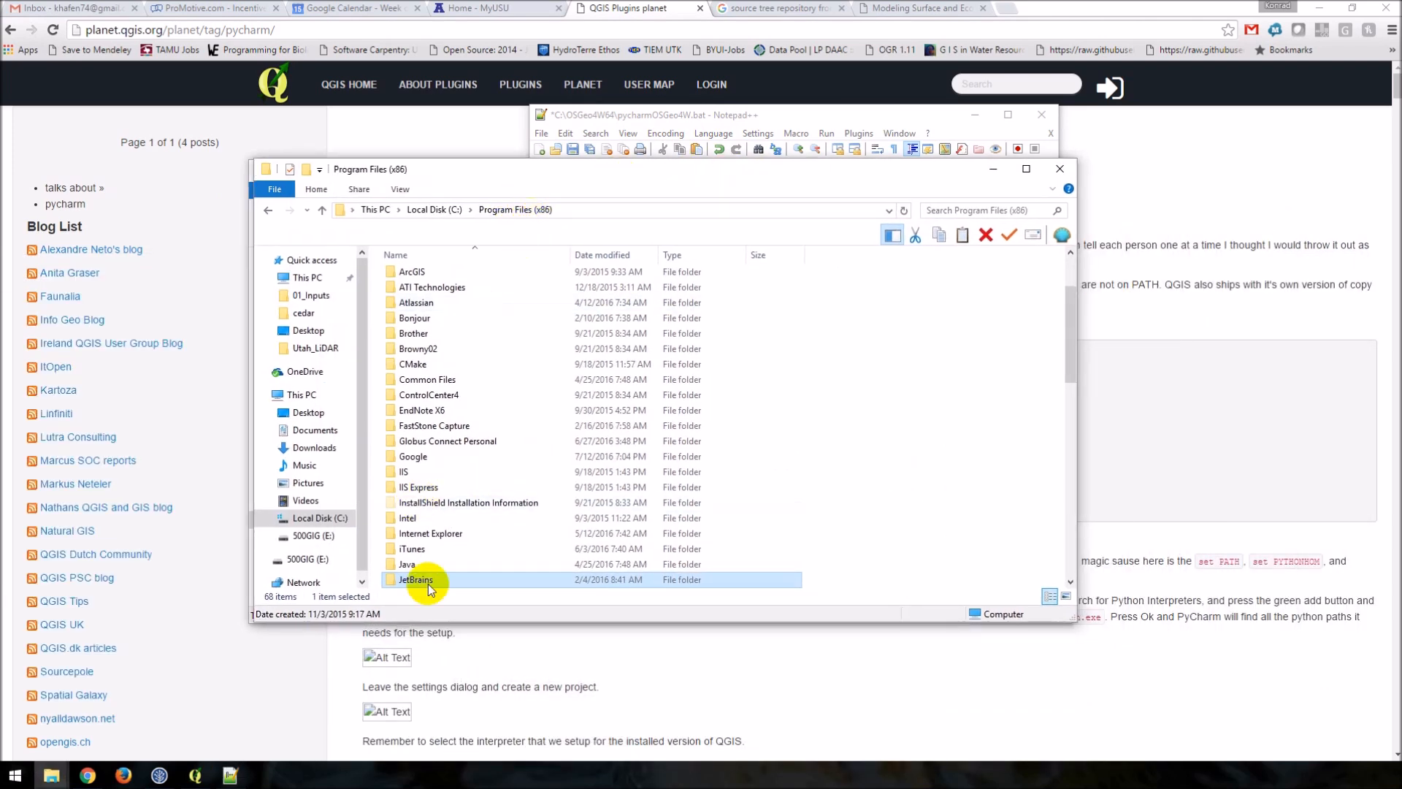
Copy the PyCharm 5.0.4 bin folder path, then launch PyCharm via pycharmOSGeo4W.bat
{"action": "double_click", "coordinate": [414, 579]}
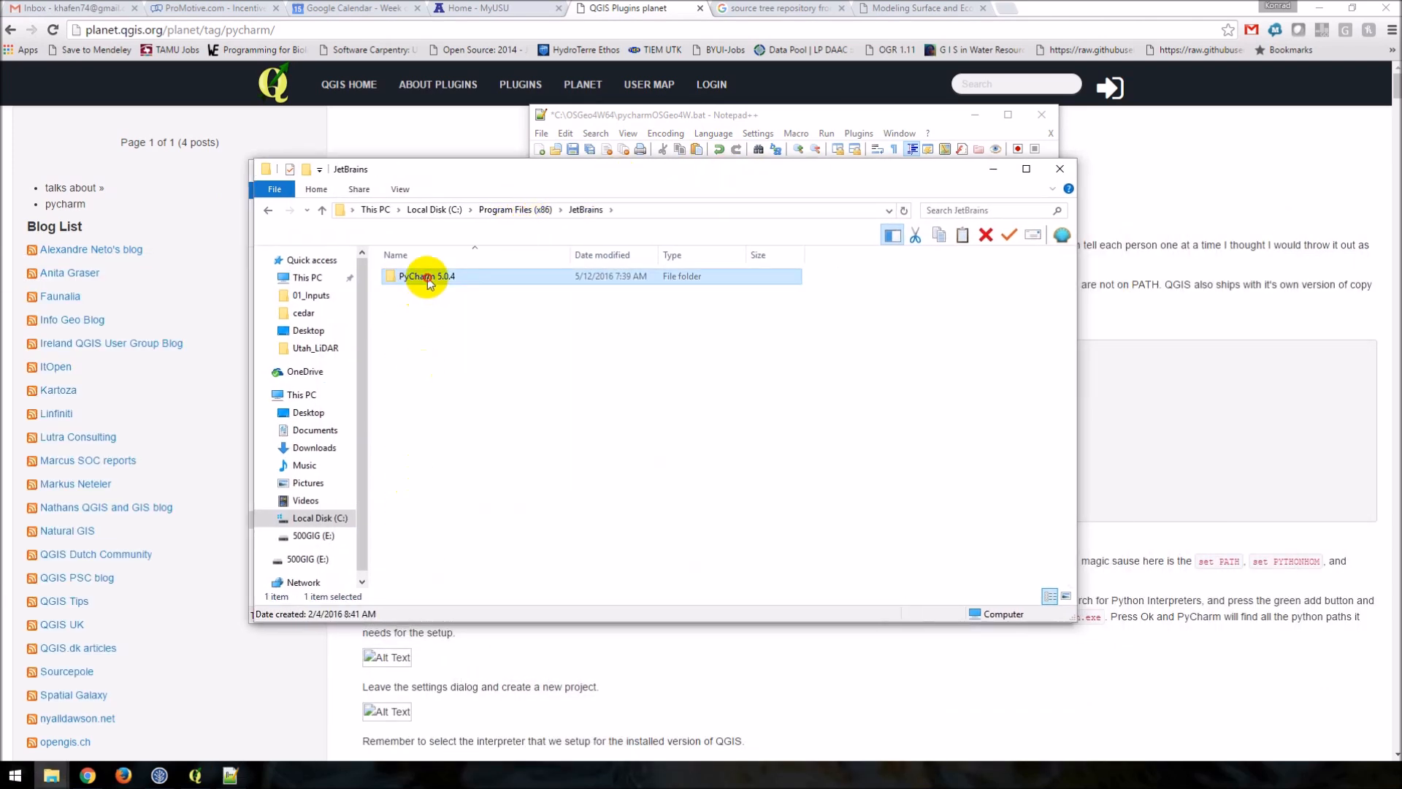
{"action": "double_click", "coordinate": [427, 275]}
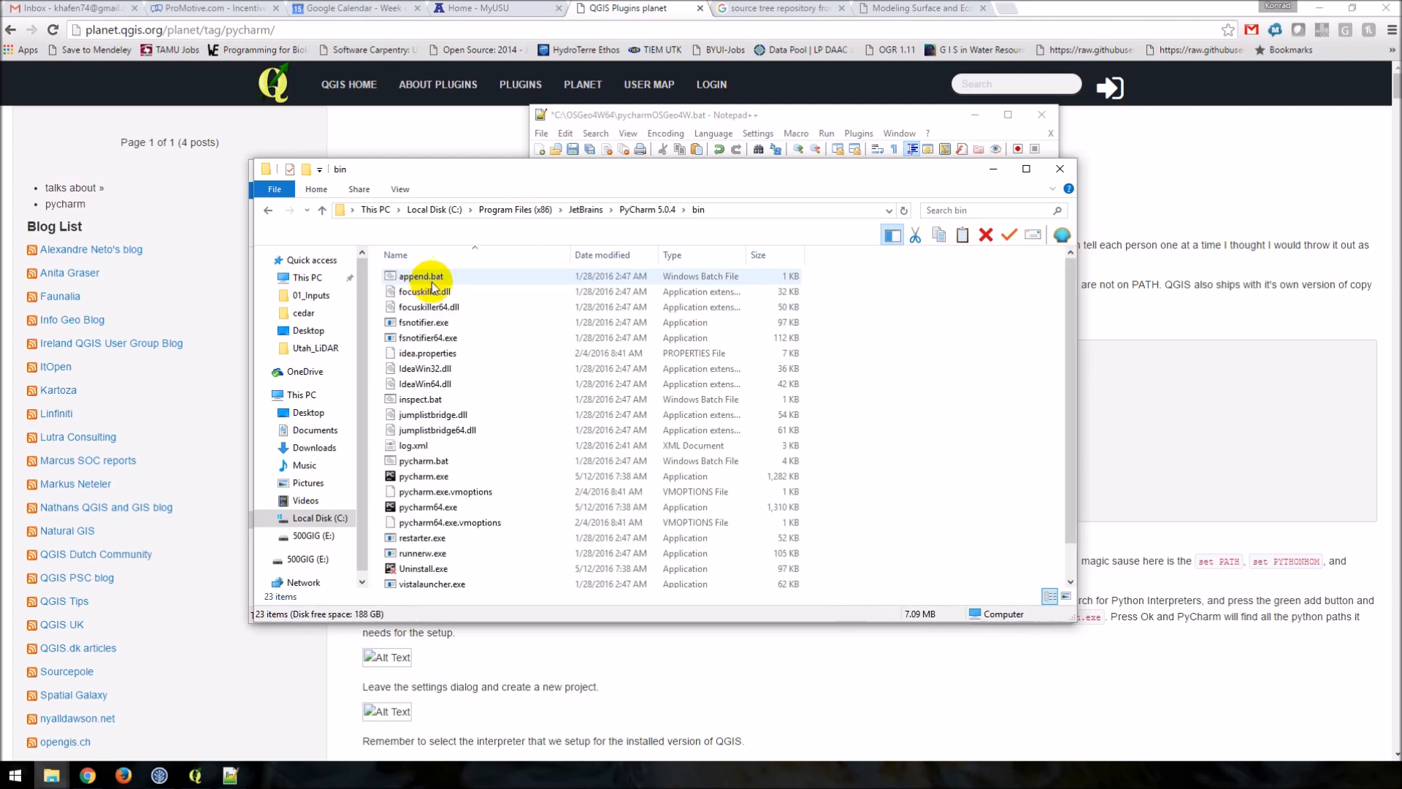
{"action": "left_click", "coordinate": [423, 475]}
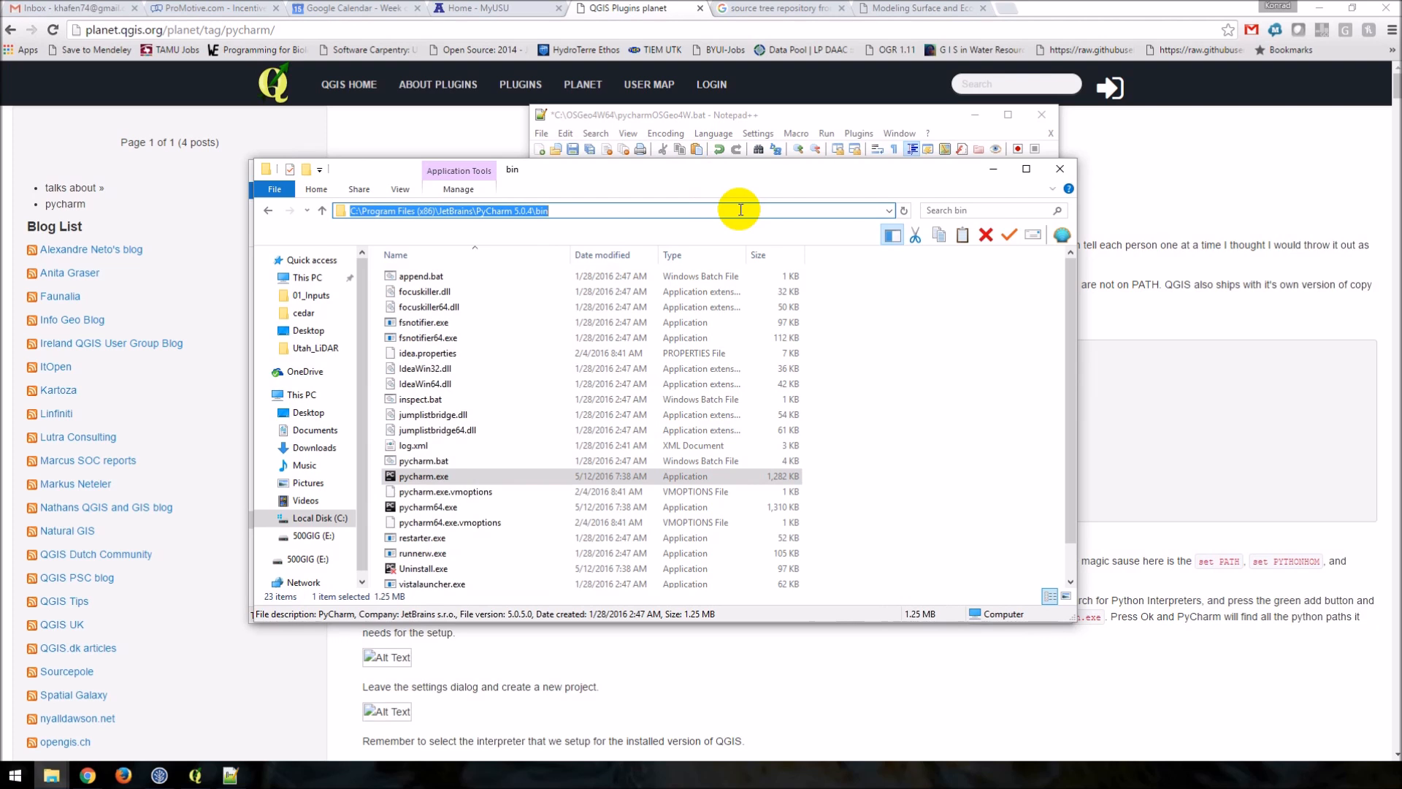
{"action": "mouse_move", "coordinate": [805, 121]}
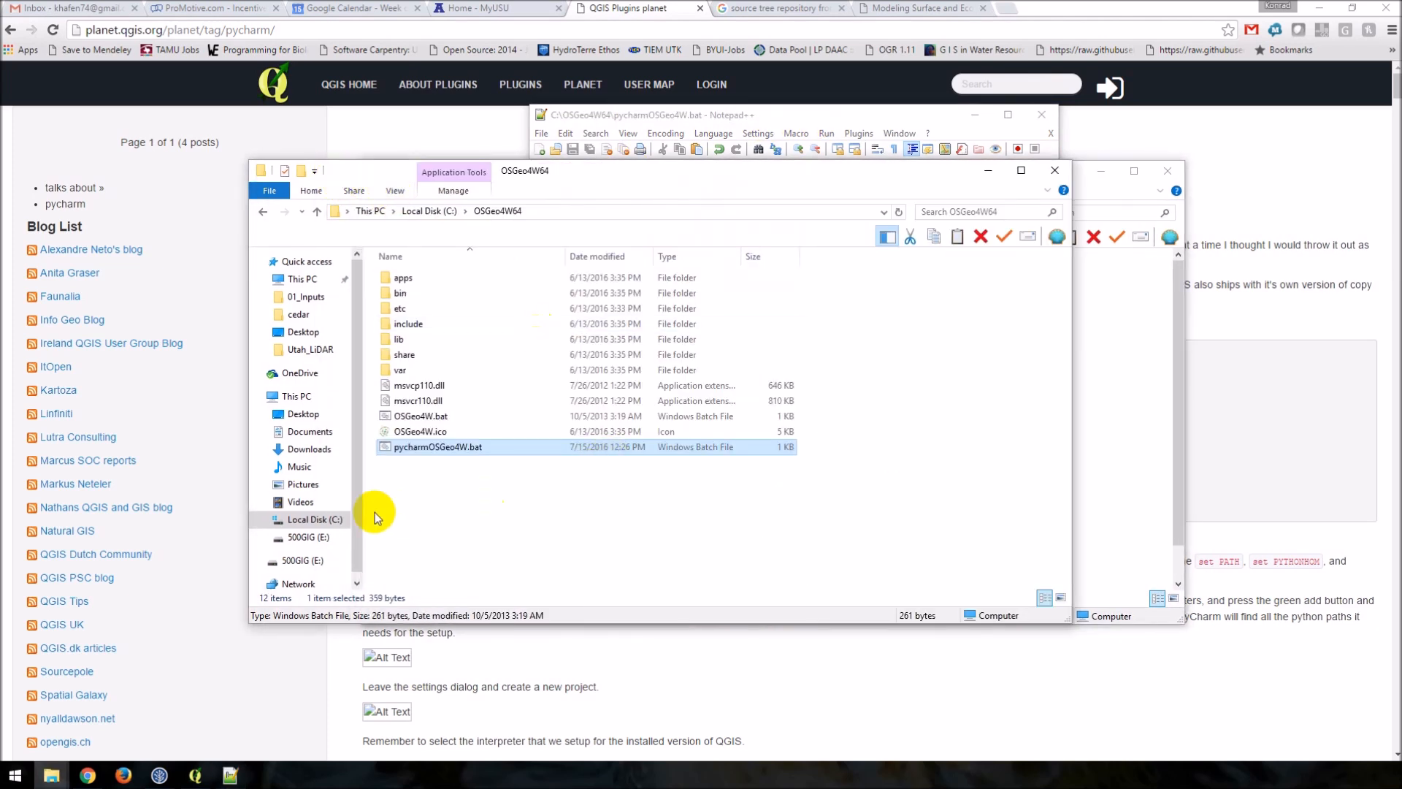
{"action": "mouse_move", "coordinate": [454, 452]}
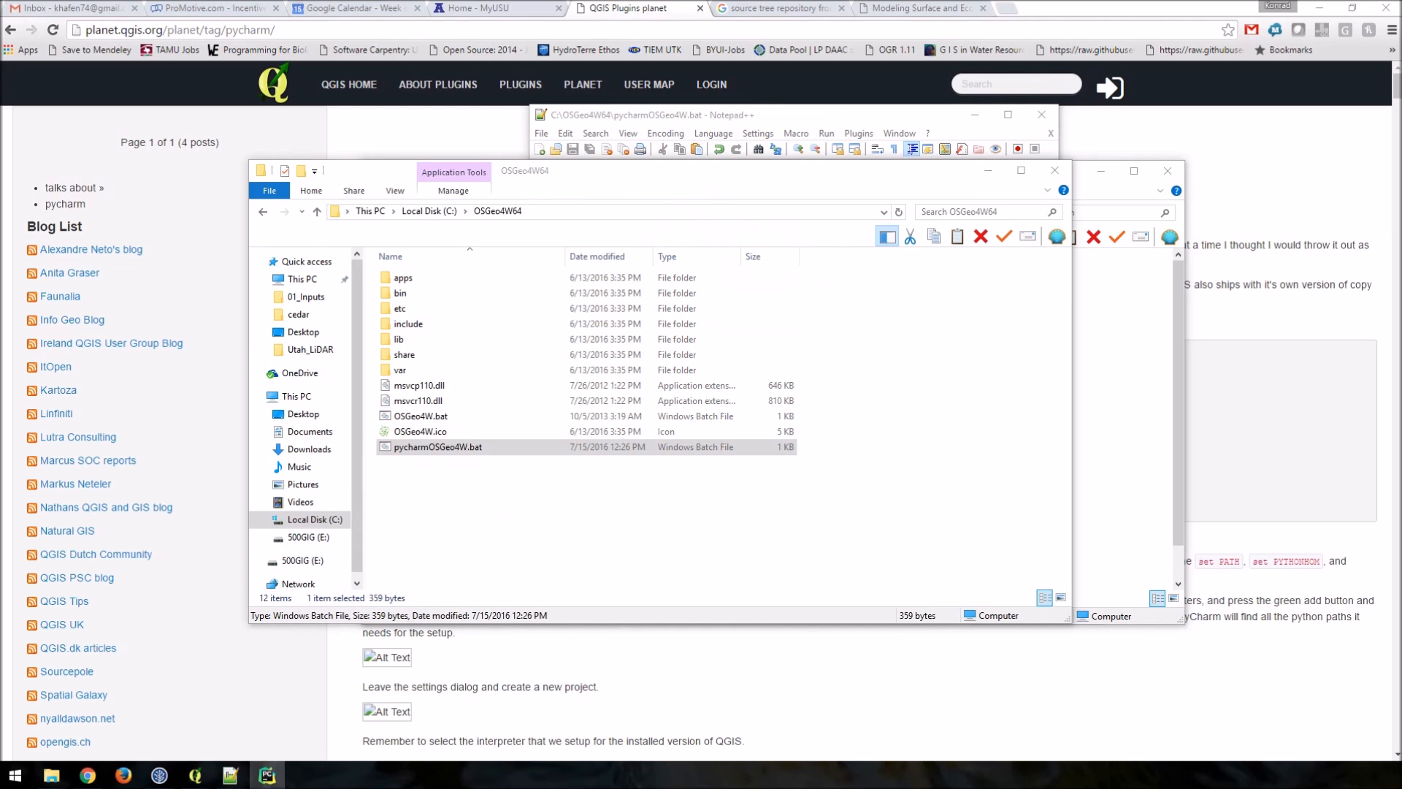
{"action": "double_click", "coordinate": [437, 446]}
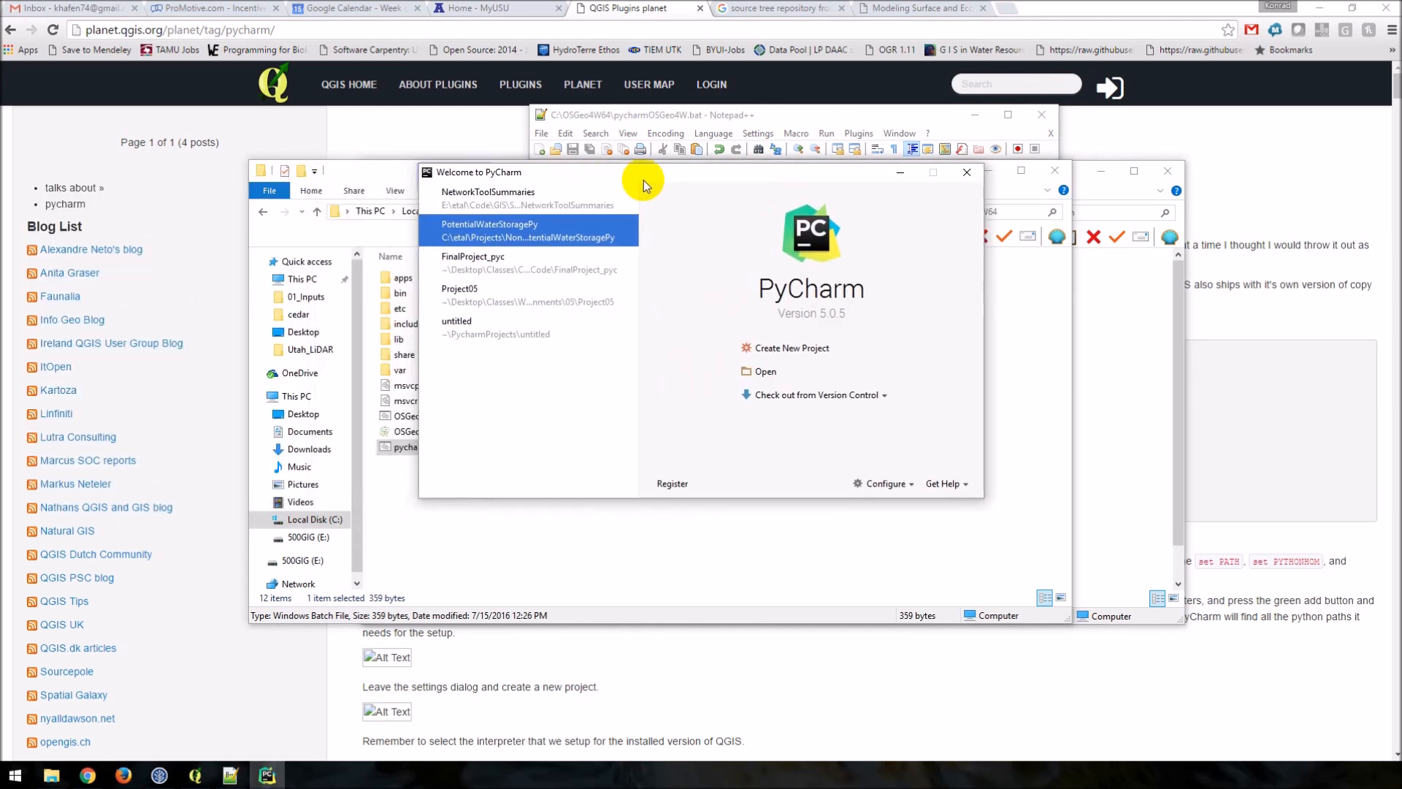
{"action": "mouse_move", "coordinate": [722, 233]}
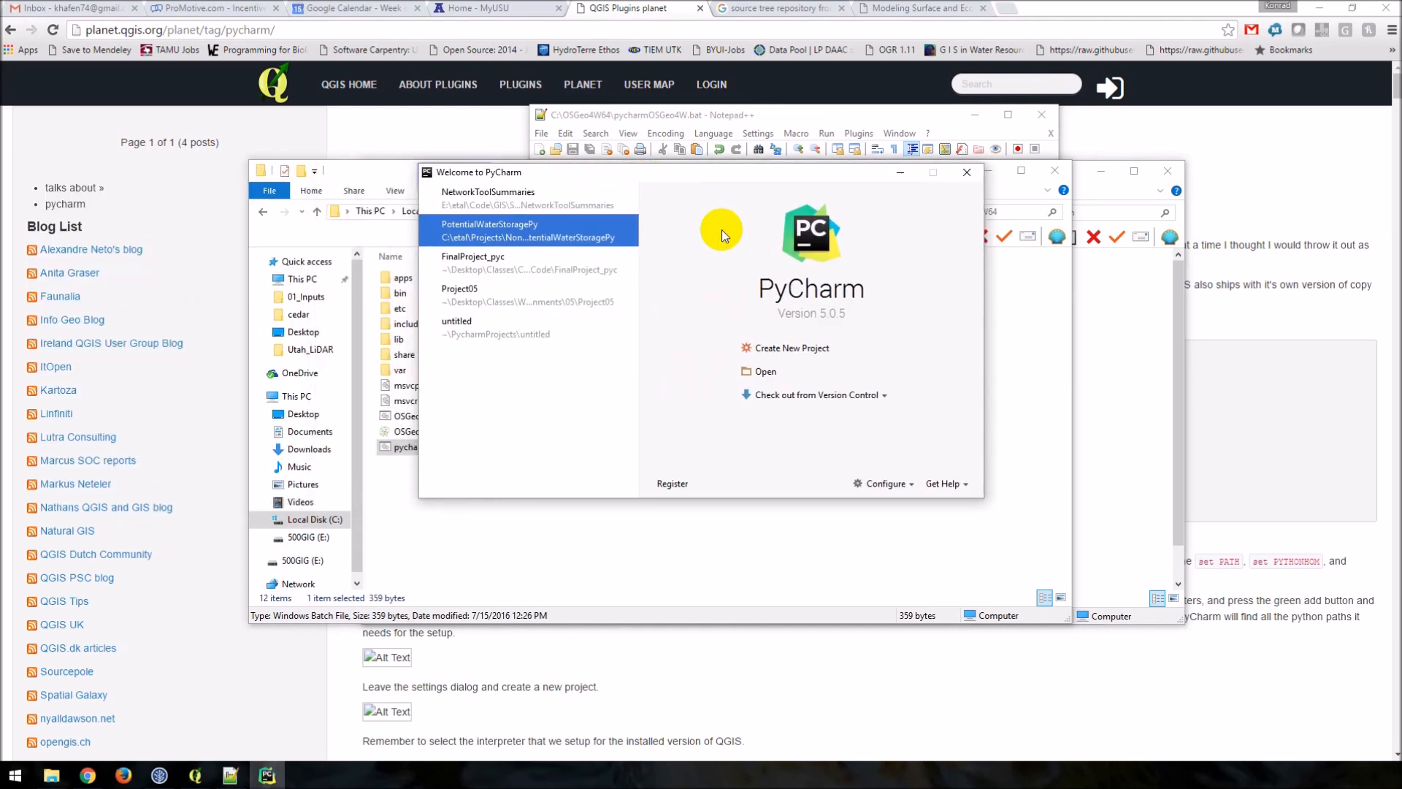
Set the new project's location to a new 'test' folder on the Desktop
{"action": "left_click", "coordinate": [790, 347]}
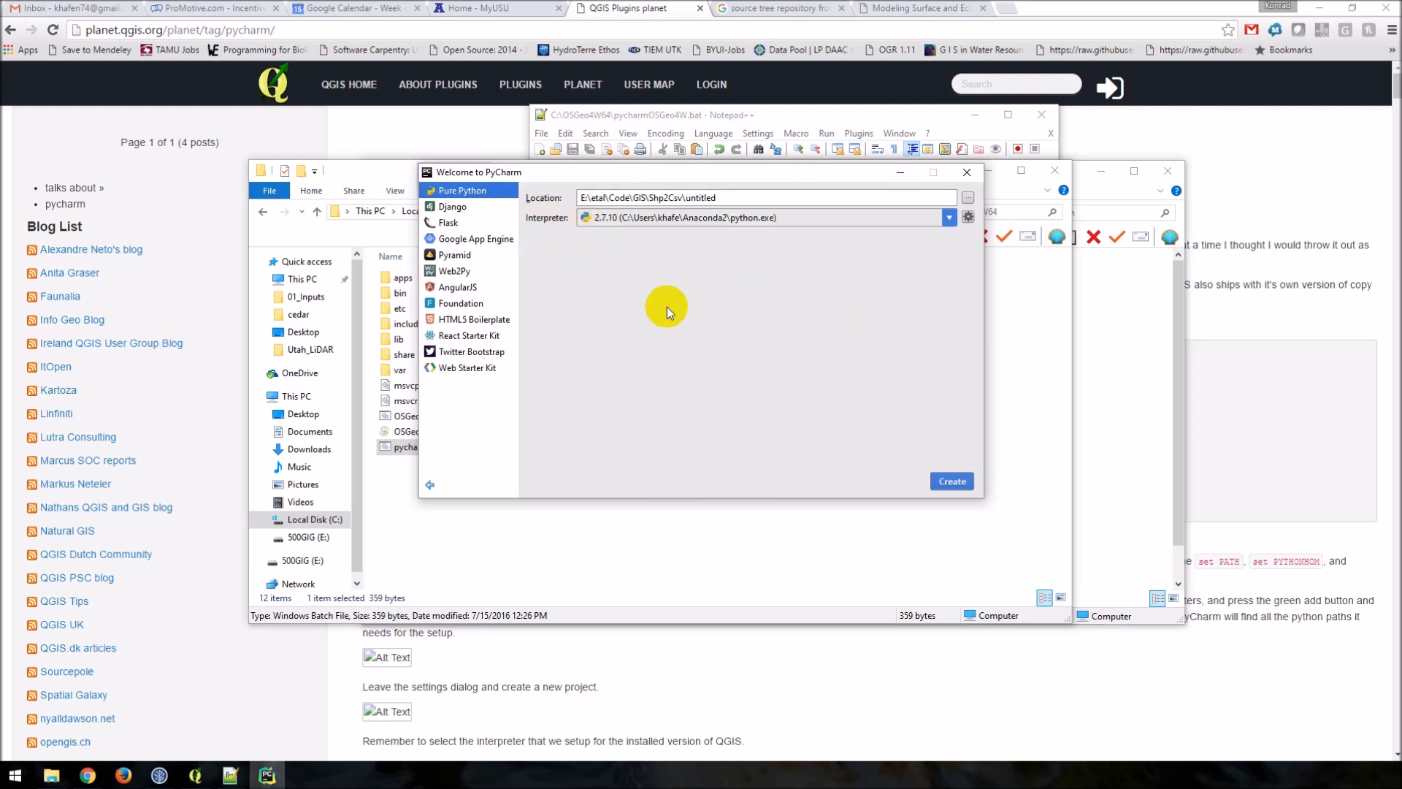
{"action": "mouse_move", "coordinate": [818, 241]}
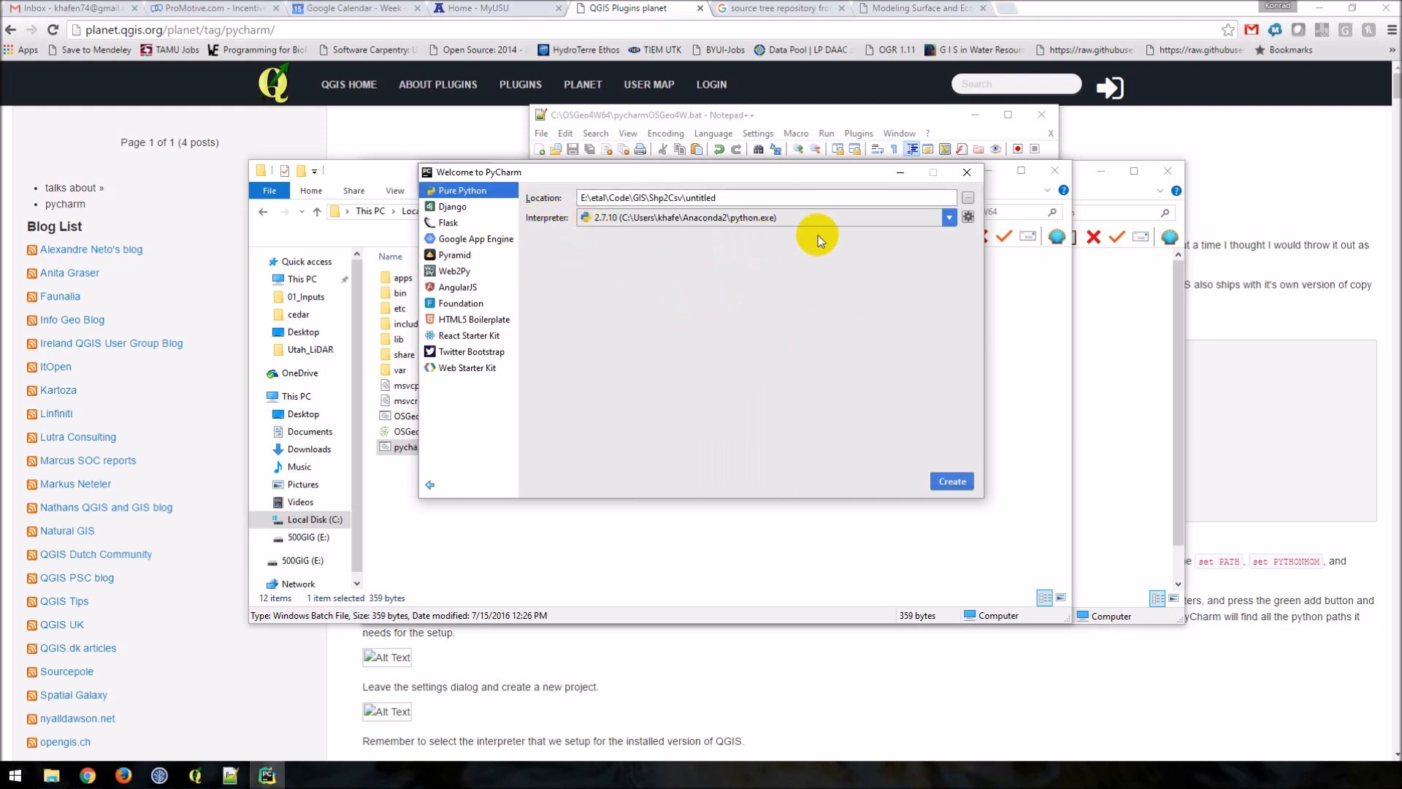
{"action": "left_click", "coordinate": [967, 198]}
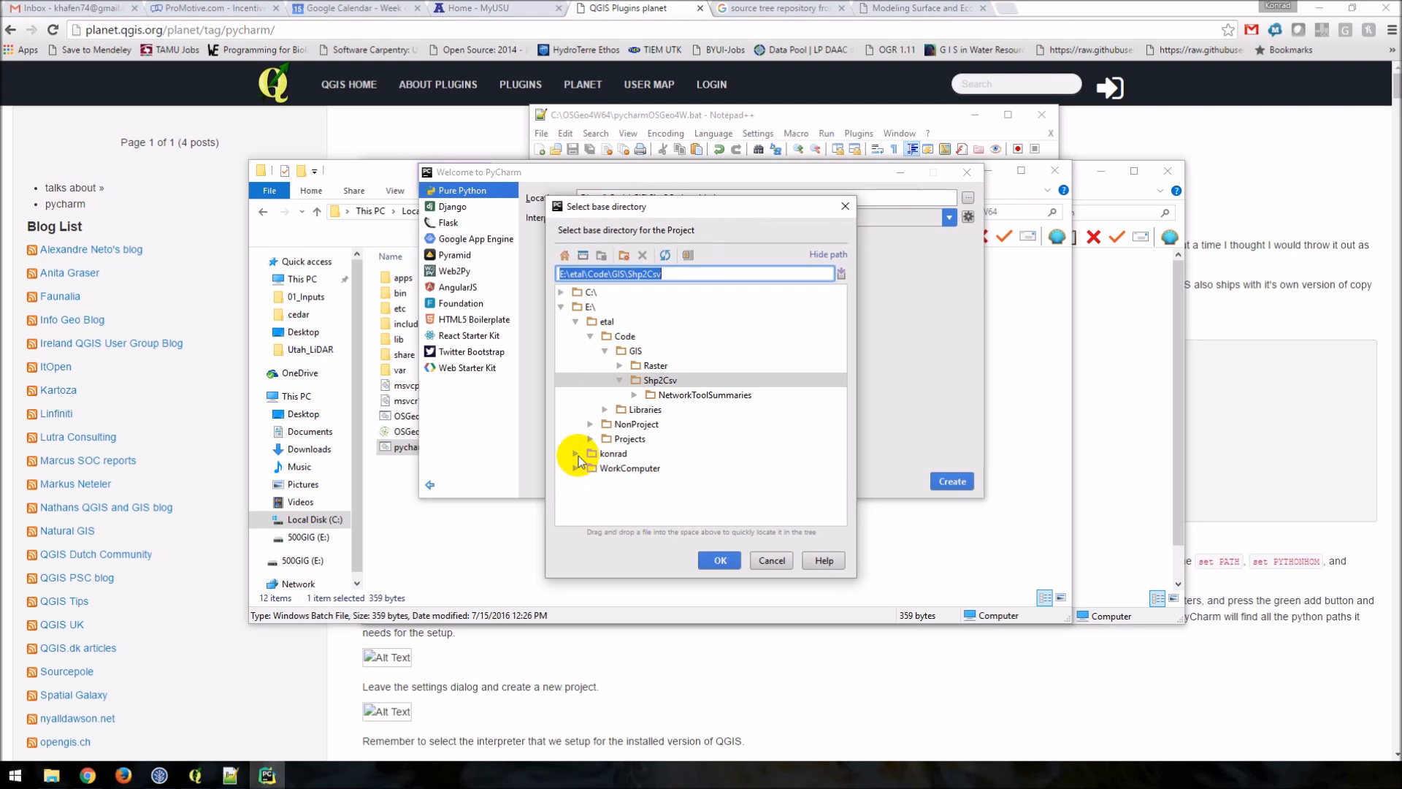
{"action": "left_click", "coordinate": [561, 292]}
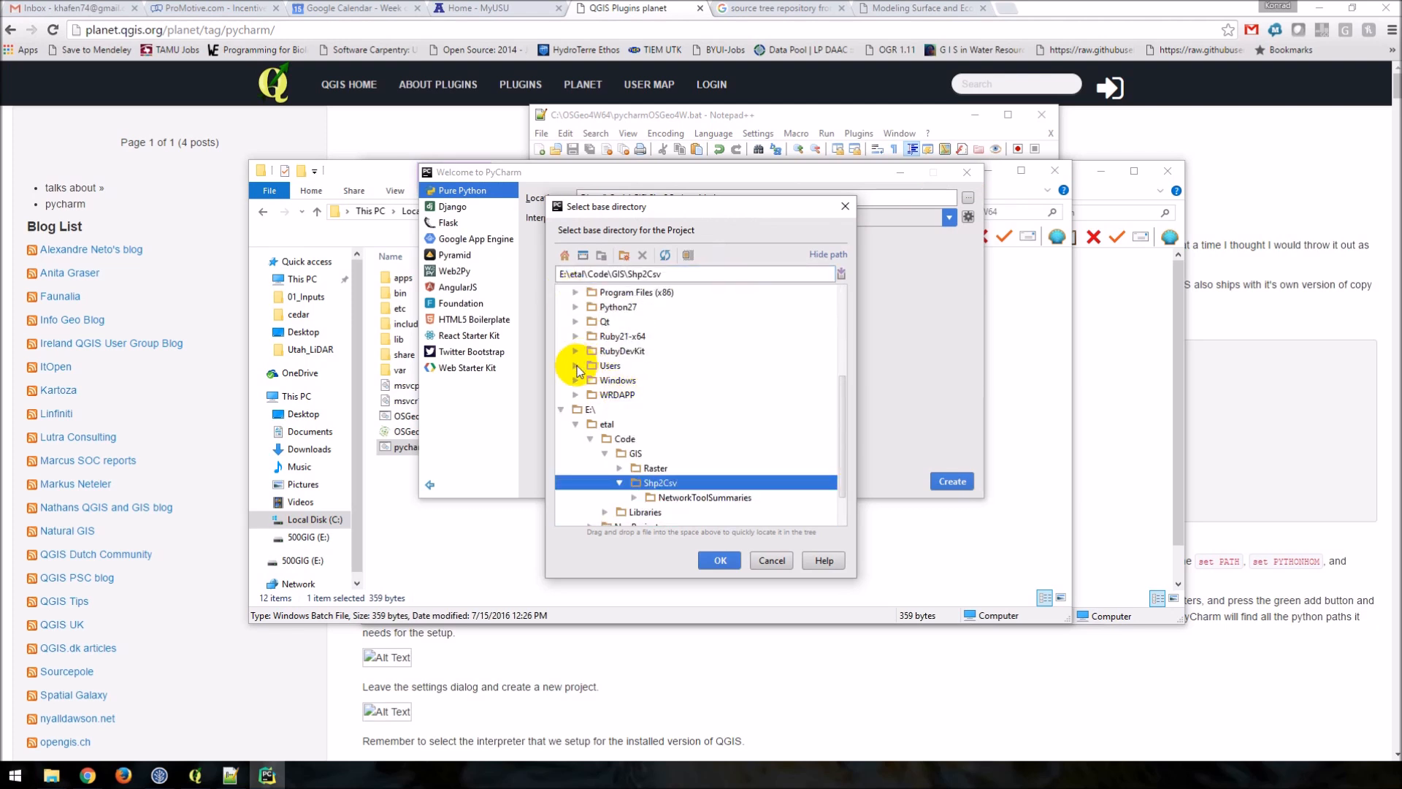
{"action": "left_click", "coordinate": [576, 365]}
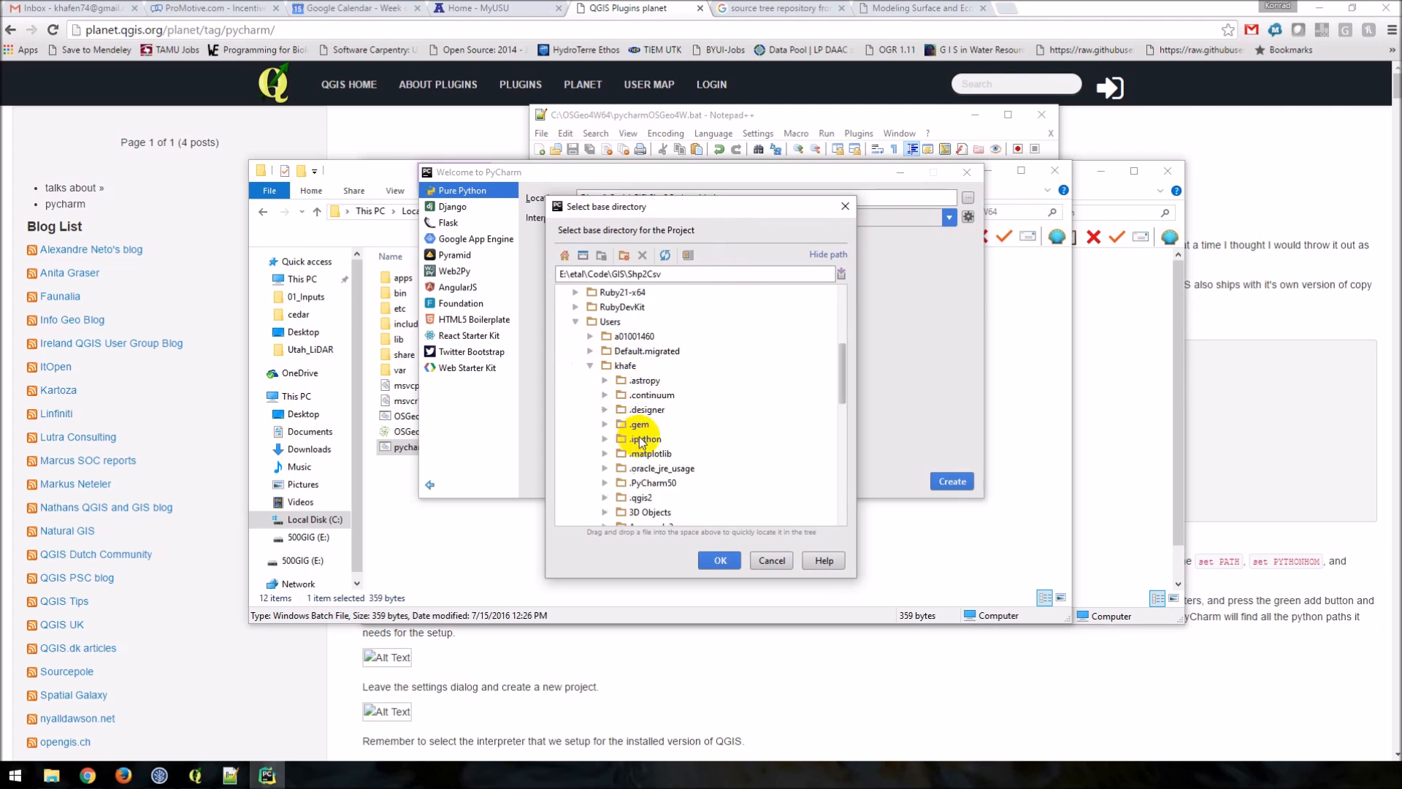
{"action": "scroll", "scroll_direction": "down", "scroll_amount": 3}
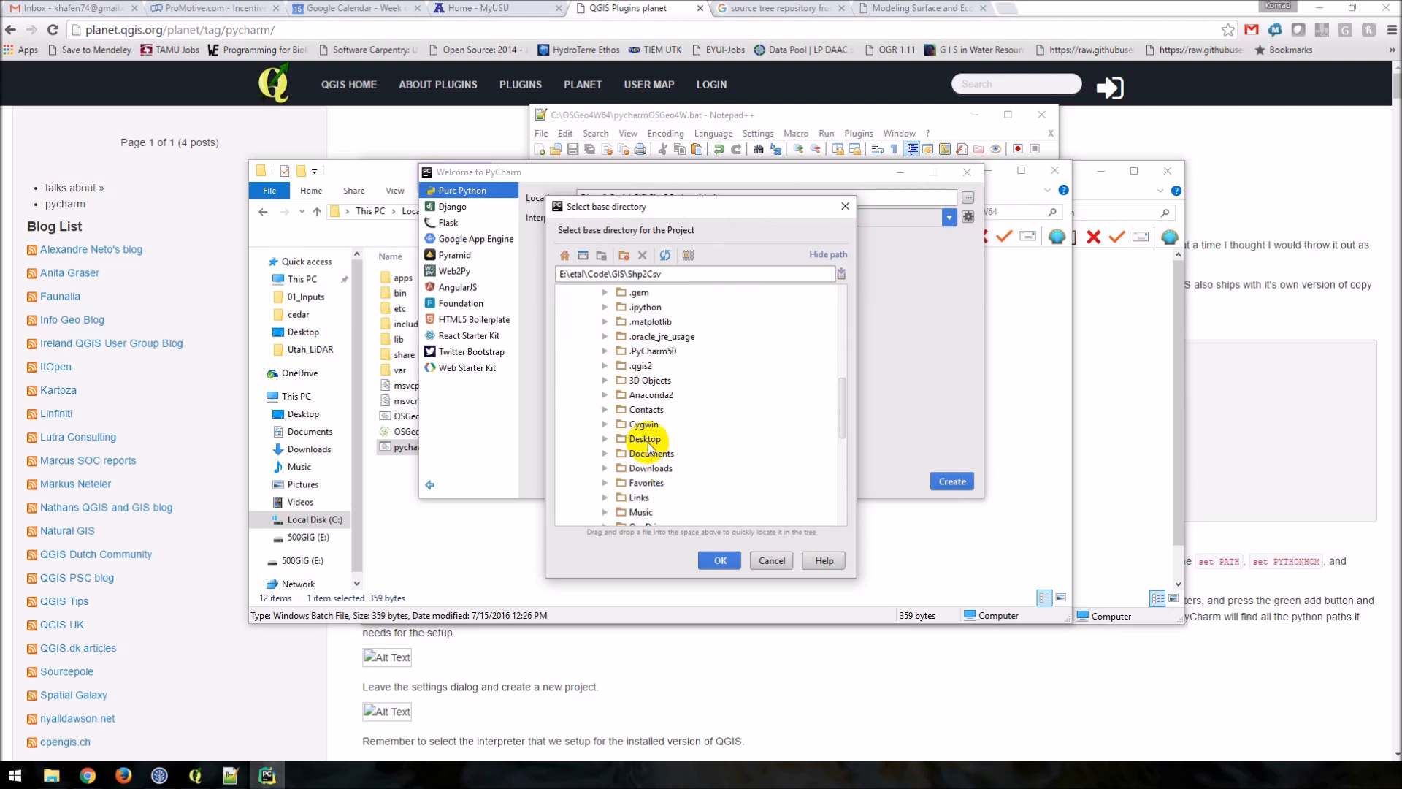
{"action": "left_click", "coordinate": [644, 438]}
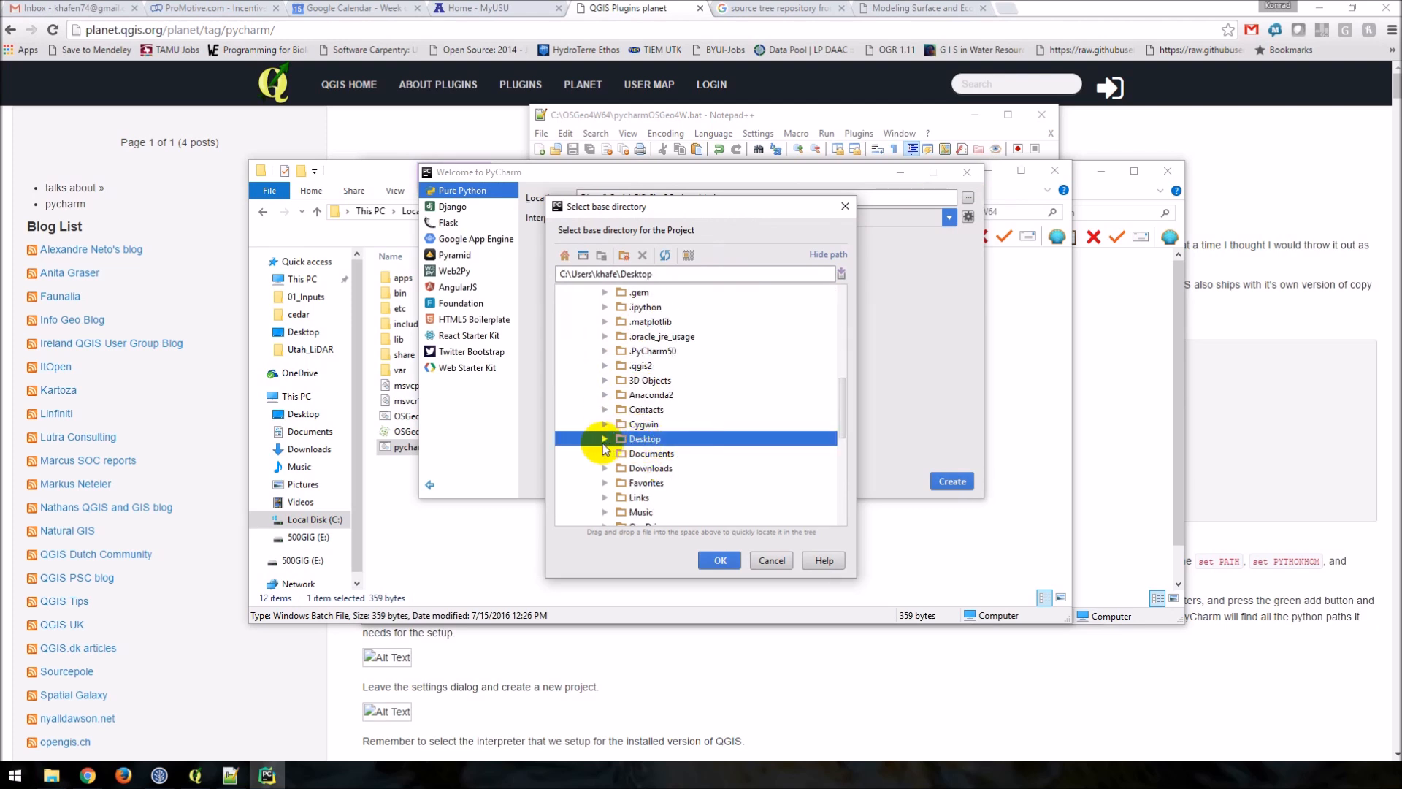
{"action": "left_click", "coordinate": [605, 438]}
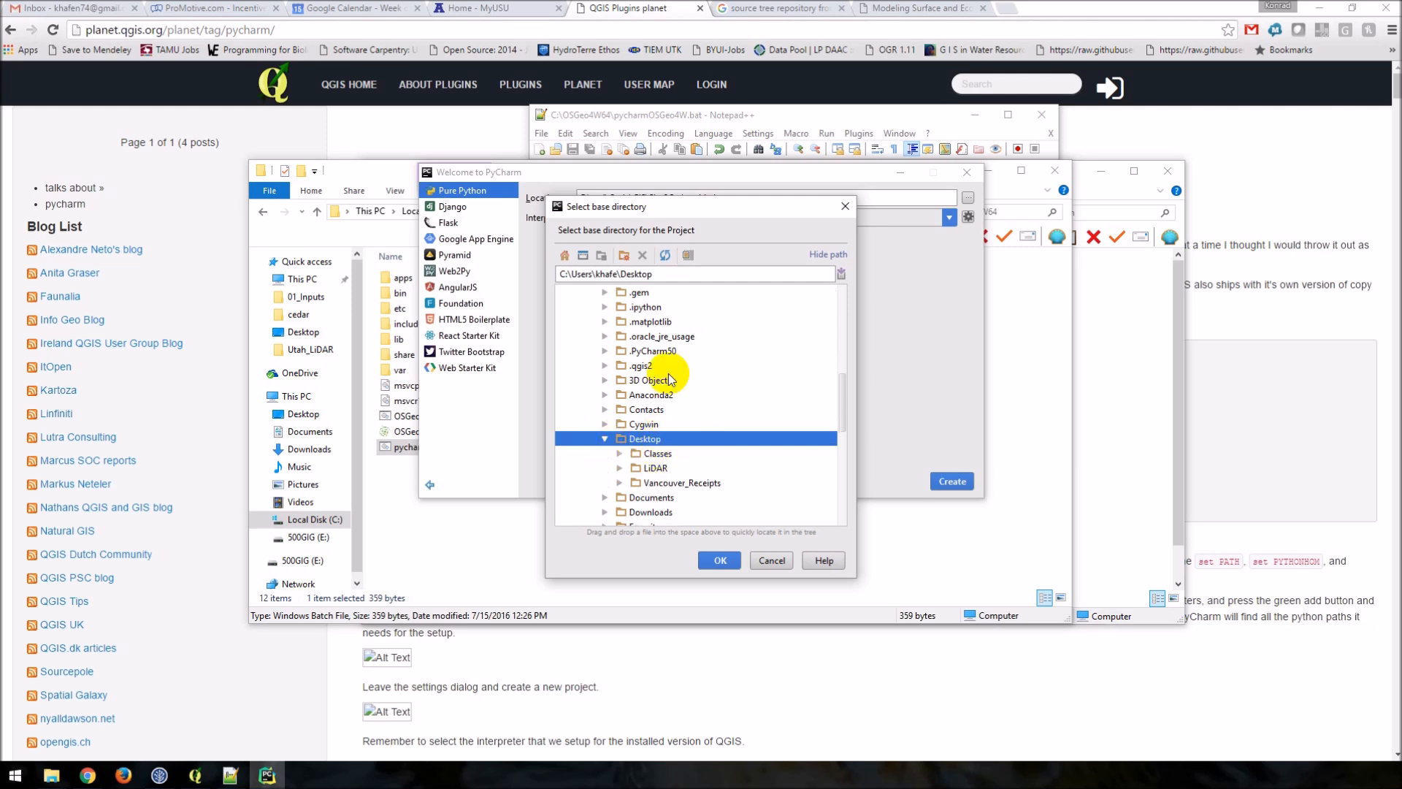
{"action": "left_click", "coordinate": [622, 255]}
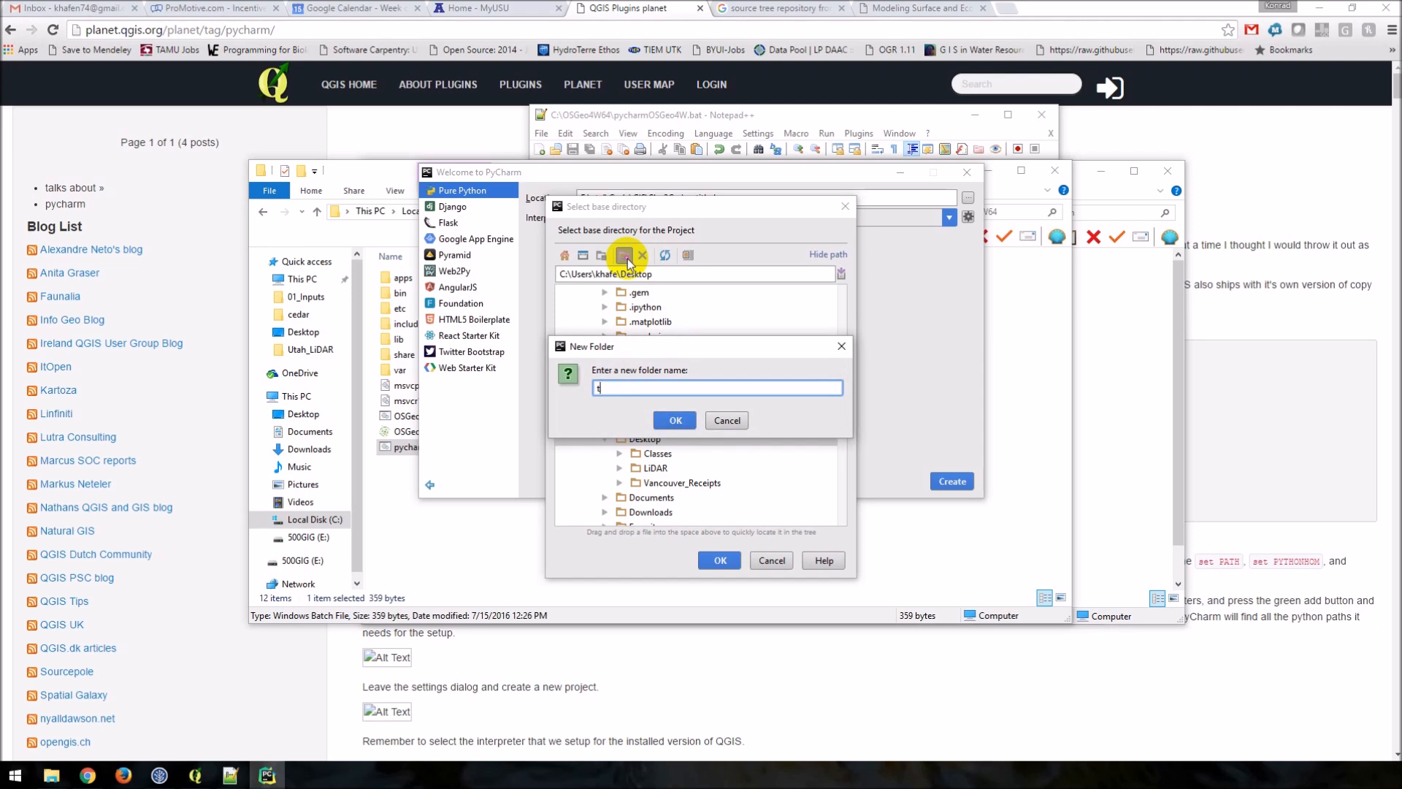
{"action": "left_click", "coordinate": [674, 420]}
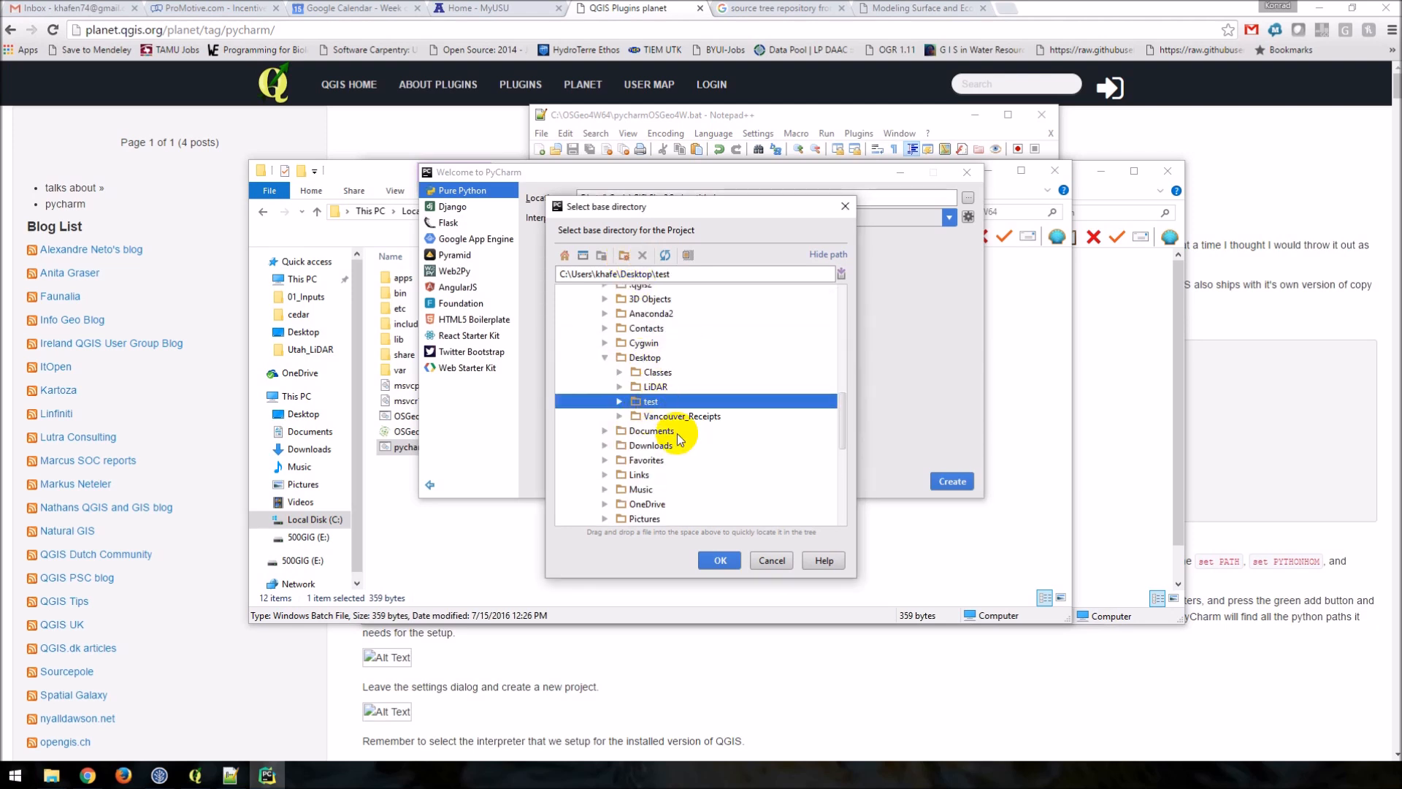
{"action": "left_click", "coordinate": [718, 560]}
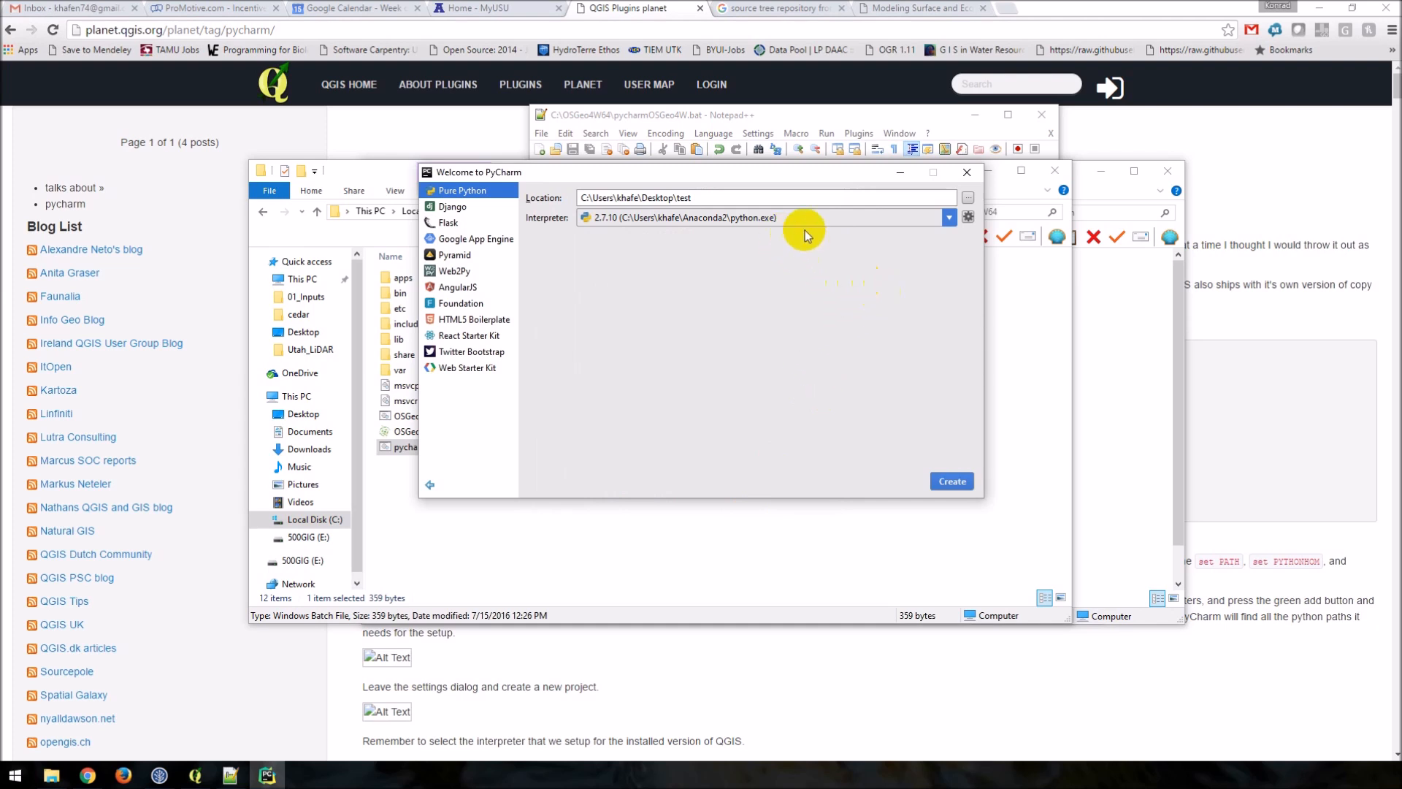
Choose C:\OSGEO4~1\bin\python.exe as the project interpreter
{"action": "left_click", "coordinate": [948, 218]}
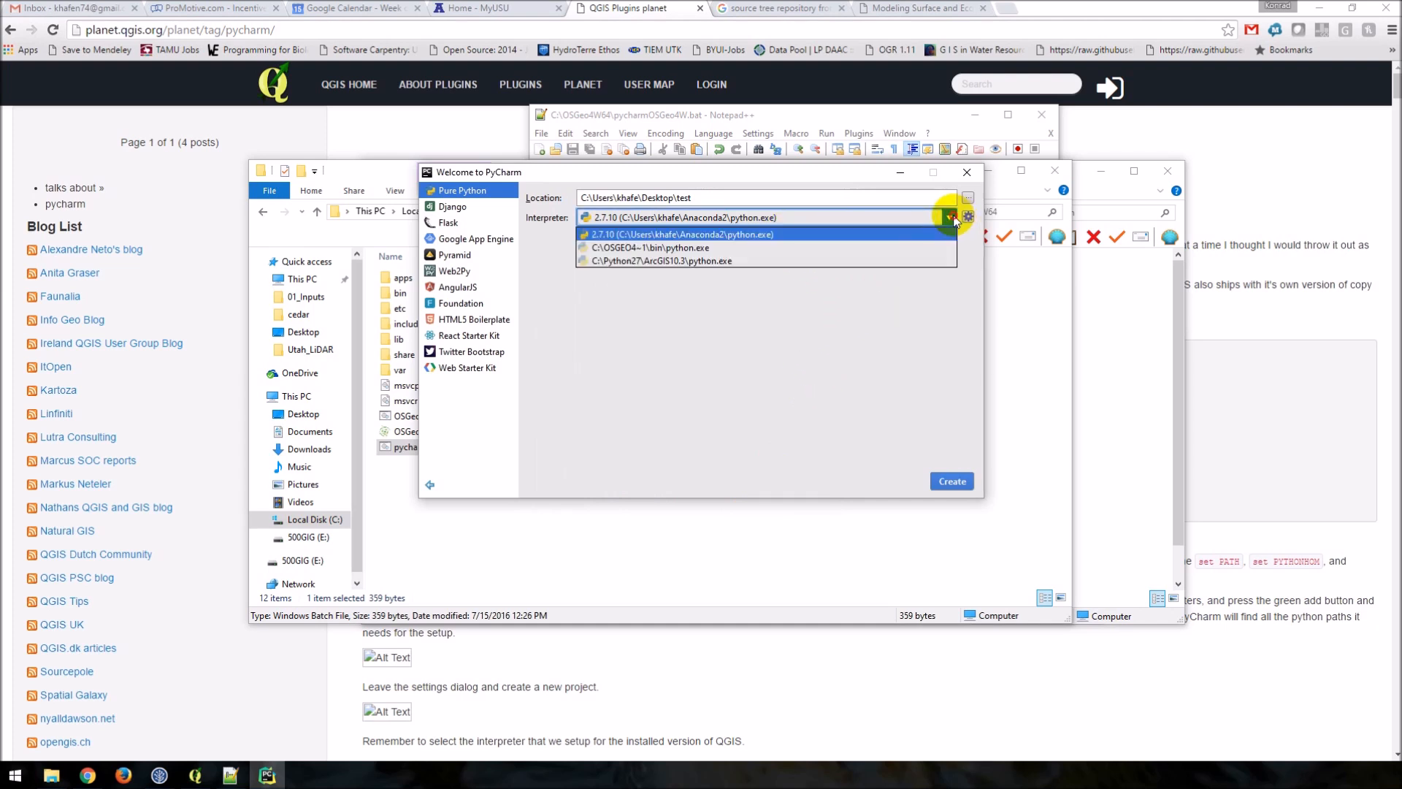
{"action": "left_click", "coordinate": [681, 235]}
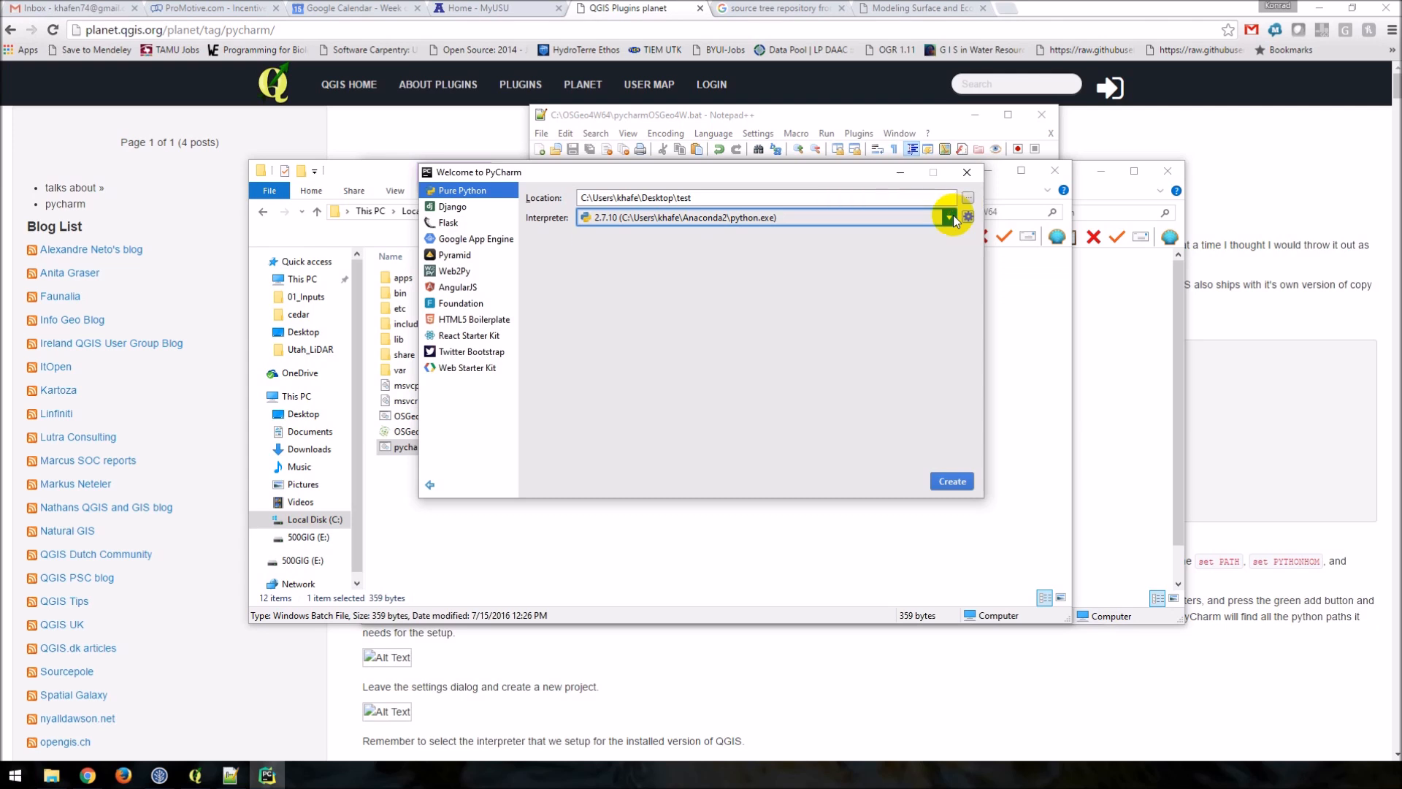
{"action": "left_click", "coordinate": [948, 217]}
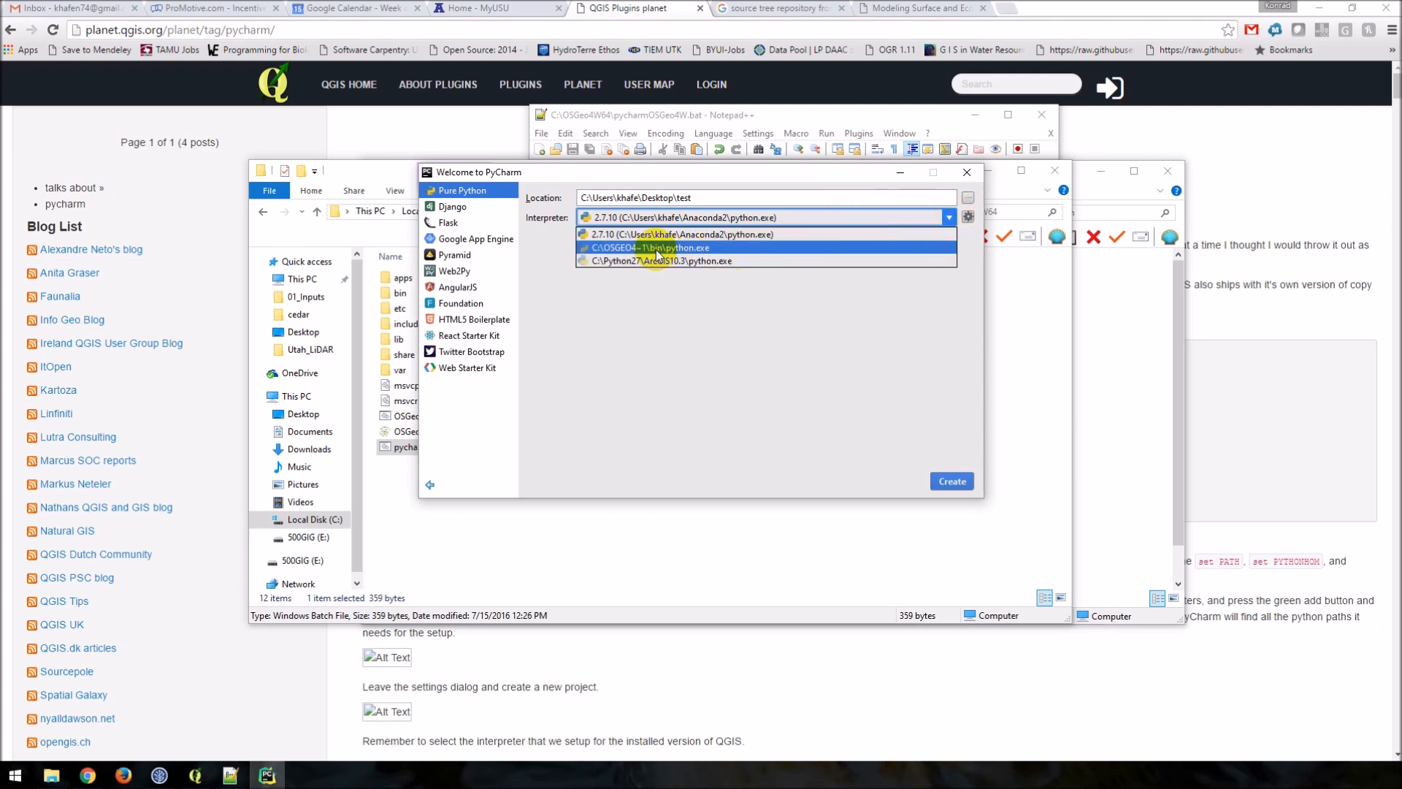
{"action": "left_click", "coordinate": [659, 248]}
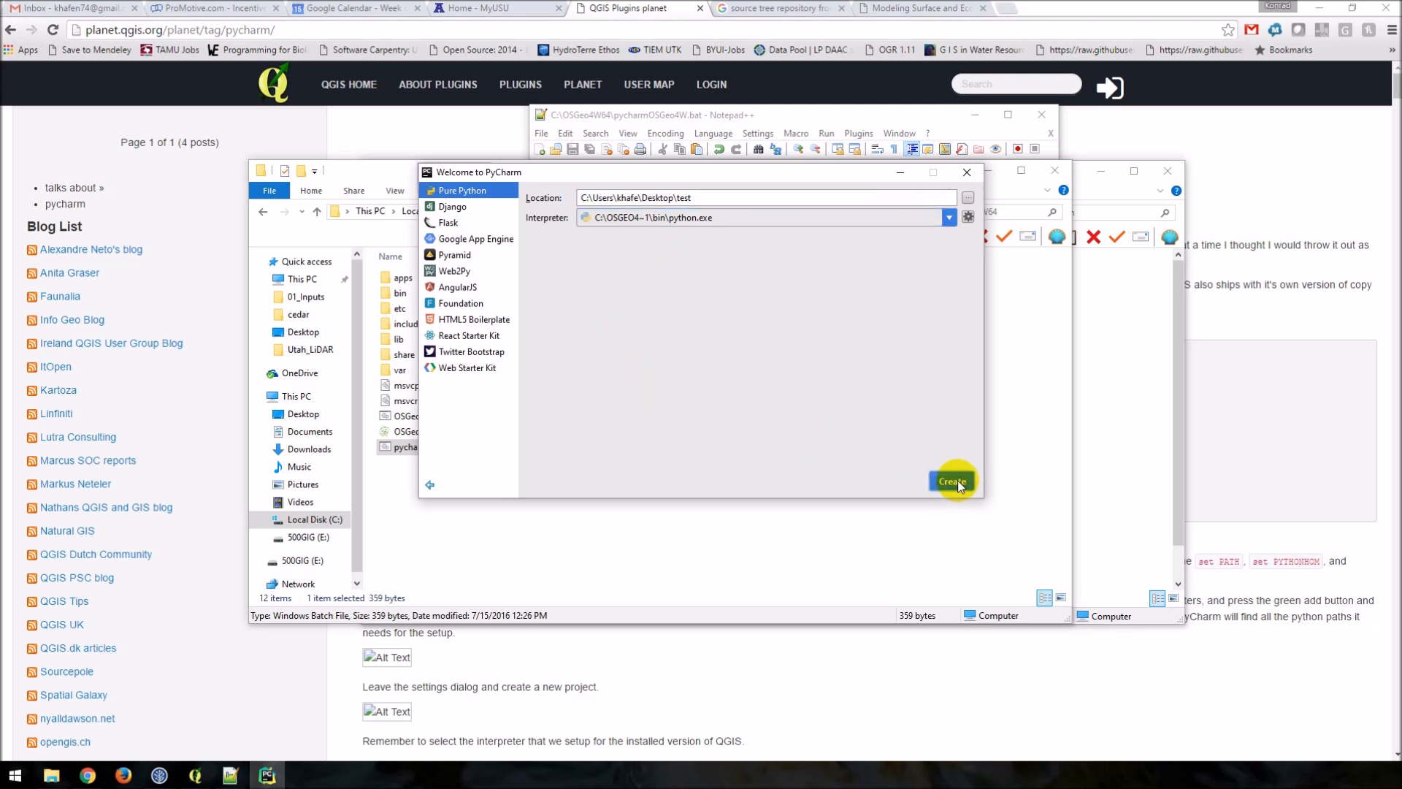
Create the test project and close the Tip of the Day dialog
{"action": "left_click", "coordinate": [951, 481]}
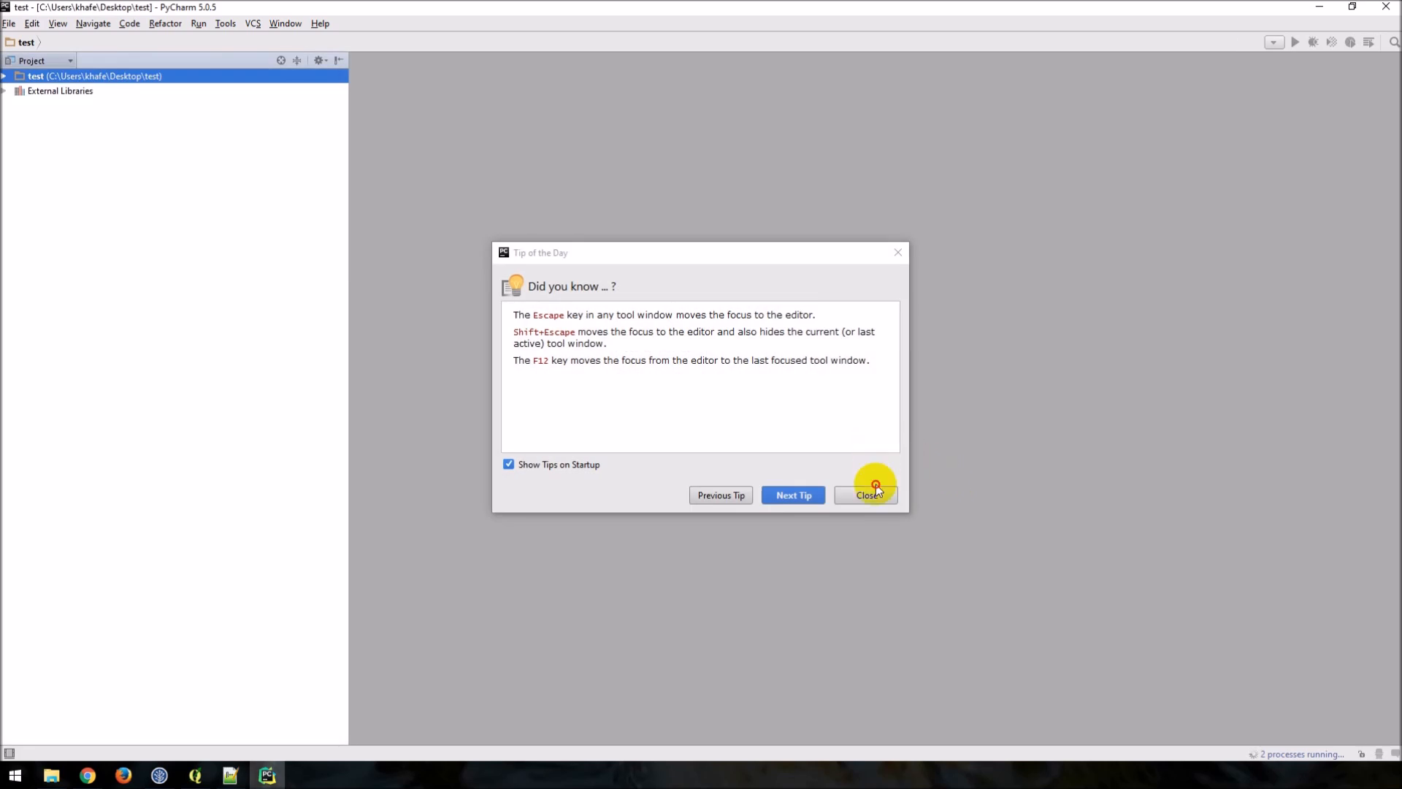
{"action": "left_click", "coordinate": [865, 495]}
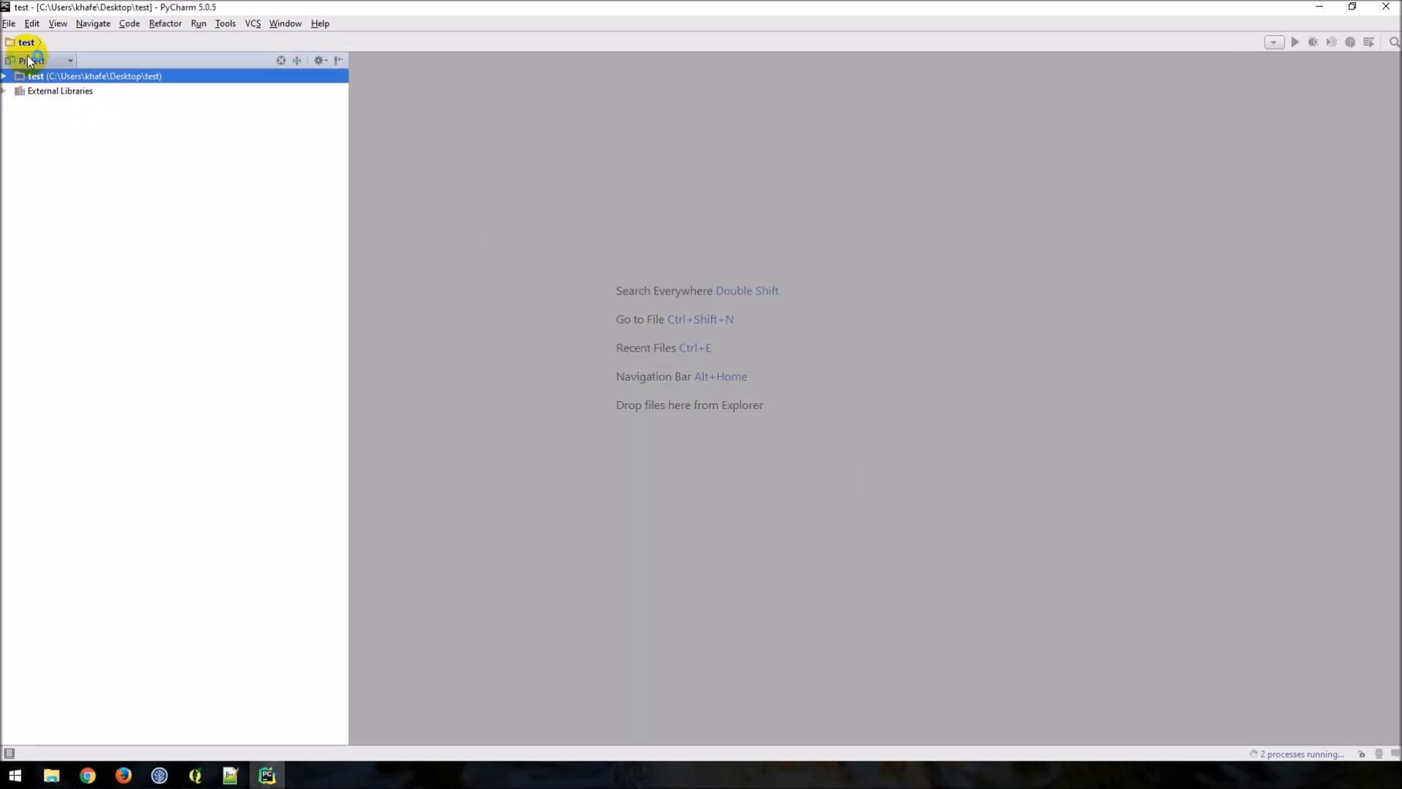
Show the Project Interpreter page for Project: test in PyCharm Settings
{"action": "left_click", "coordinate": [8, 24]}
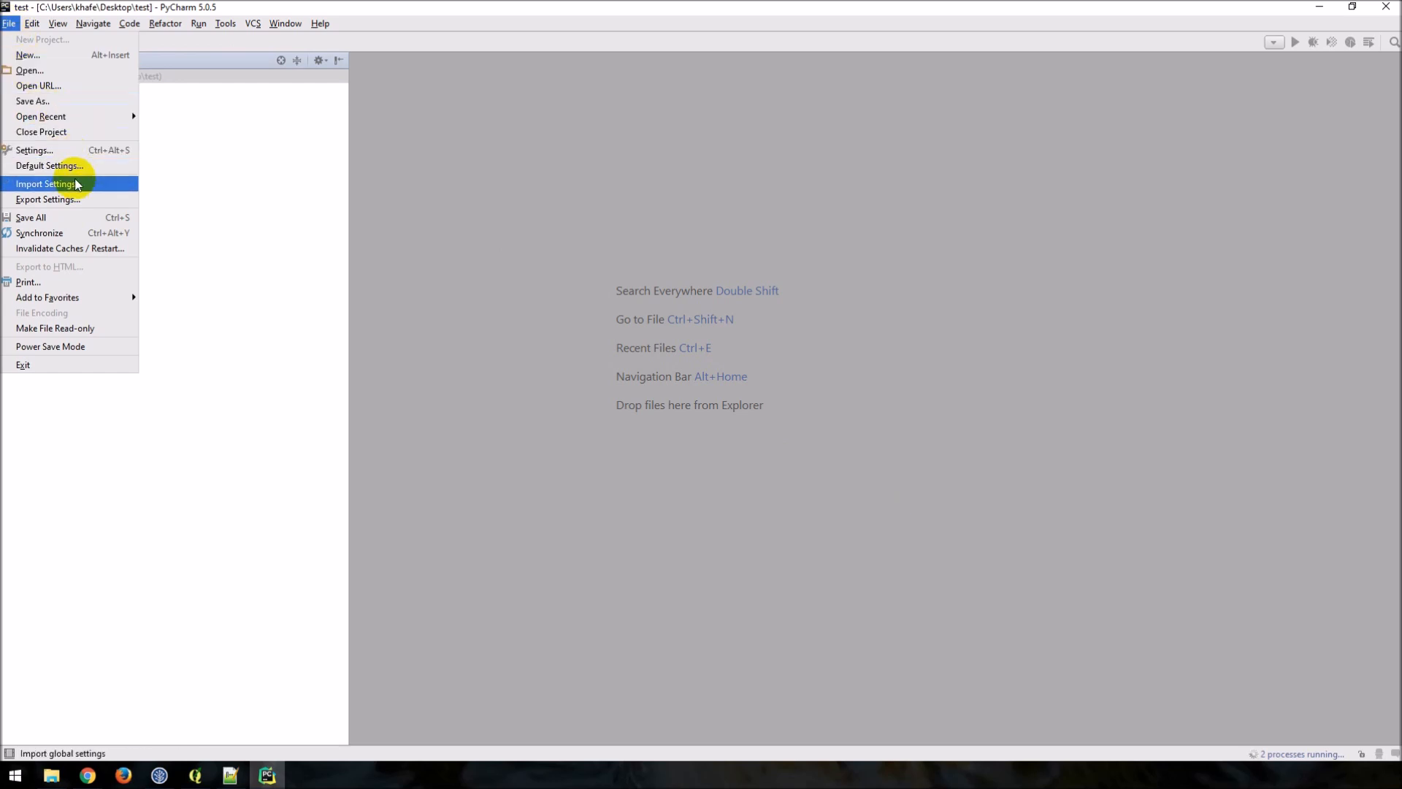
{"action": "mouse_move", "coordinate": [34, 149]}
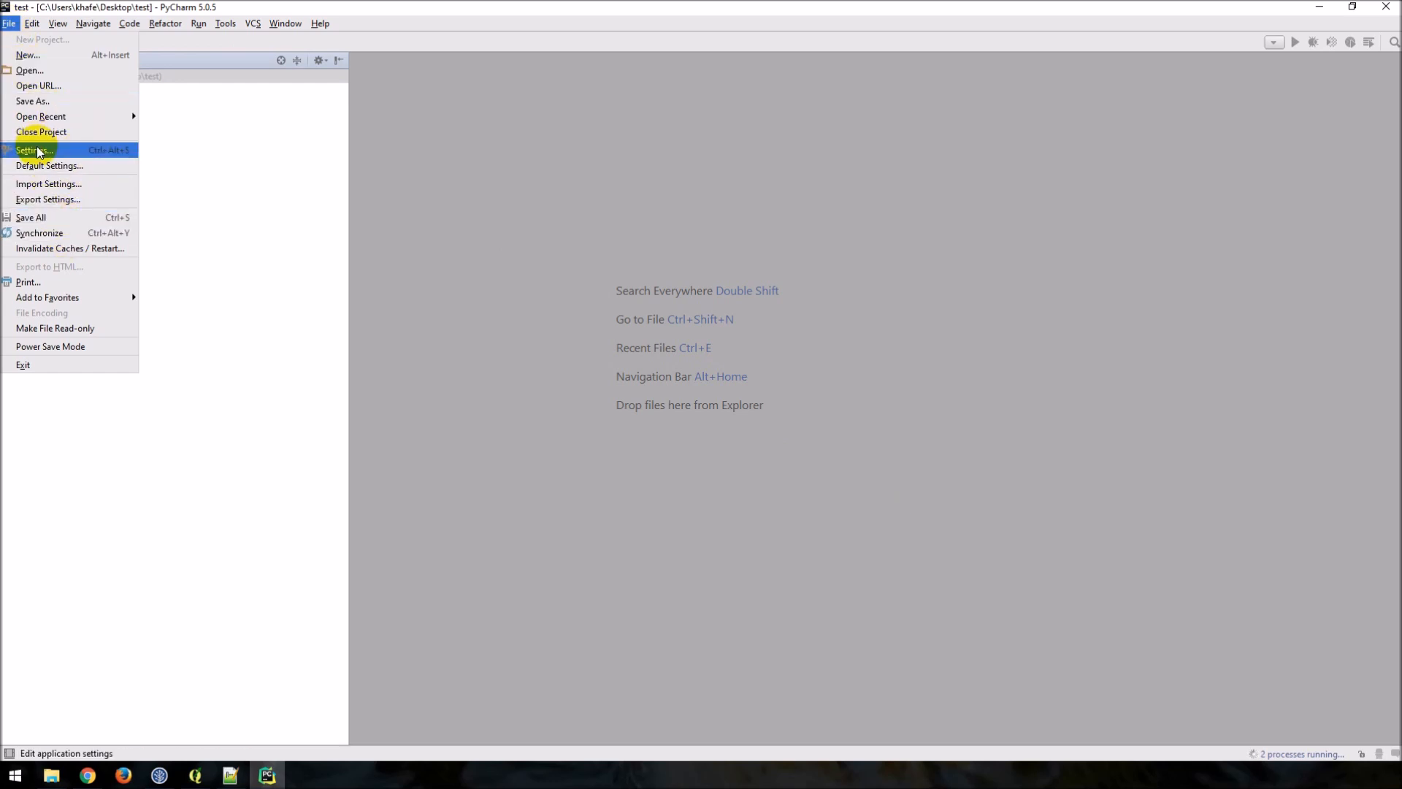
{"action": "left_click", "coordinate": [35, 149]}
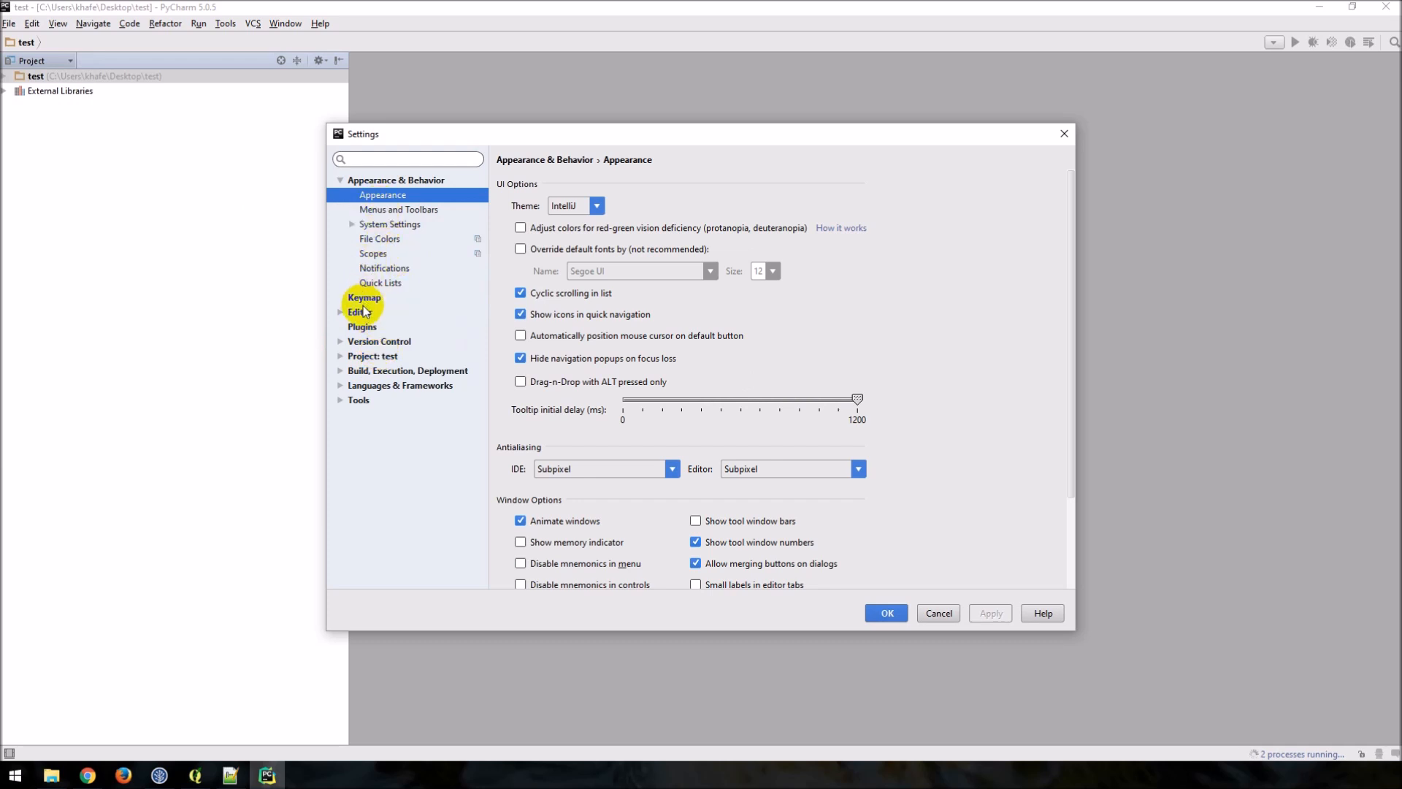
{"action": "left_click", "coordinate": [354, 356]}
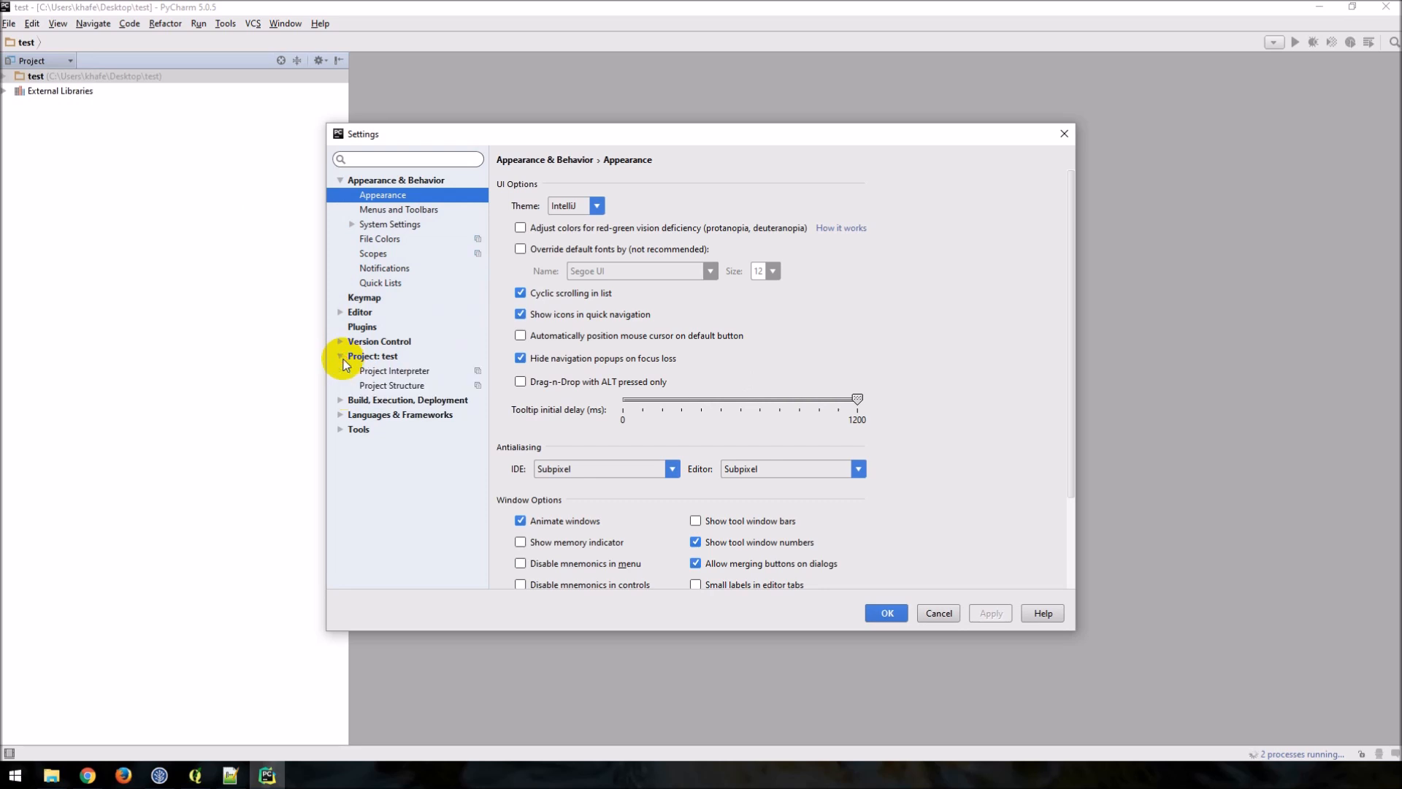
{"action": "left_click", "coordinate": [394, 370]}
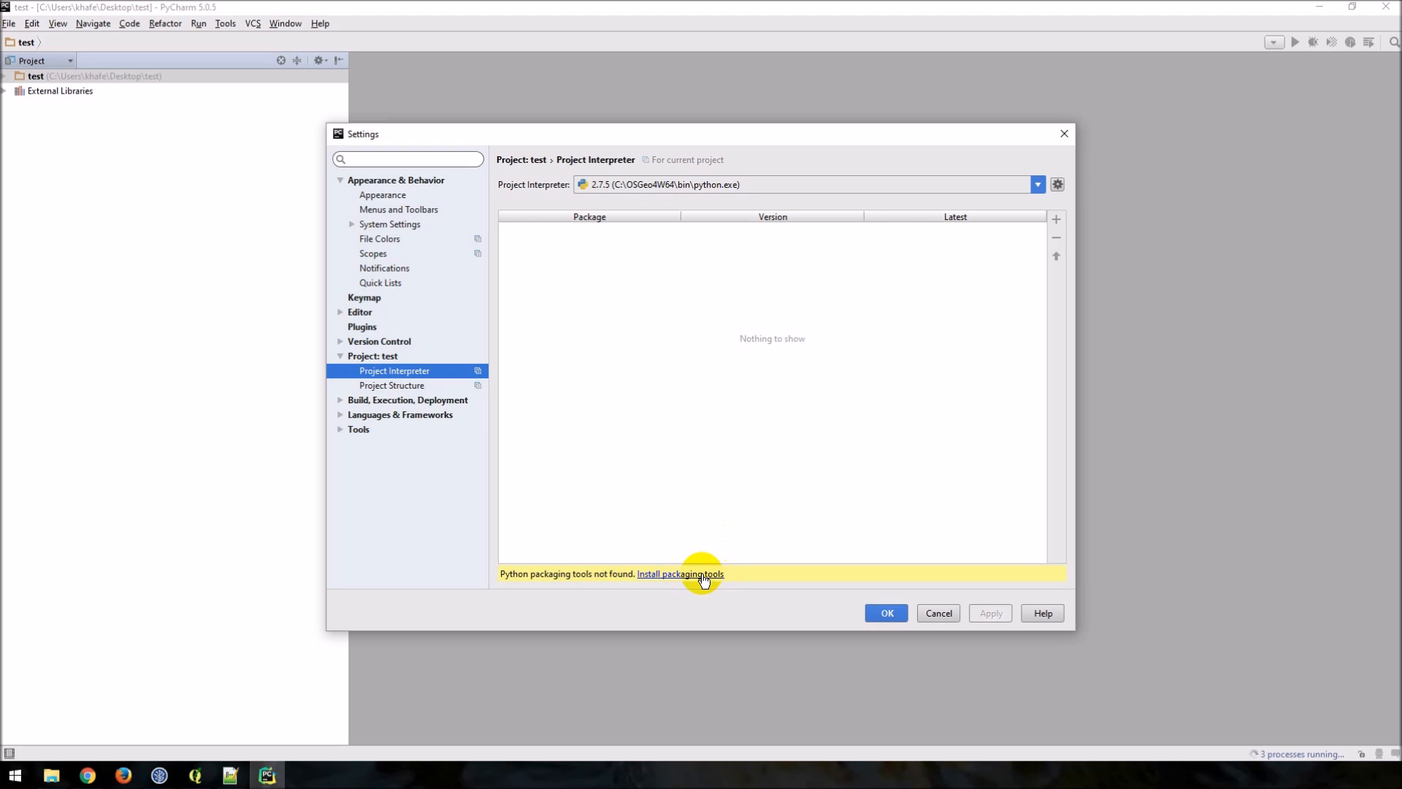
Install packaging tools for the OSGeo4W interpreter, then confirm Settings with OK
{"action": "left_click", "coordinate": [680, 573]}
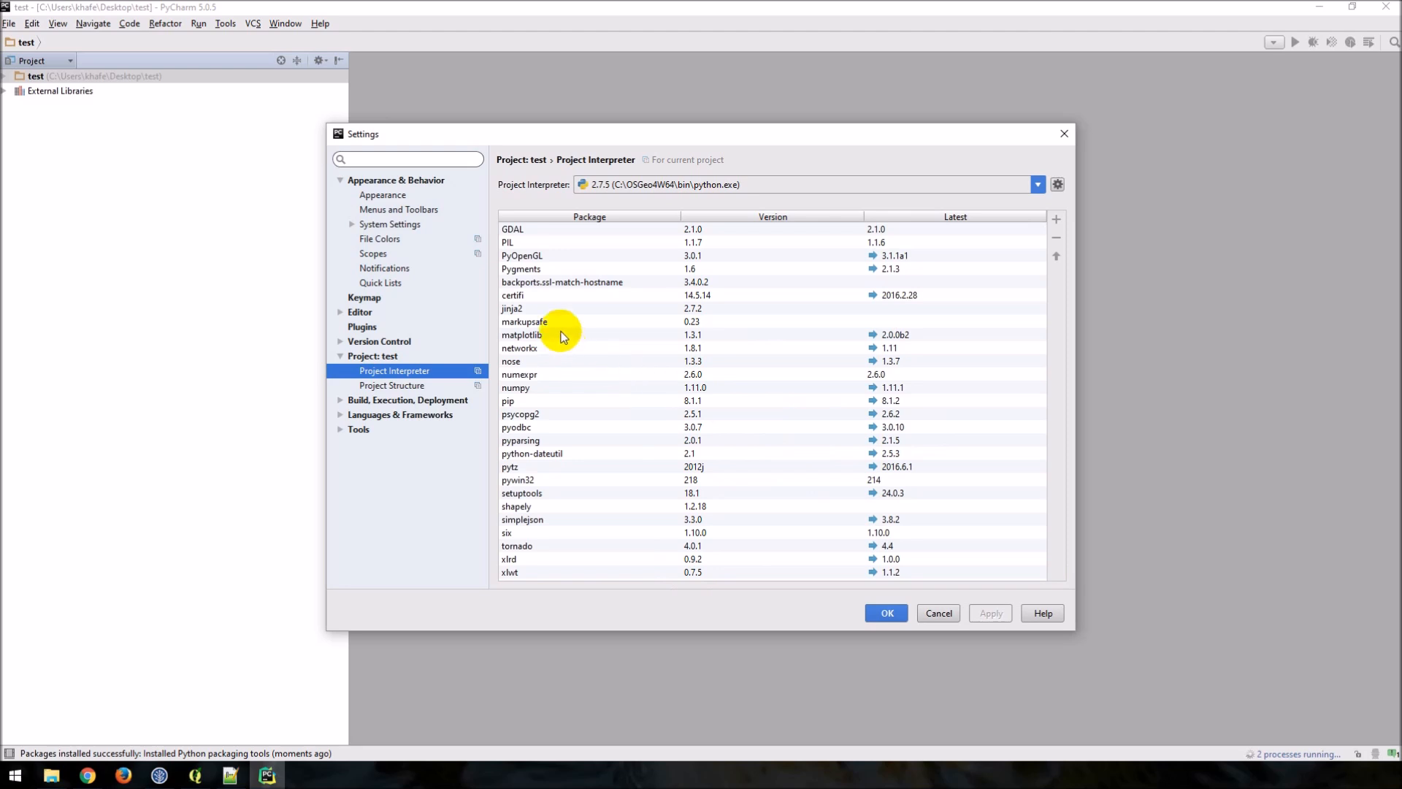
{"action": "mouse_move", "coordinate": [828, 403]}
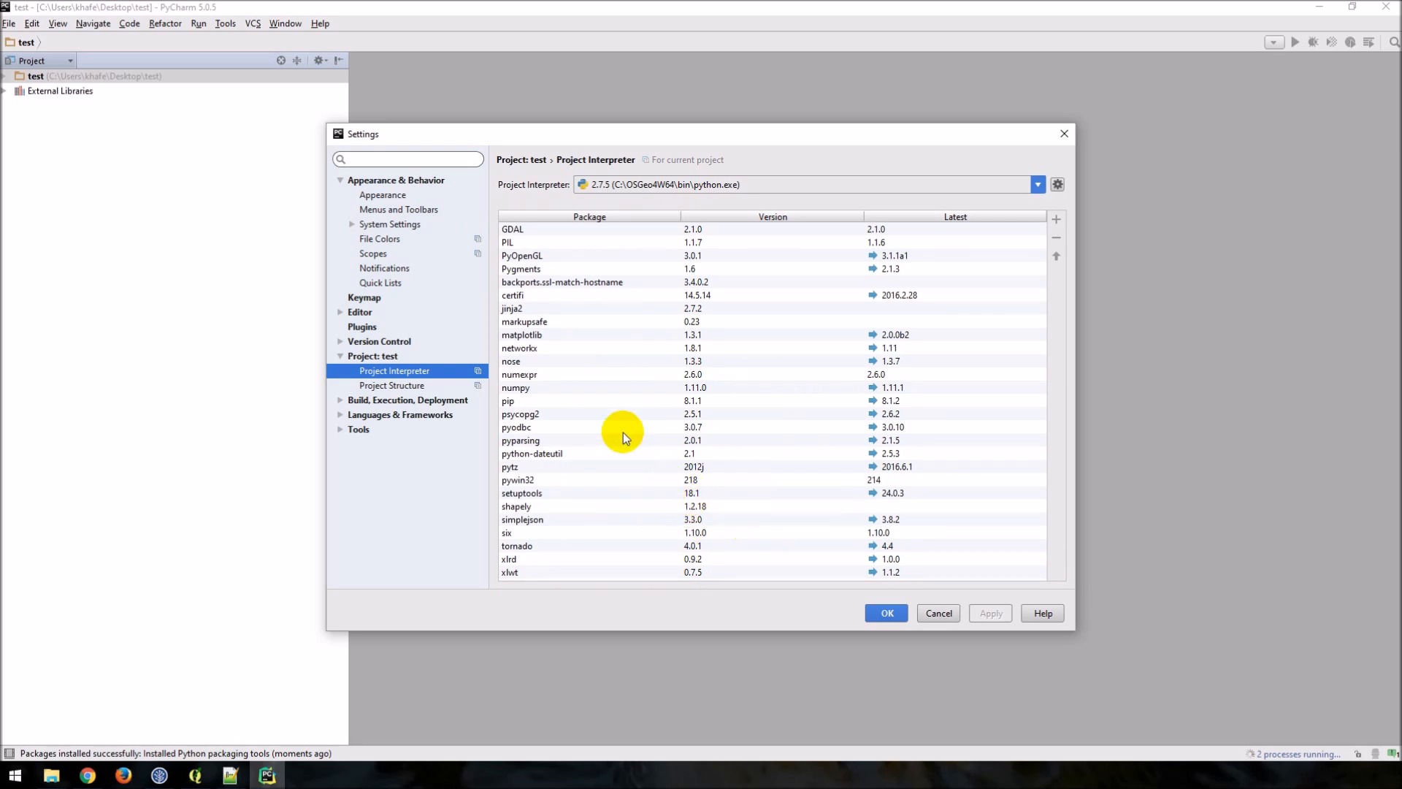
{"action": "mouse_move", "coordinate": [629, 351]}
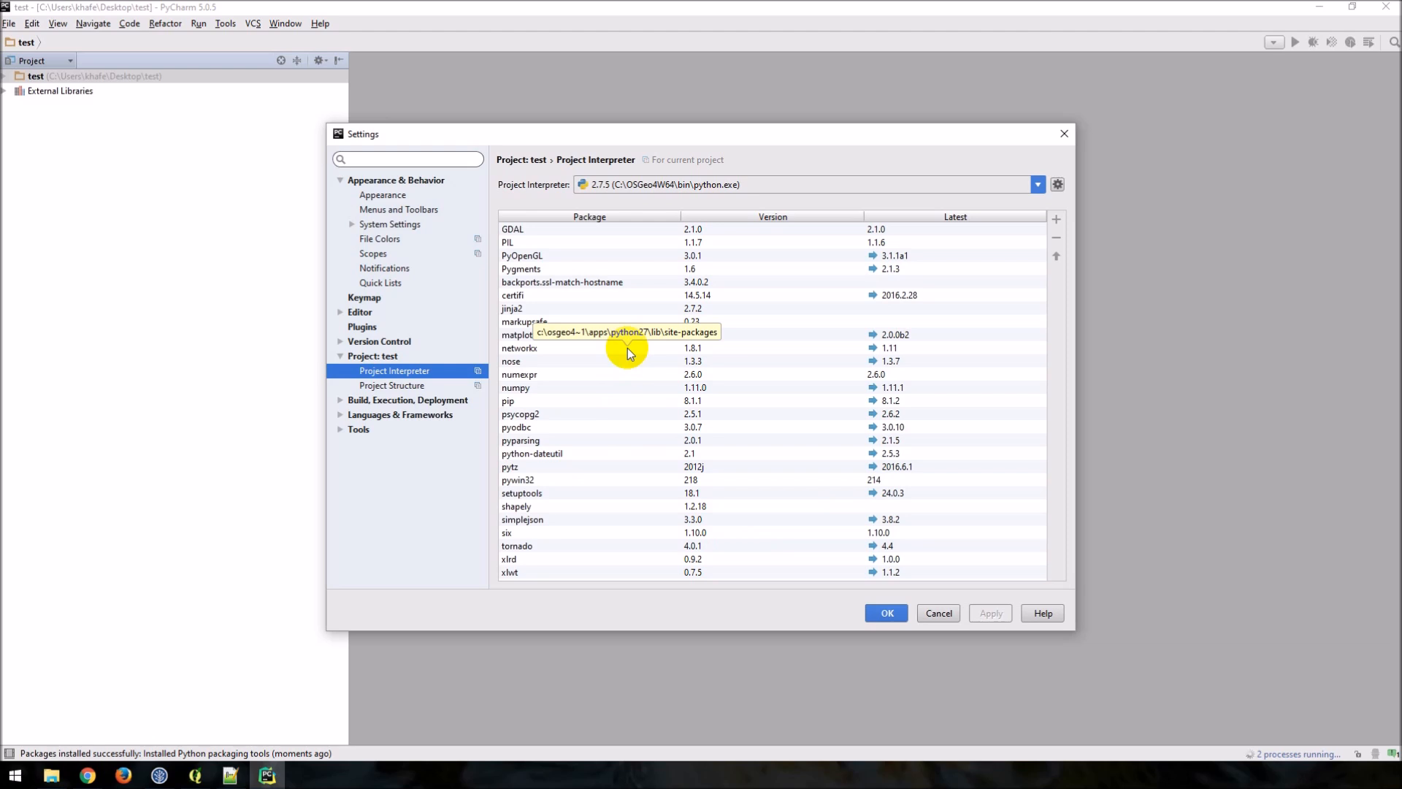
{"action": "mouse_move", "coordinate": [636, 347]}
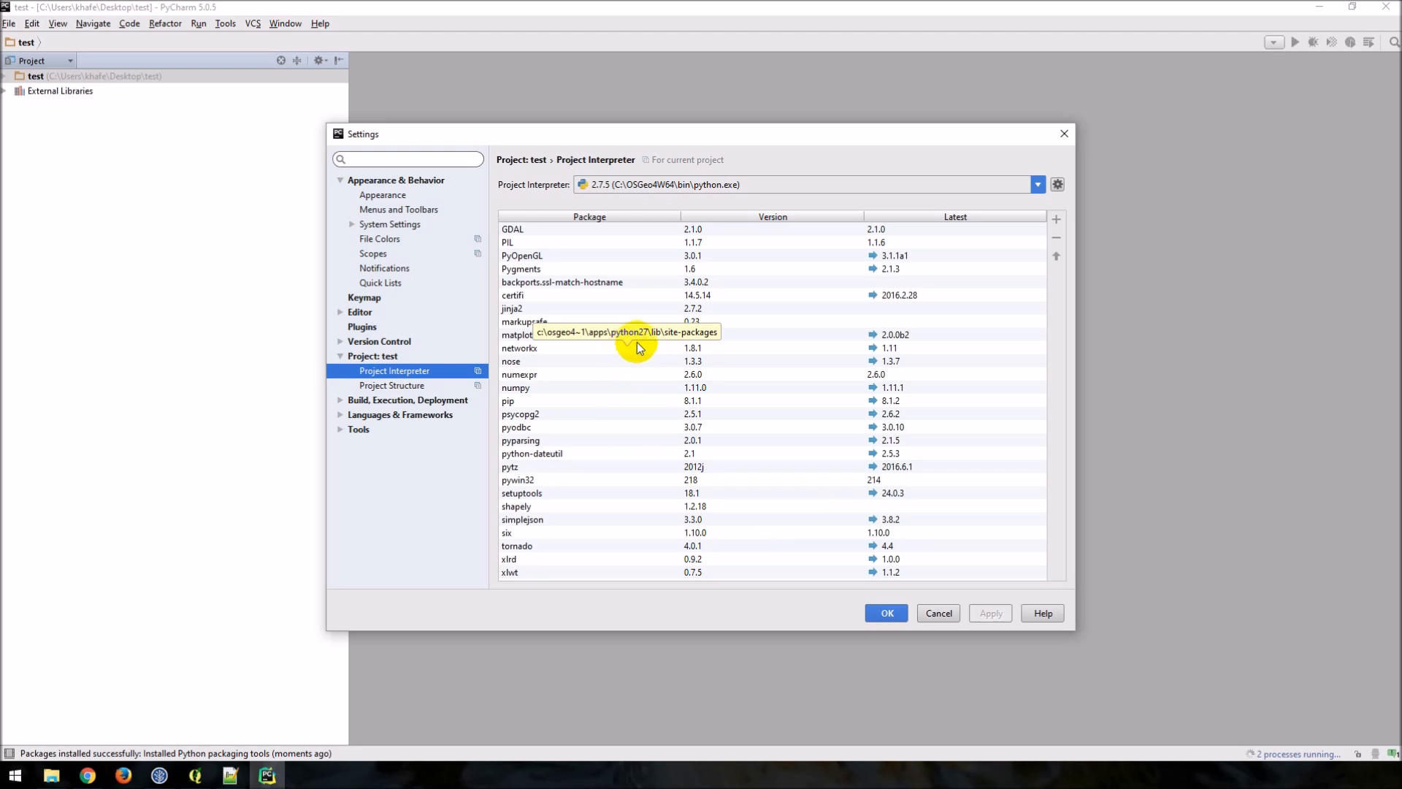
{"action": "mouse_move", "coordinate": [897, 552]}
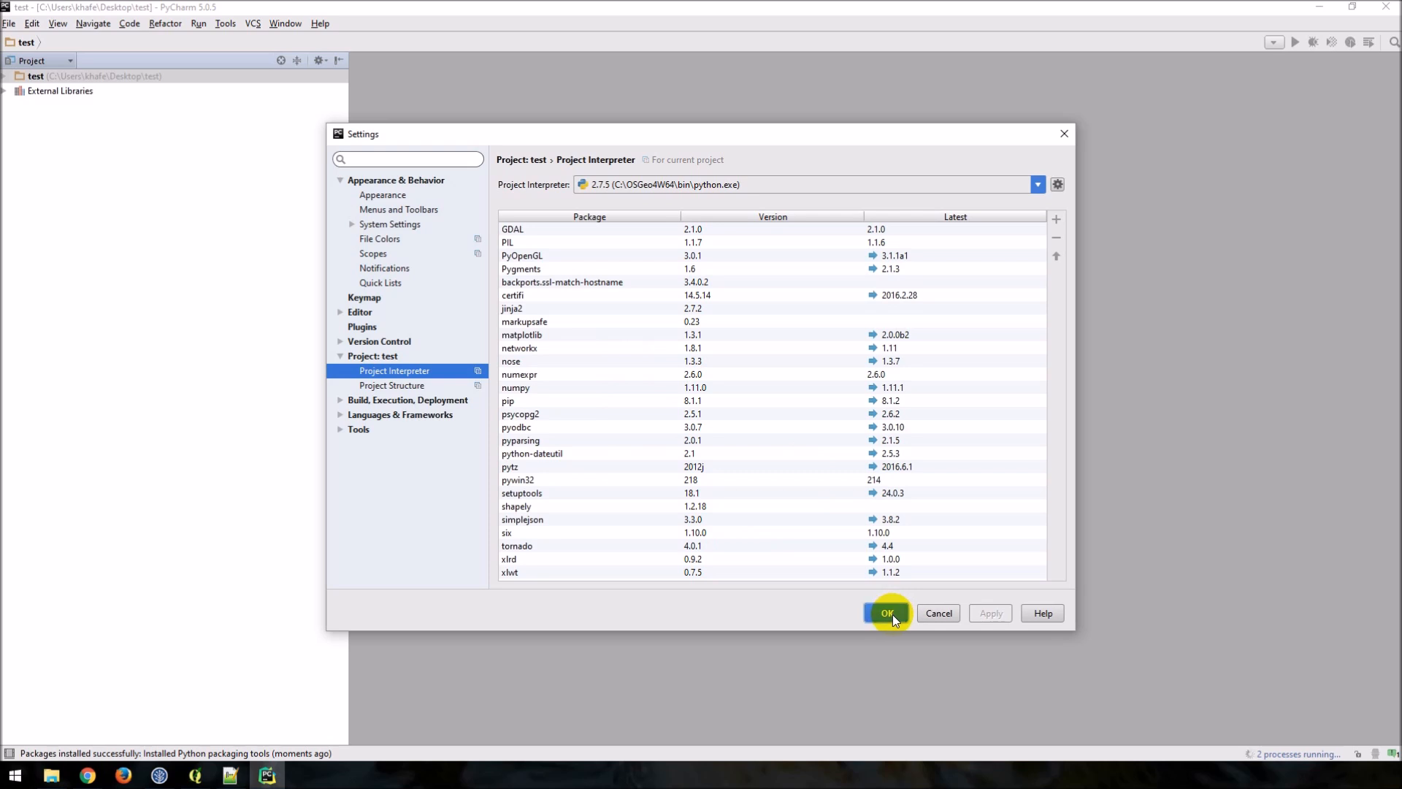
{"action": "left_click", "coordinate": [885, 613]}
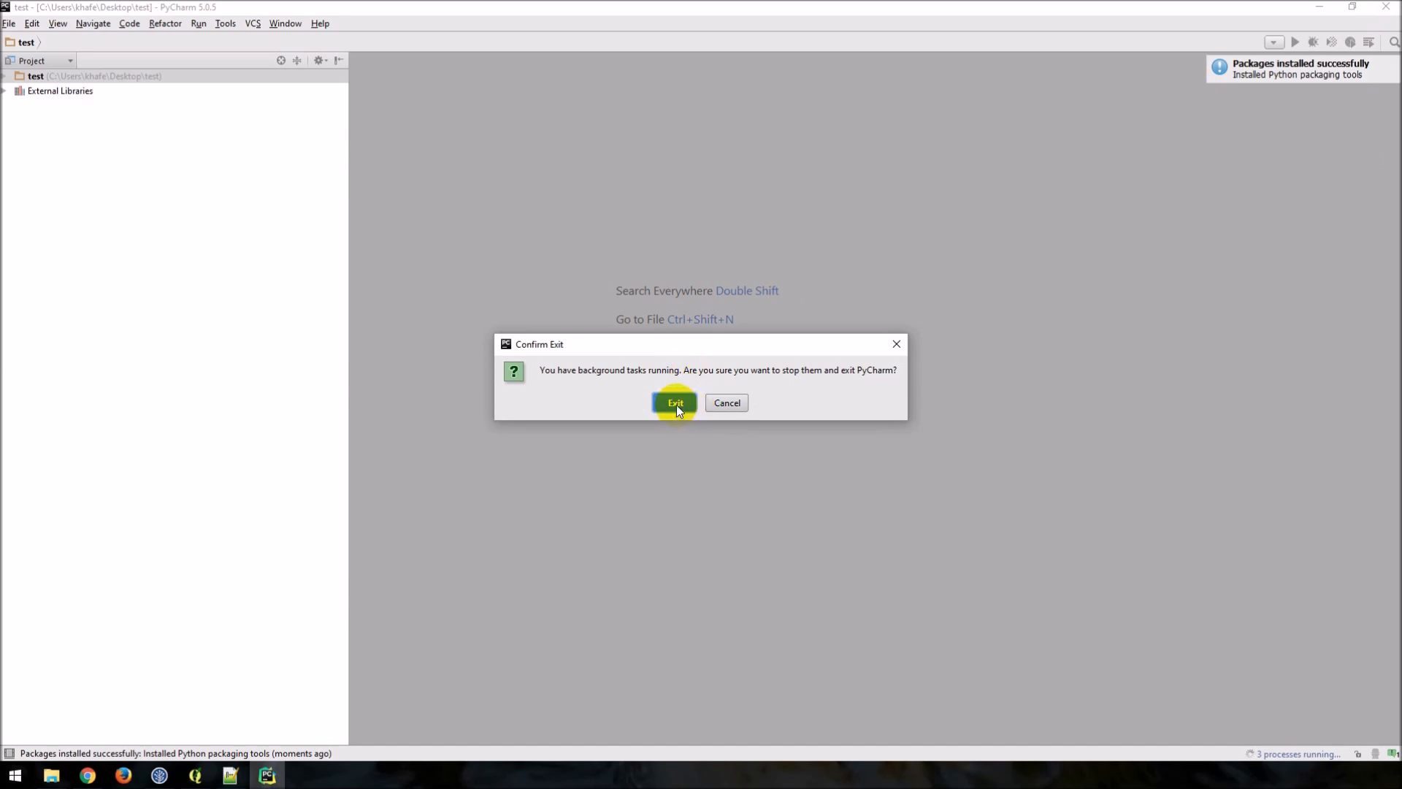
Exit PyCharm despite background tasks and relaunch it from C:\OSGeo4W64\pycharmOSGeo4W.bat
{"action": "left_click", "coordinate": [674, 402]}
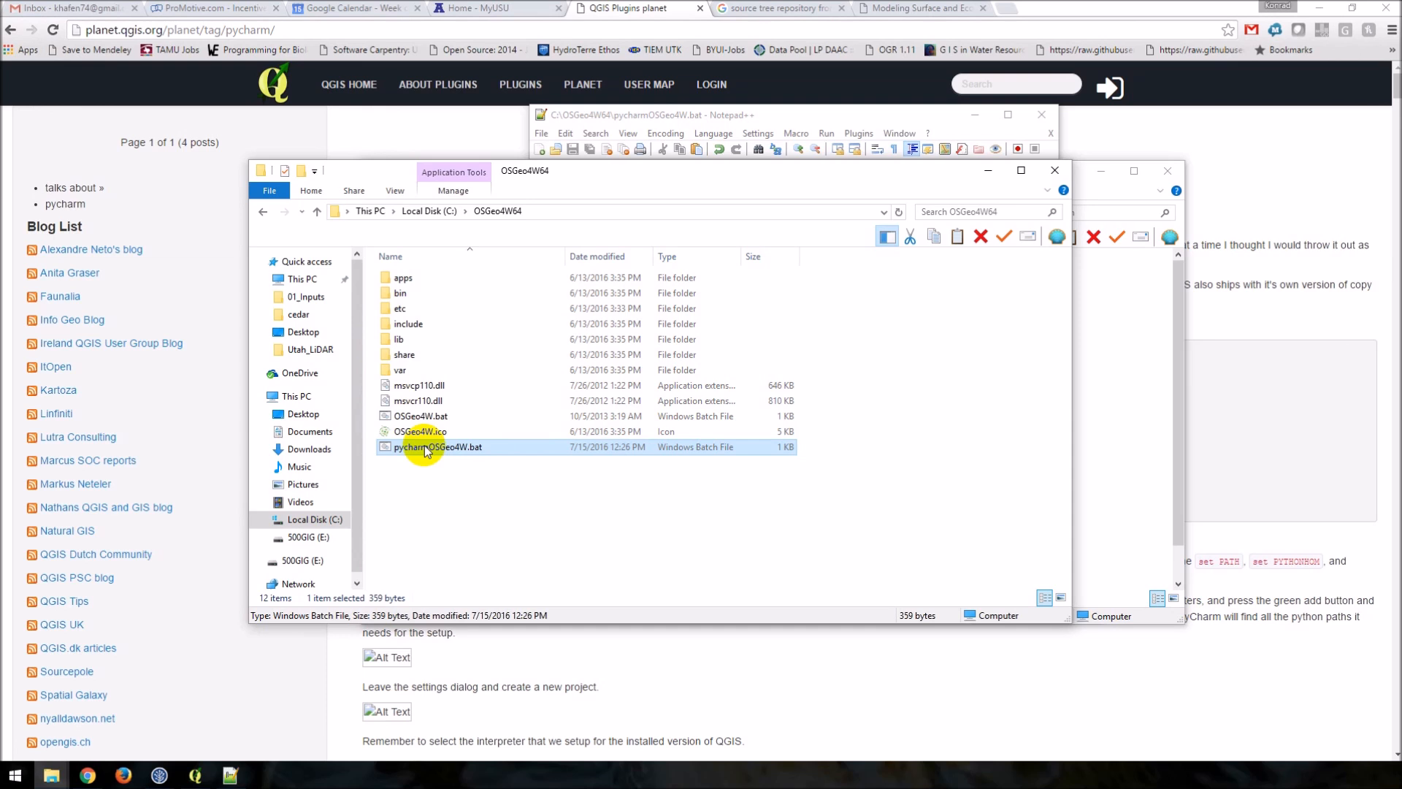
{"action": "mouse_move", "coordinate": [451, 505]}
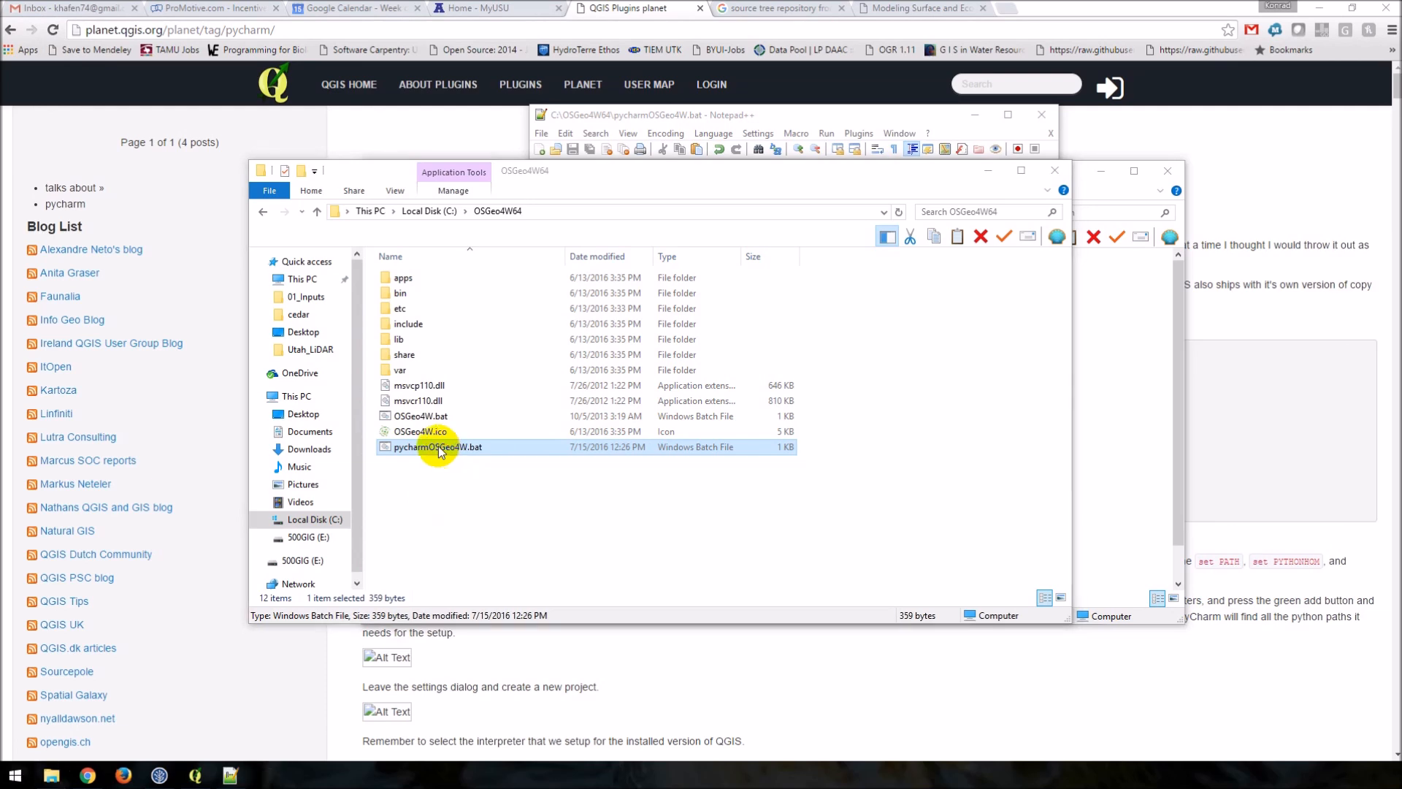
{"action": "double_click", "coordinate": [438, 446]}
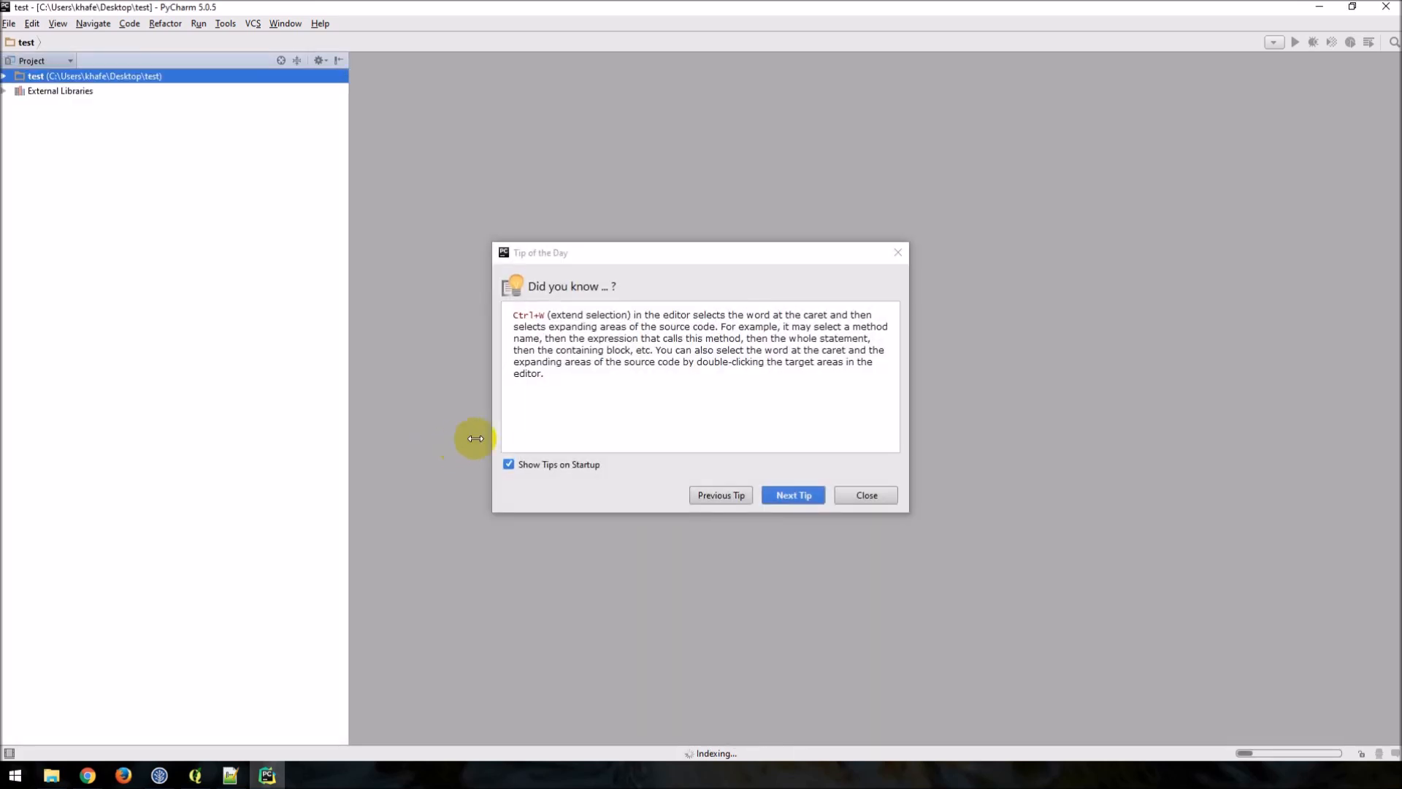
Dismiss the startup tip and open Settings to check the OSGeo4W Python 2.7.5 interpreter
{"action": "left_click", "coordinate": [865, 495]}
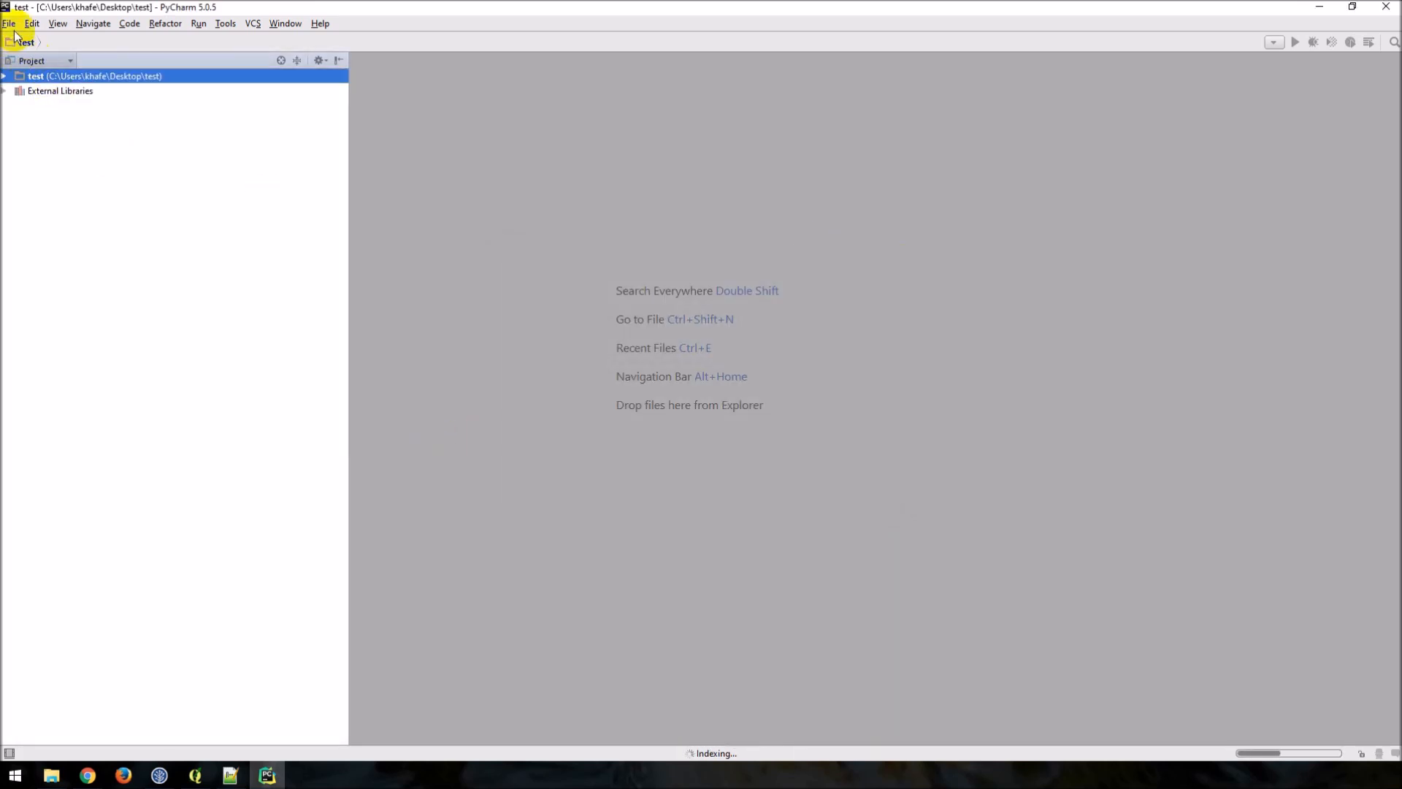
{"action": "left_click", "coordinate": [8, 23]}
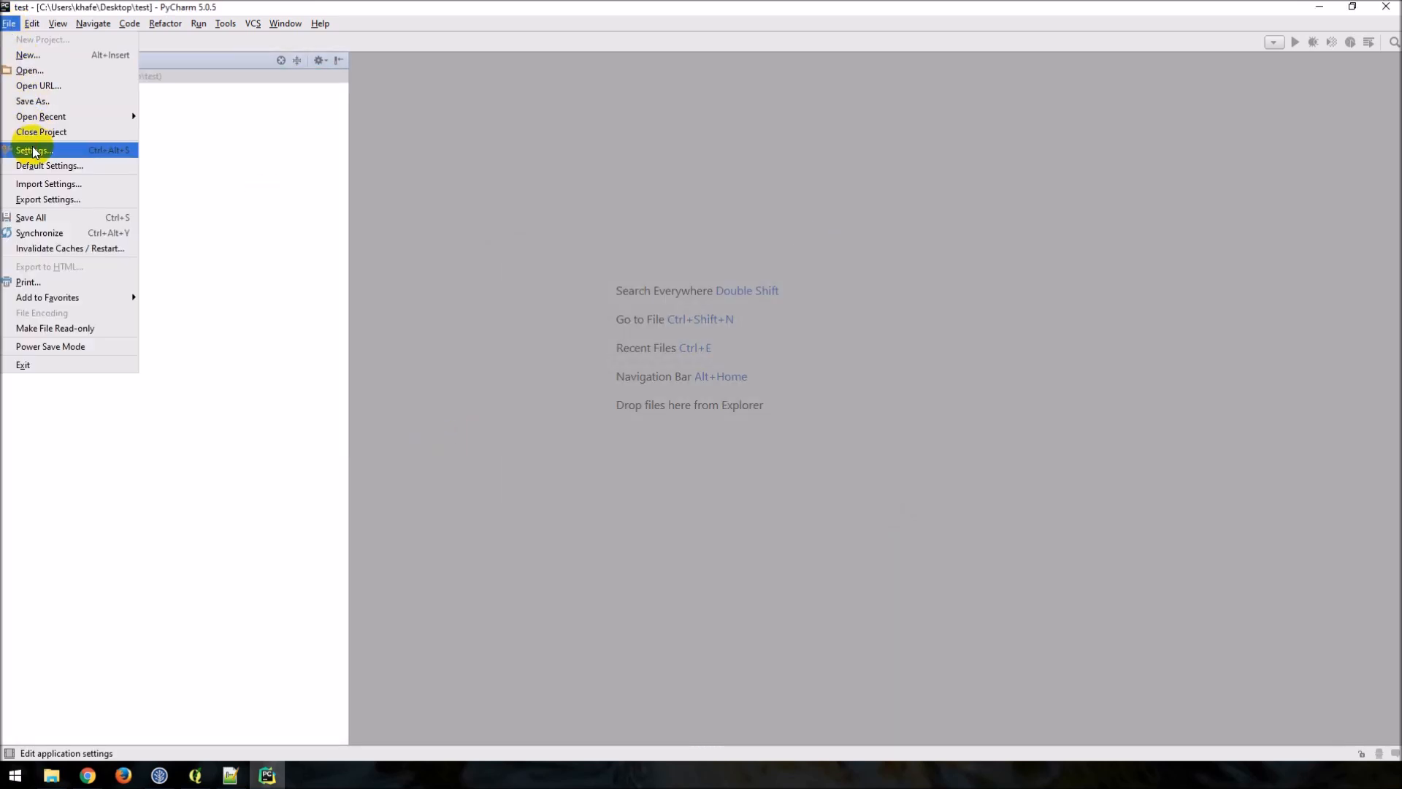
{"action": "left_click", "coordinate": [33, 150]}
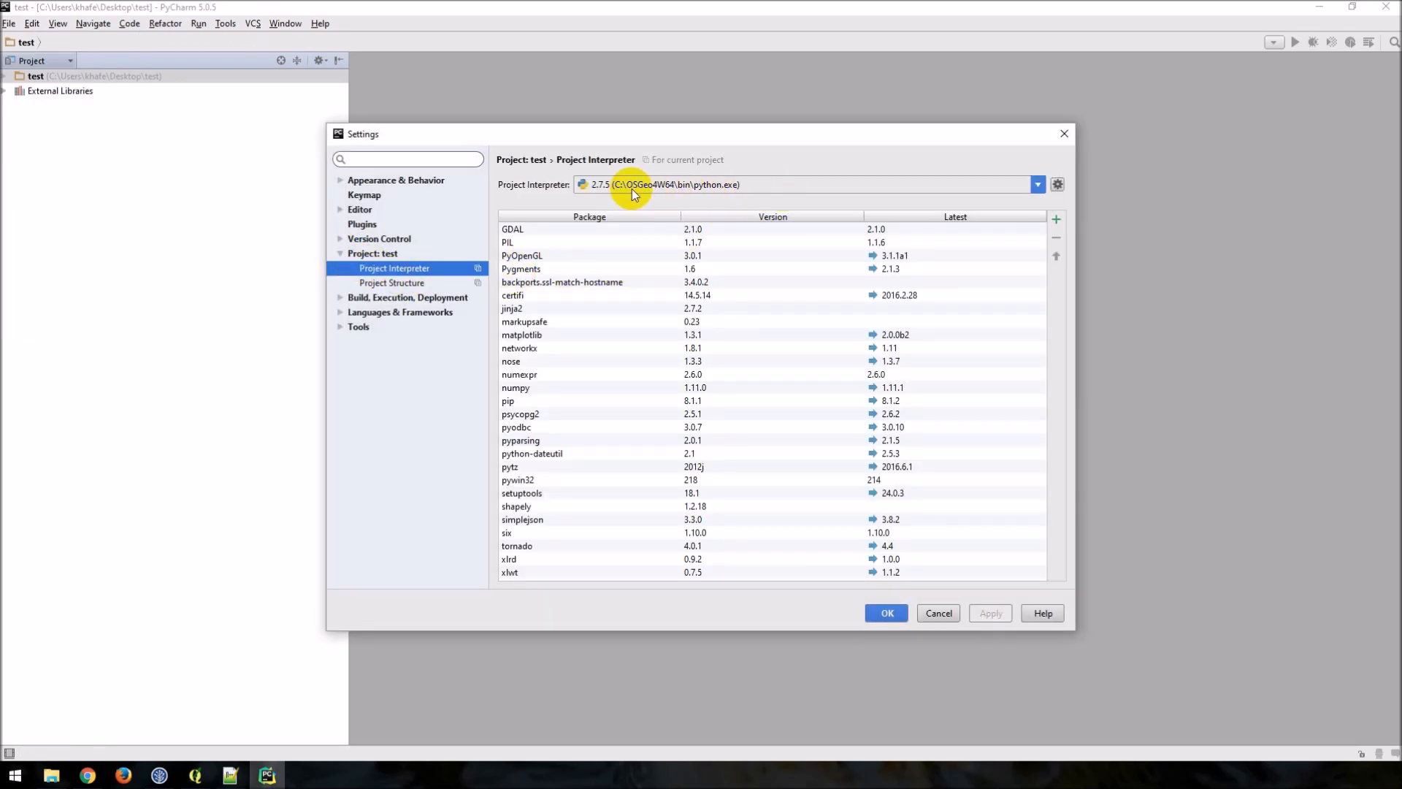
{"action": "mouse_move", "coordinate": [783, 232]}
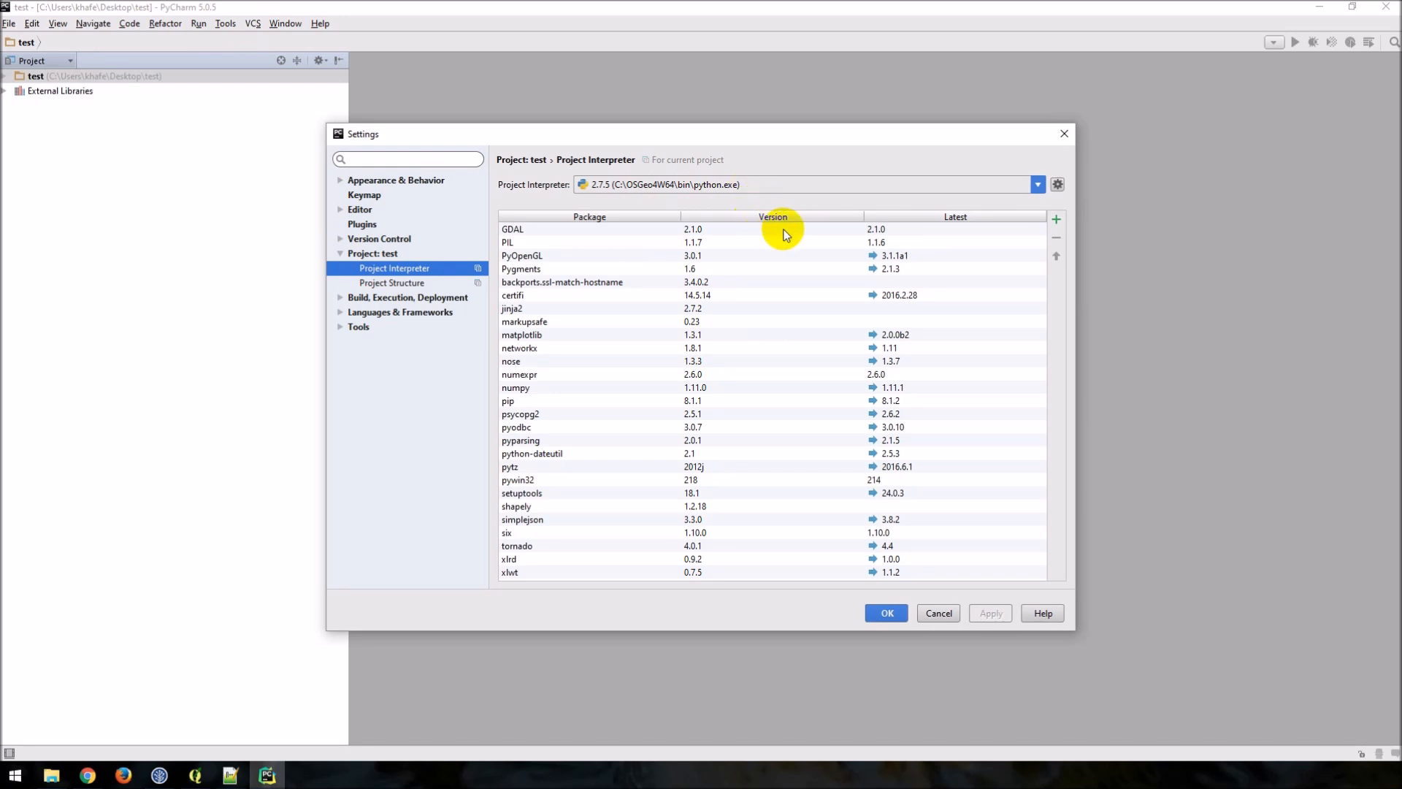
{"action": "mouse_move", "coordinate": [913, 413]}
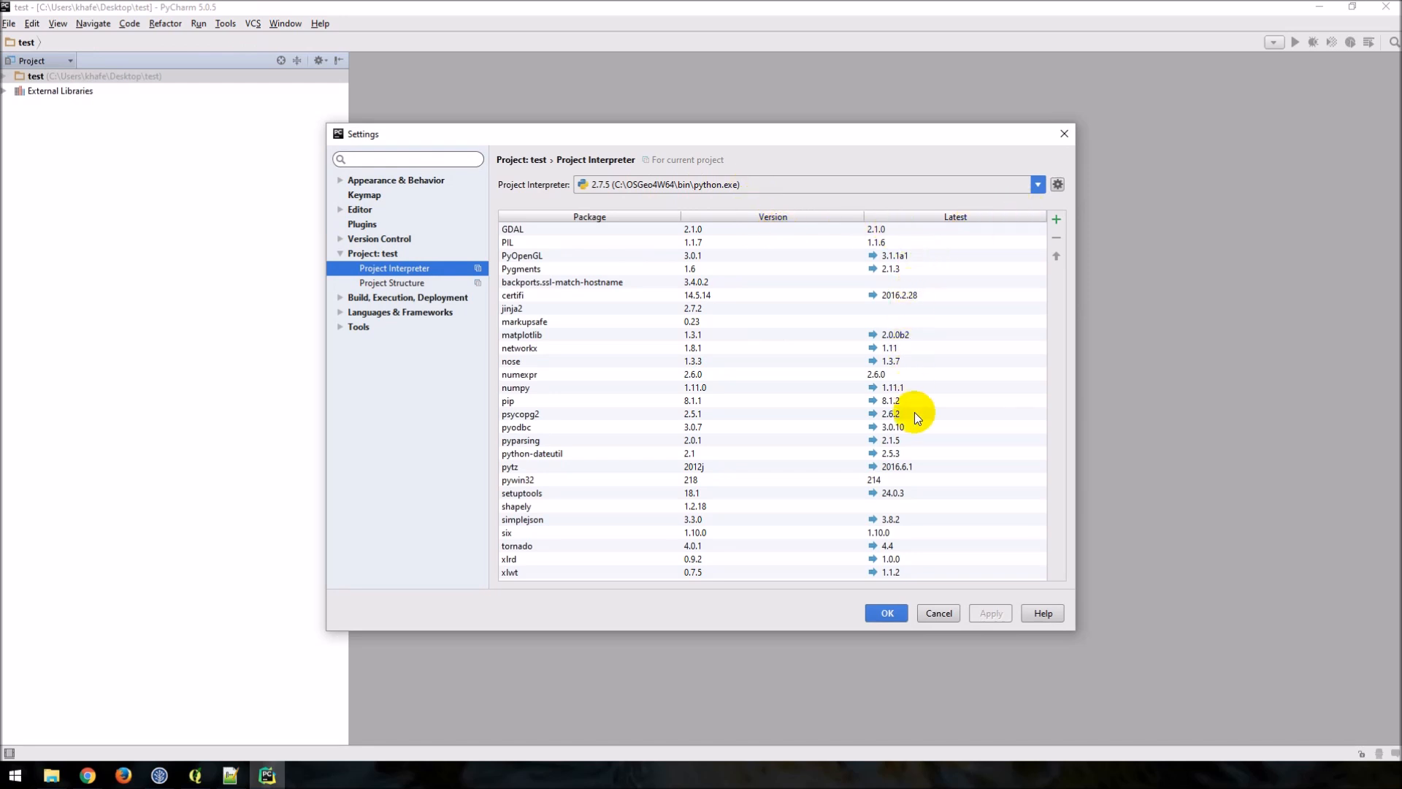
{"action": "mouse_move", "coordinate": [1064, 133]}
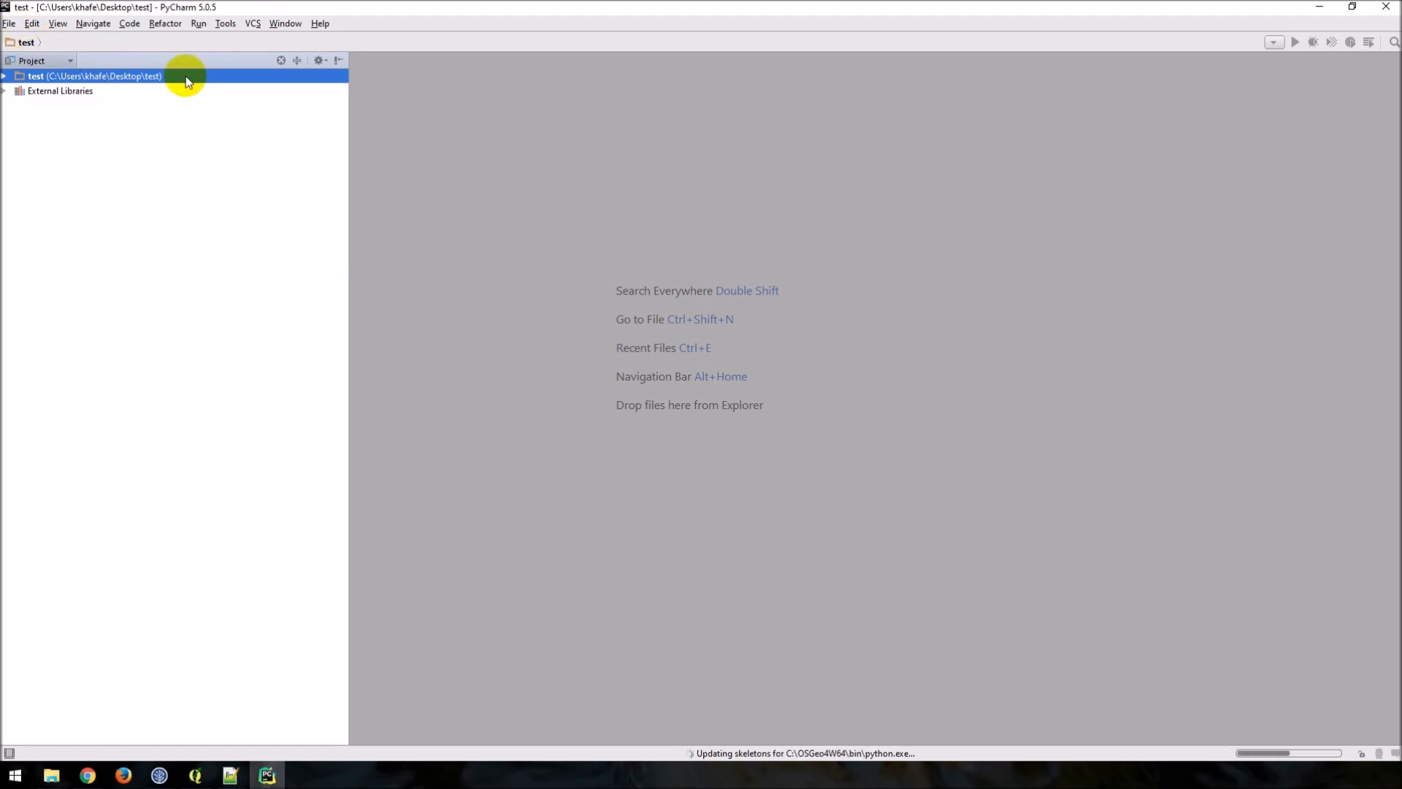
Create a new Python file named test in the test project
{"action": "right_click", "coordinate": [94, 76]}
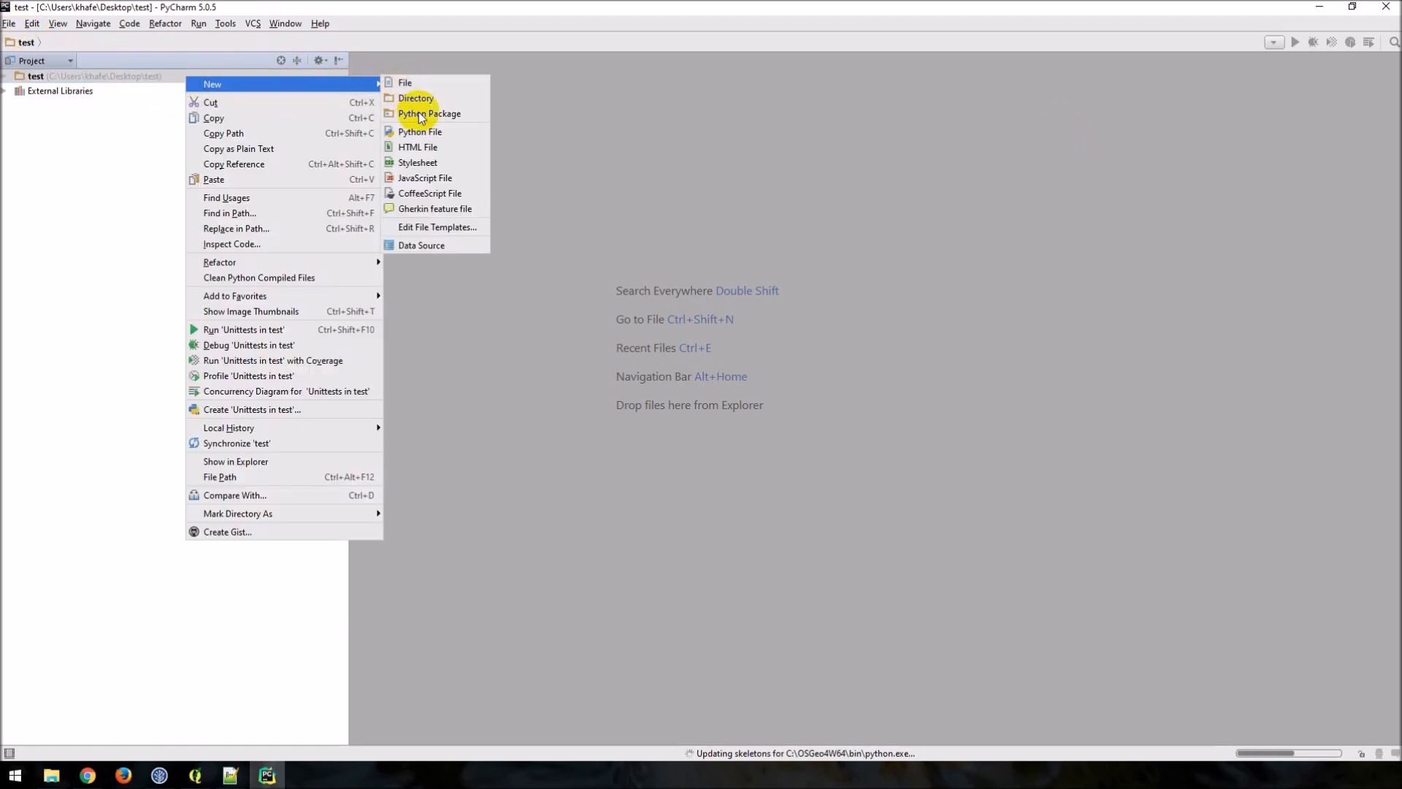
{"action": "left_click", "coordinate": [421, 131]}
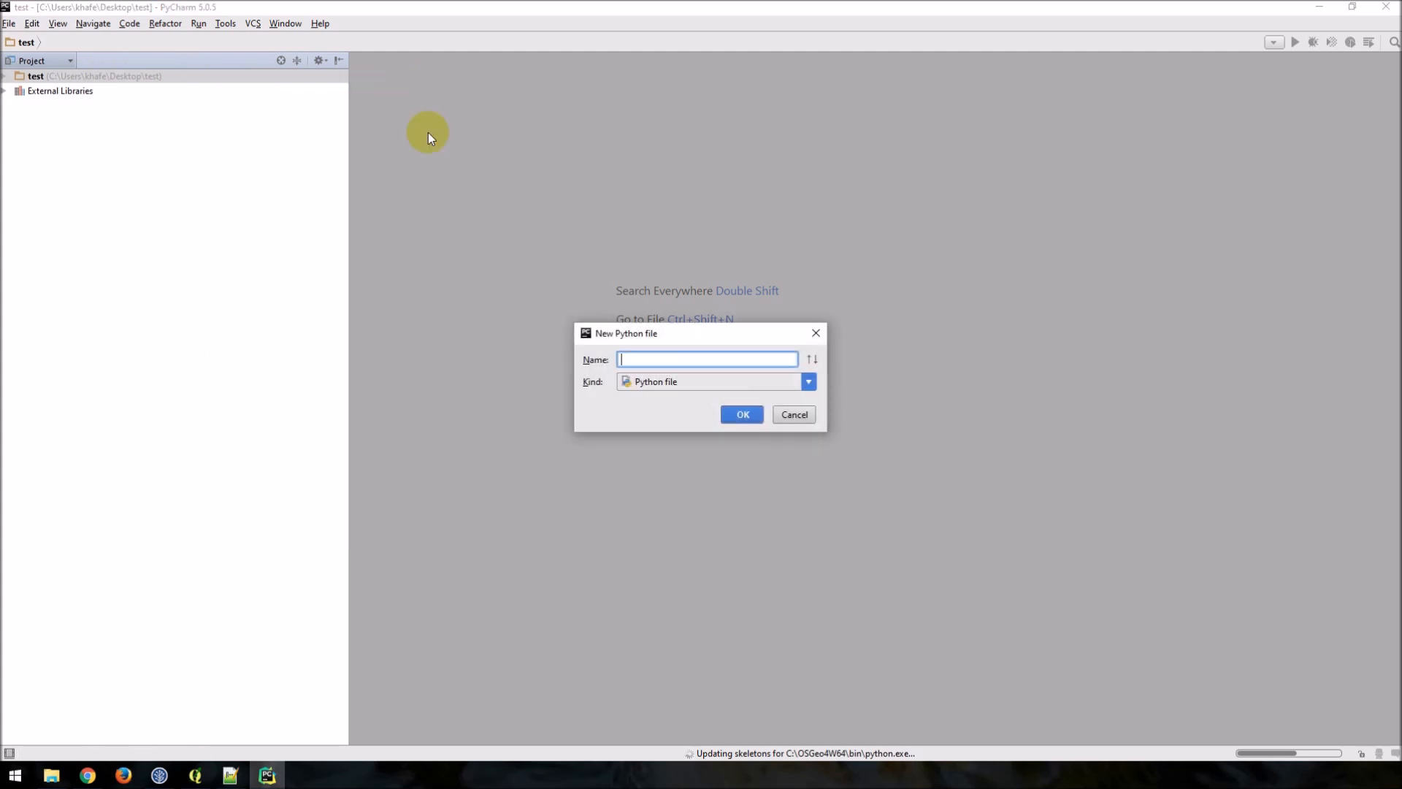
{"action": "left_click", "coordinate": [741, 414]}
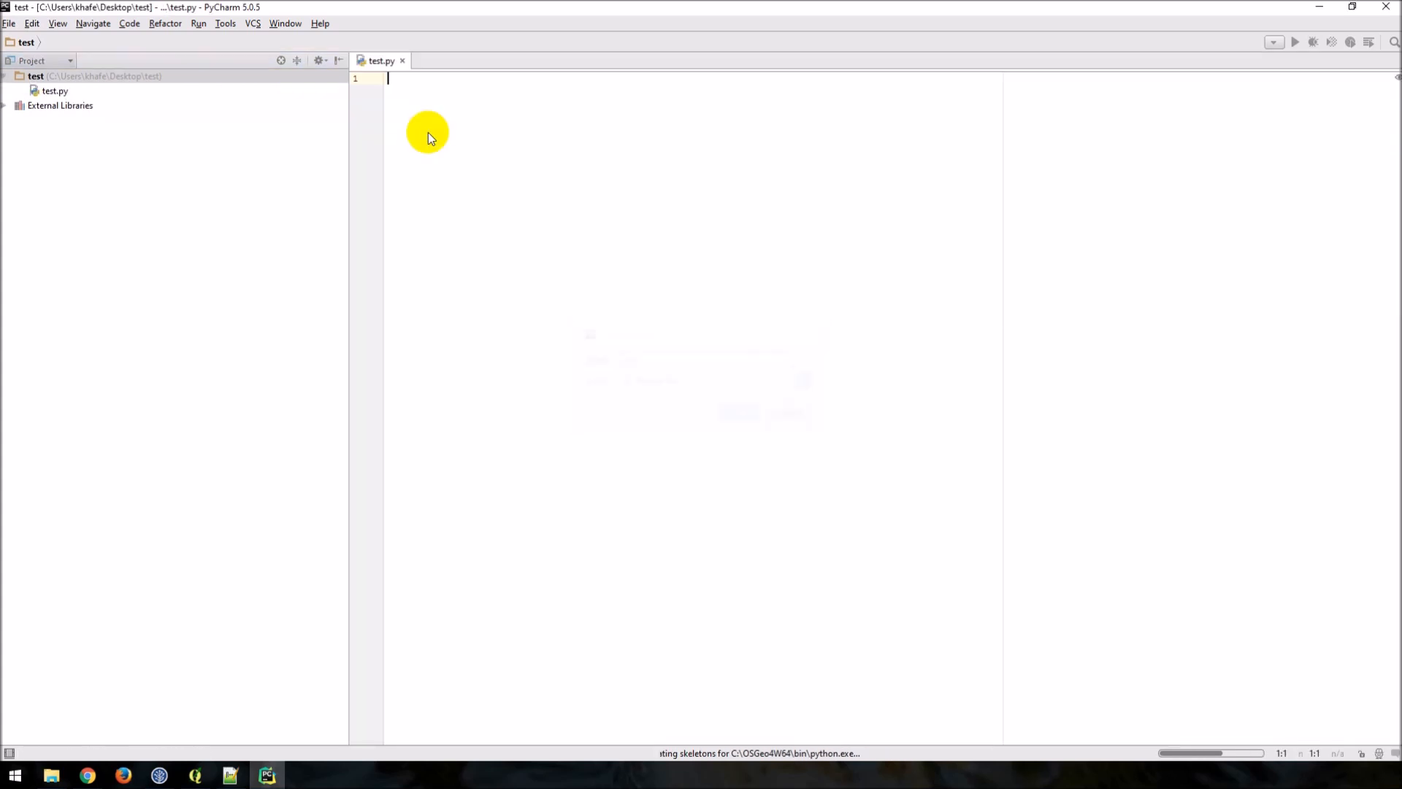
Write the line 'from qgis.core import *' at the top of test.py
{"action": "left_click", "coordinate": [55, 90]}
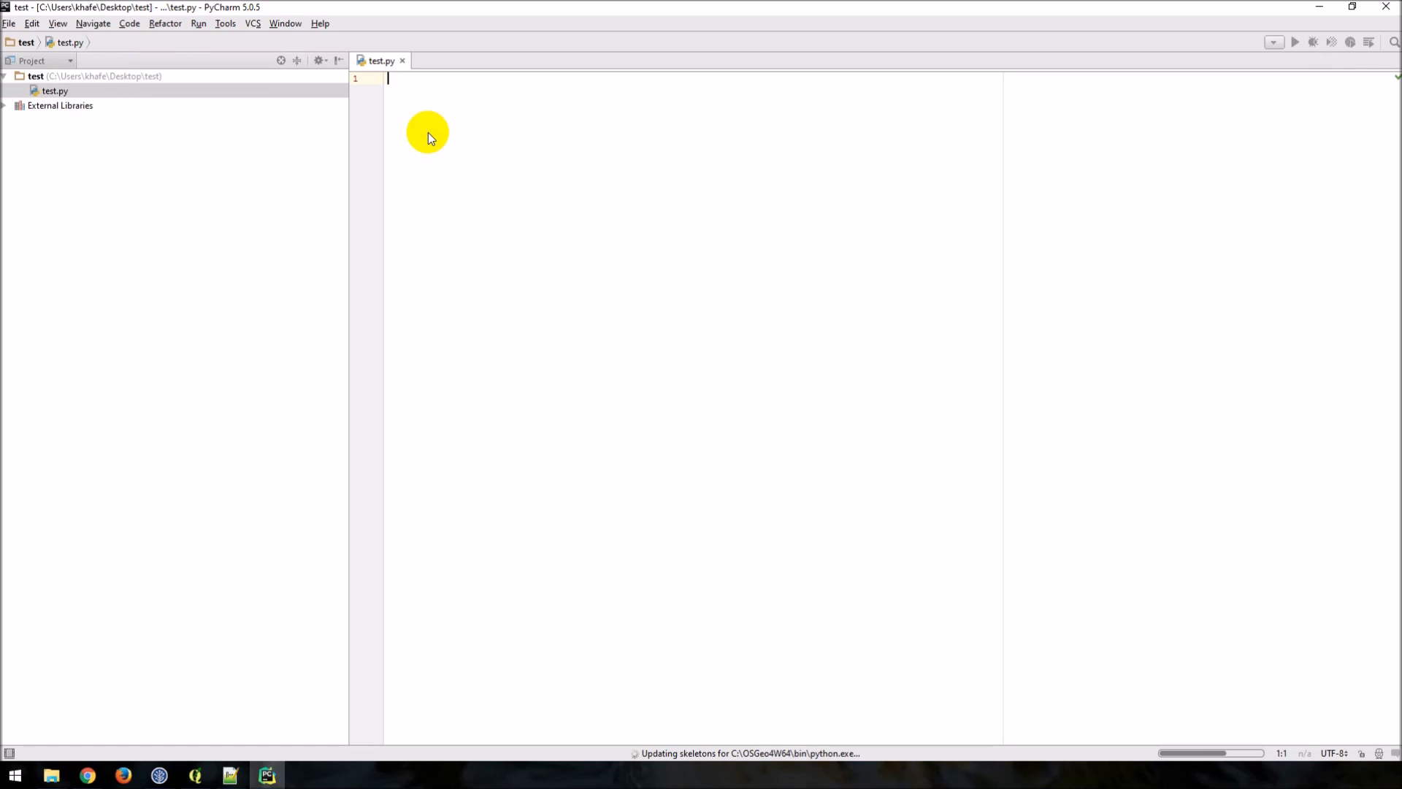
{"action": "type", "text": "import"}
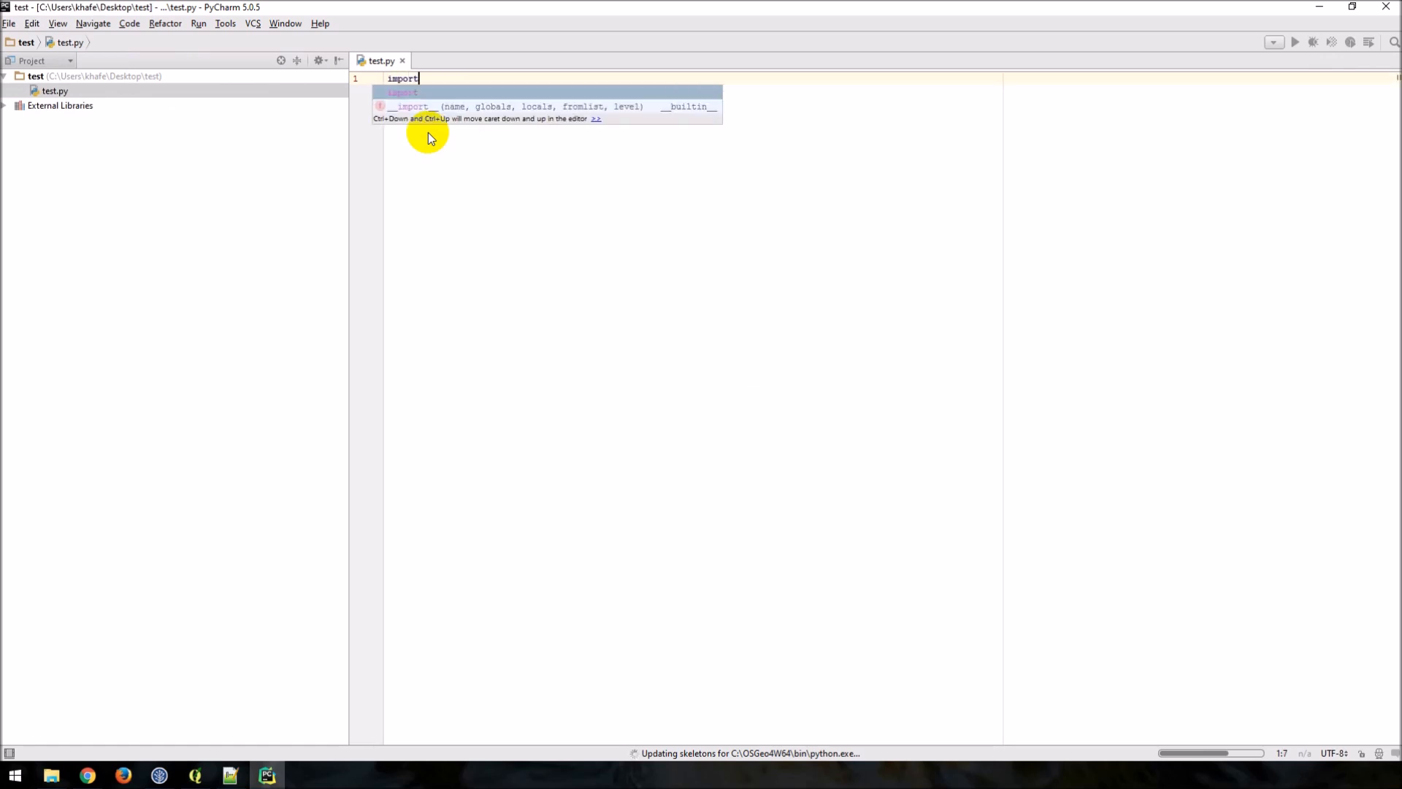
{"action": "type", "text": "qgis"}
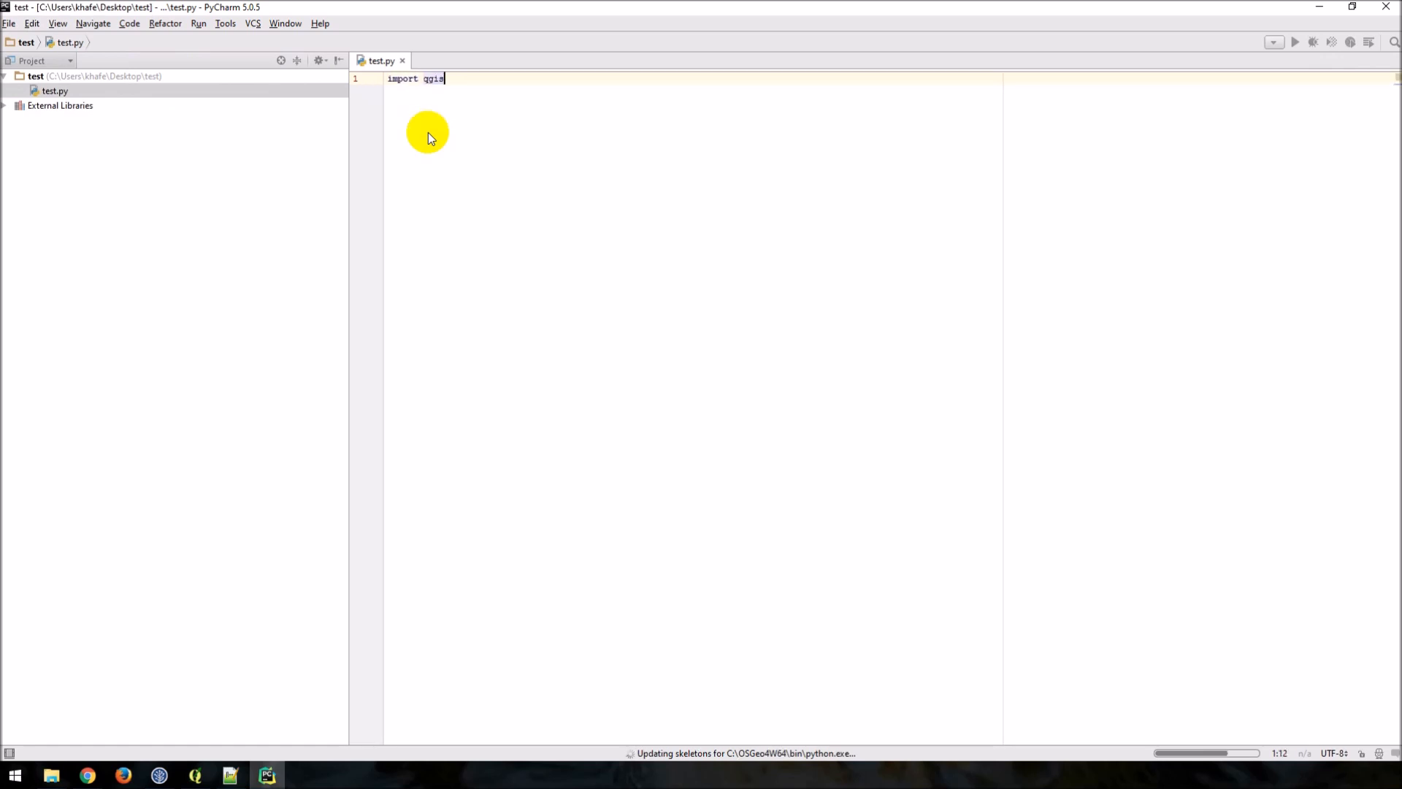
{"action": "type", "text": ".core"}
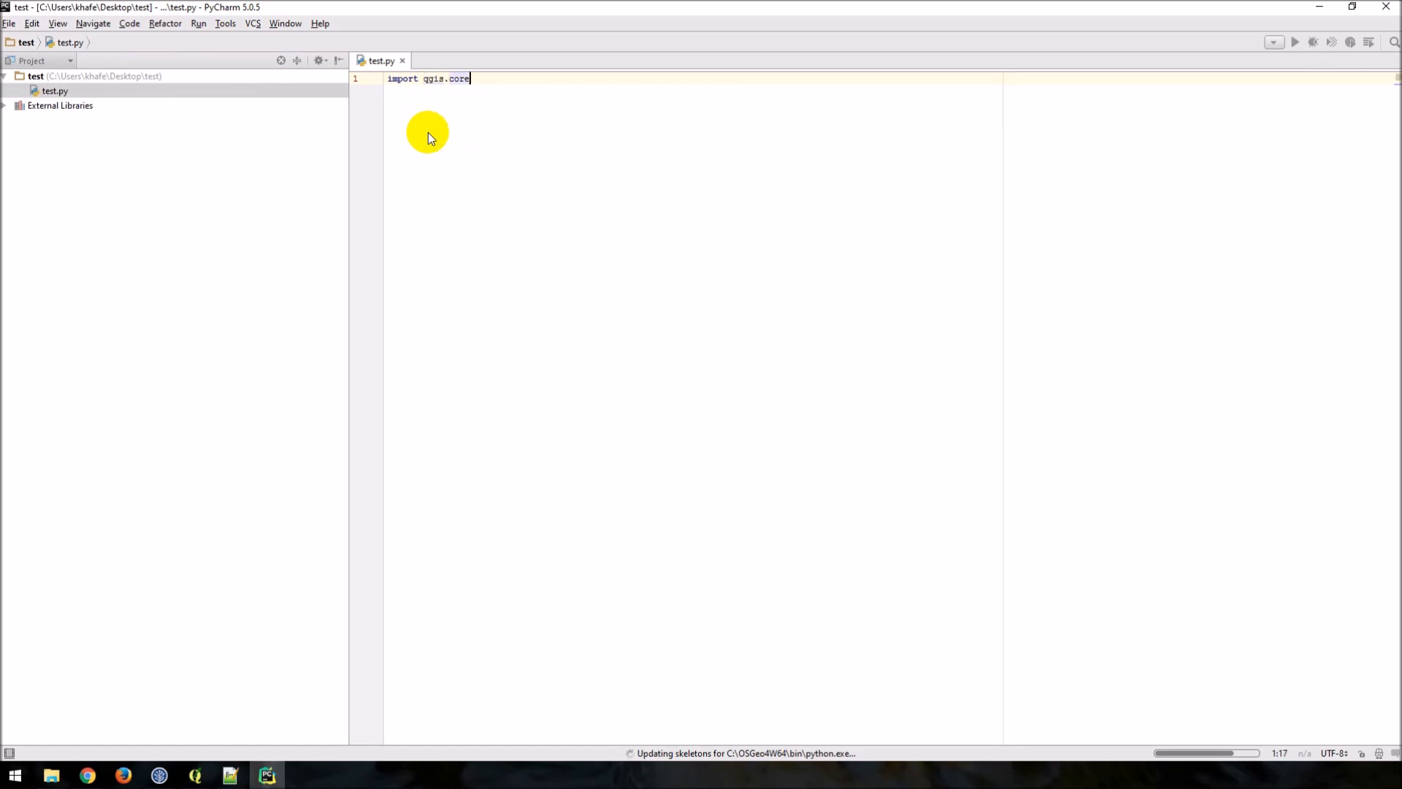
{"action": "key", "text": "Backspace"}
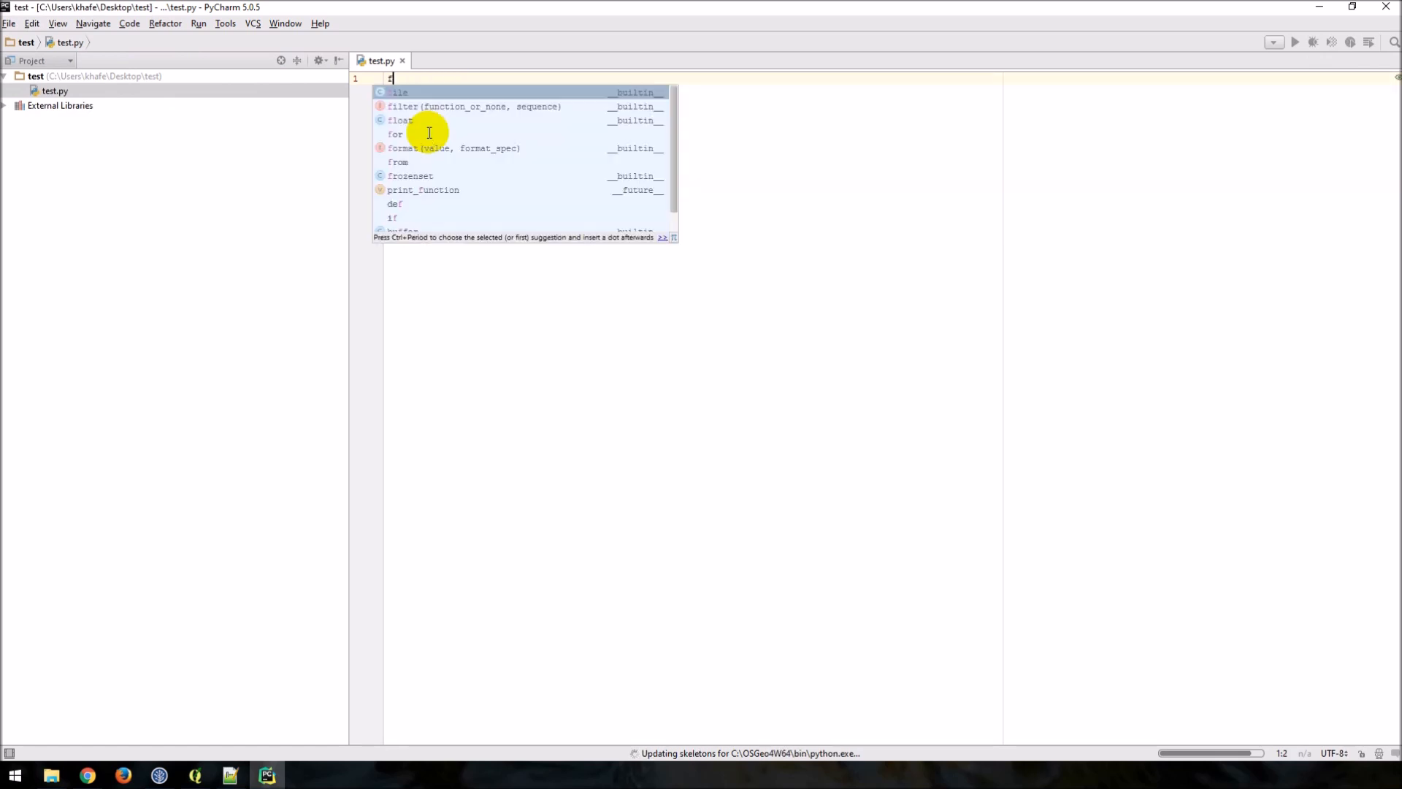
{"action": "type", "text": "from qgis.core i"}
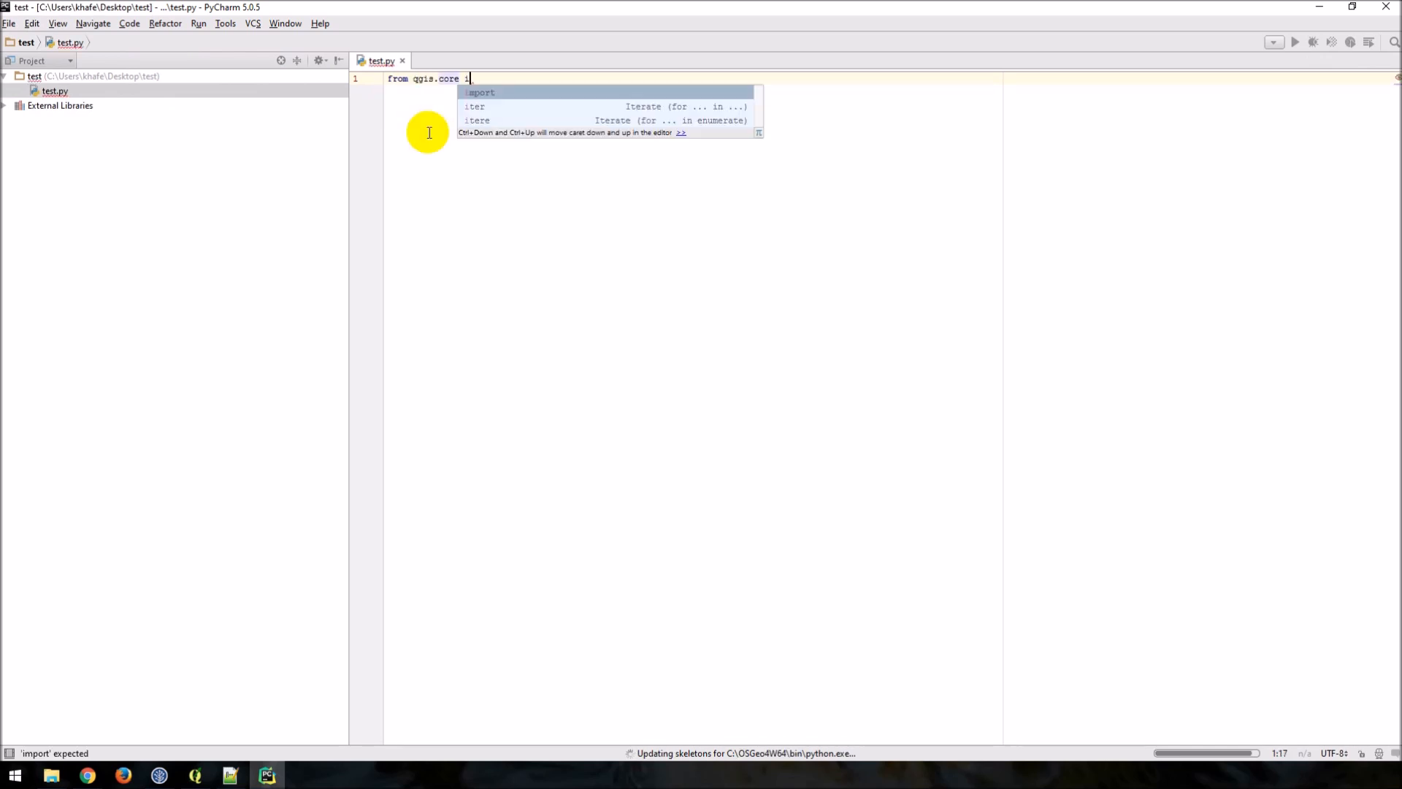
{"action": "type", "text": "mort"}
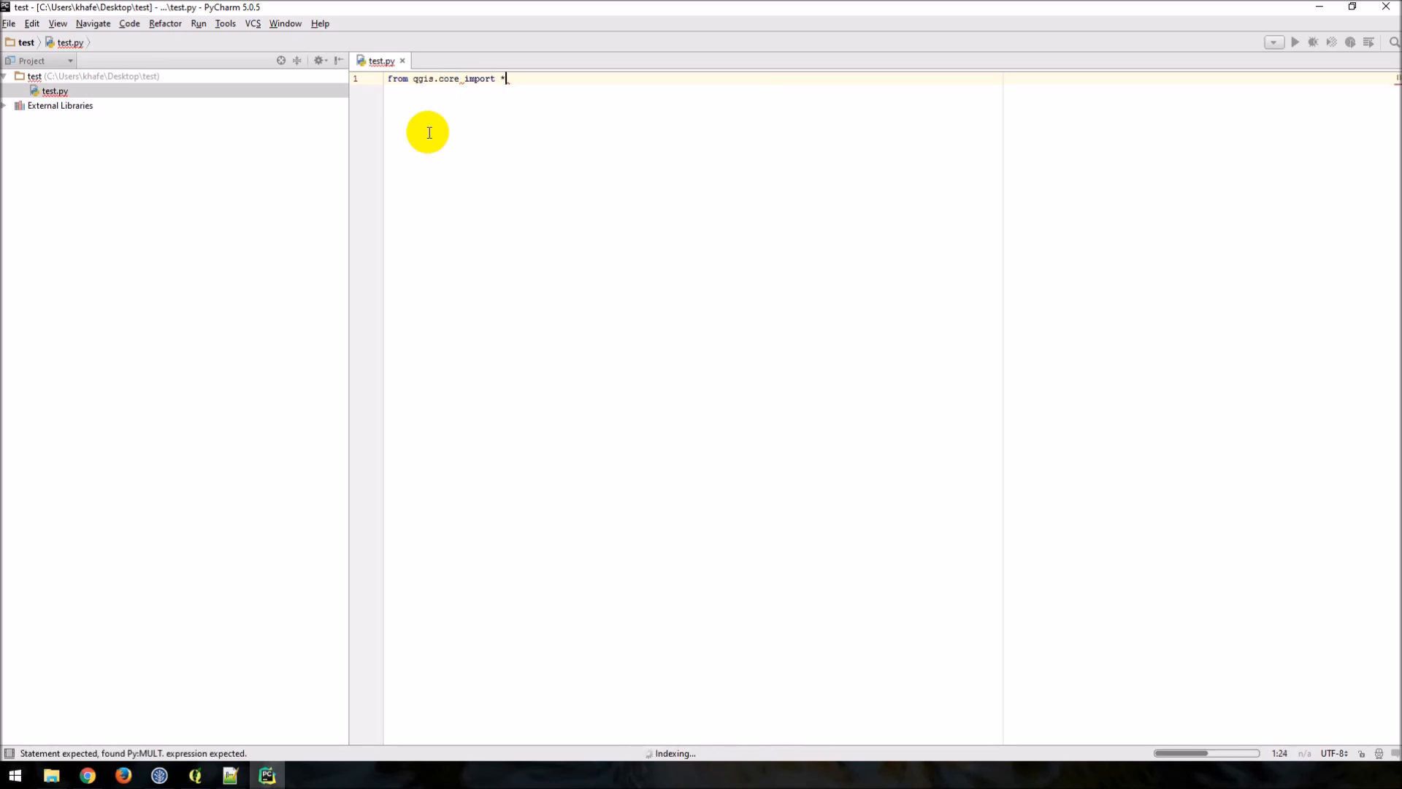
Add 'from PyQt4 import QtGui', then start a new line with Qgs to browse completions
{"action": "type", "text": "from PyQt4"}
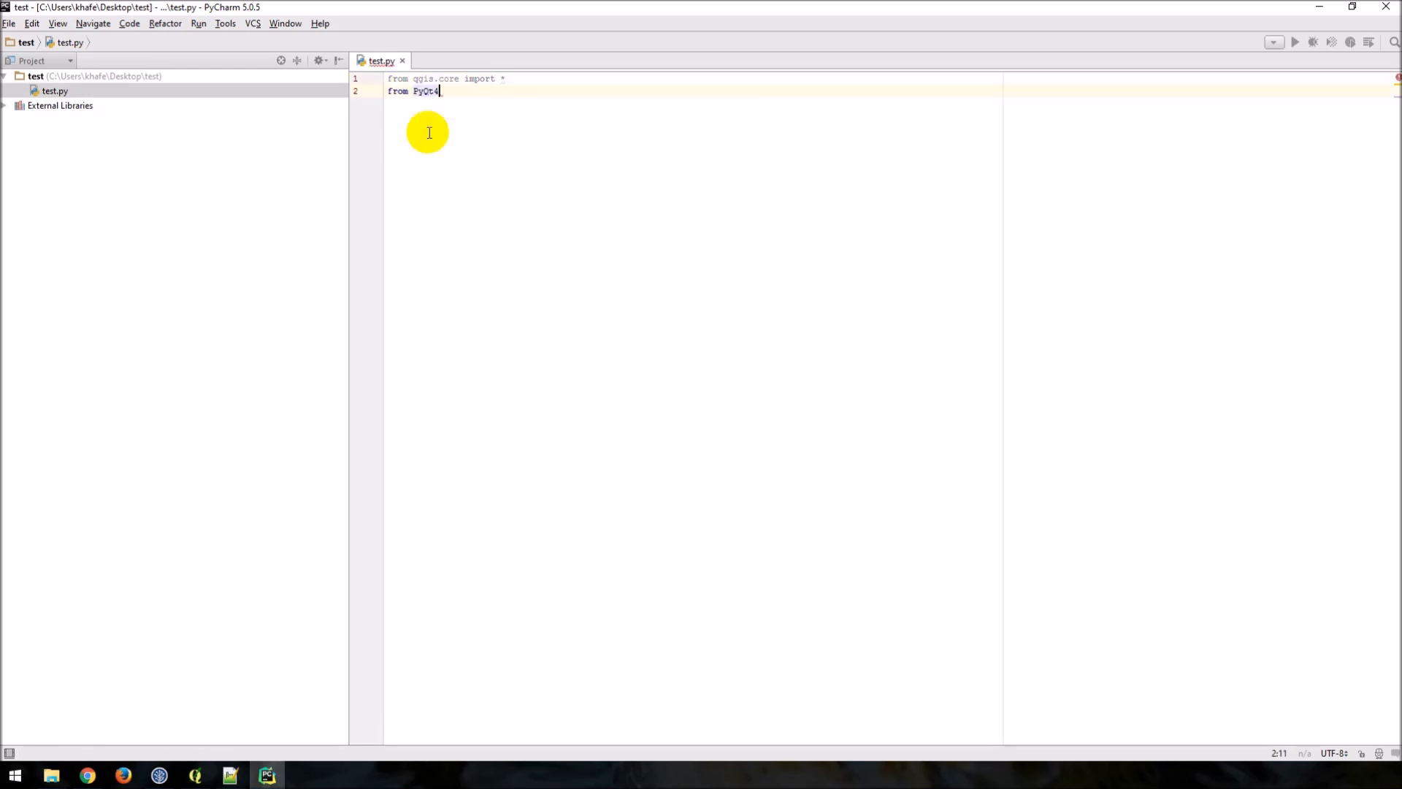
{"action": "type", "text": "import Qt"}
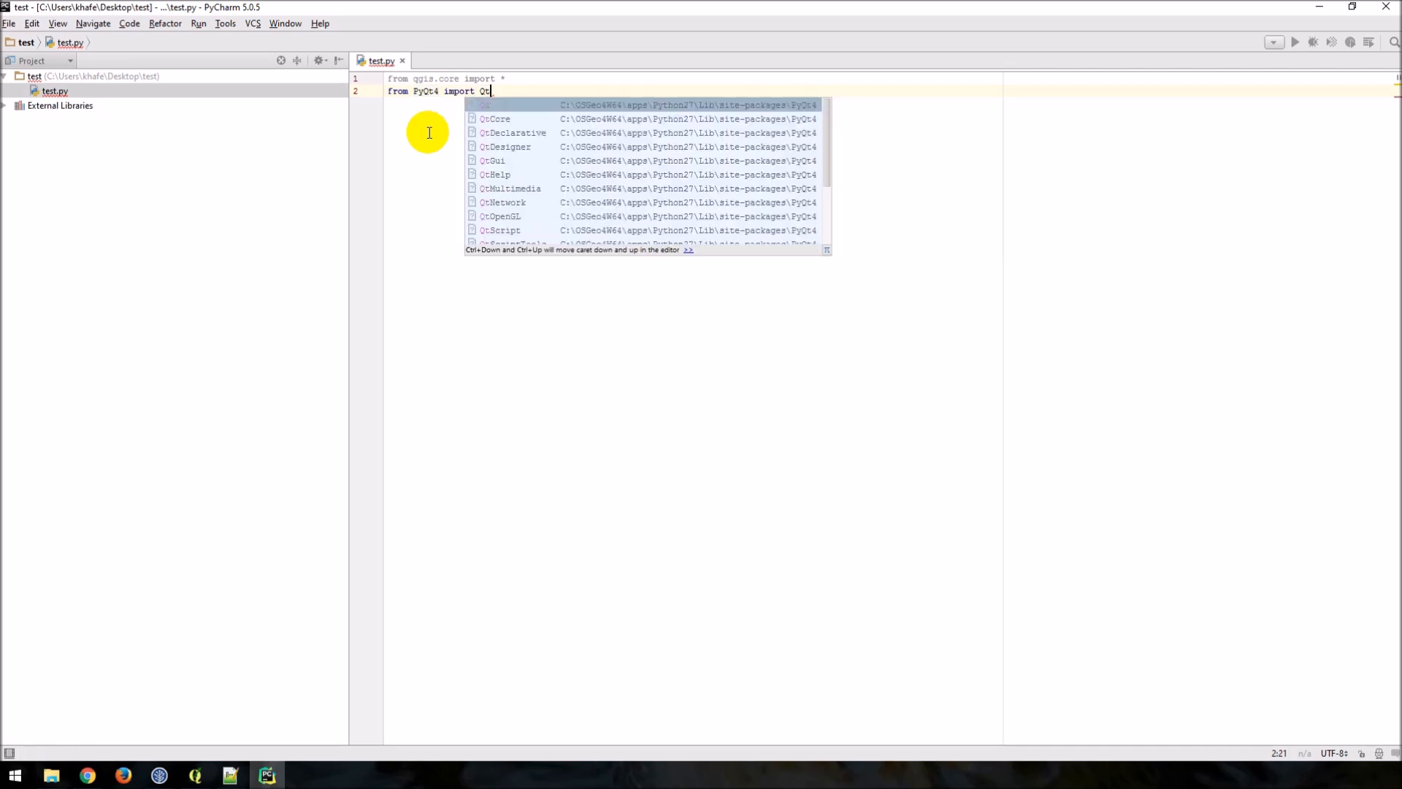
{"action": "type", "text": "Gui"}
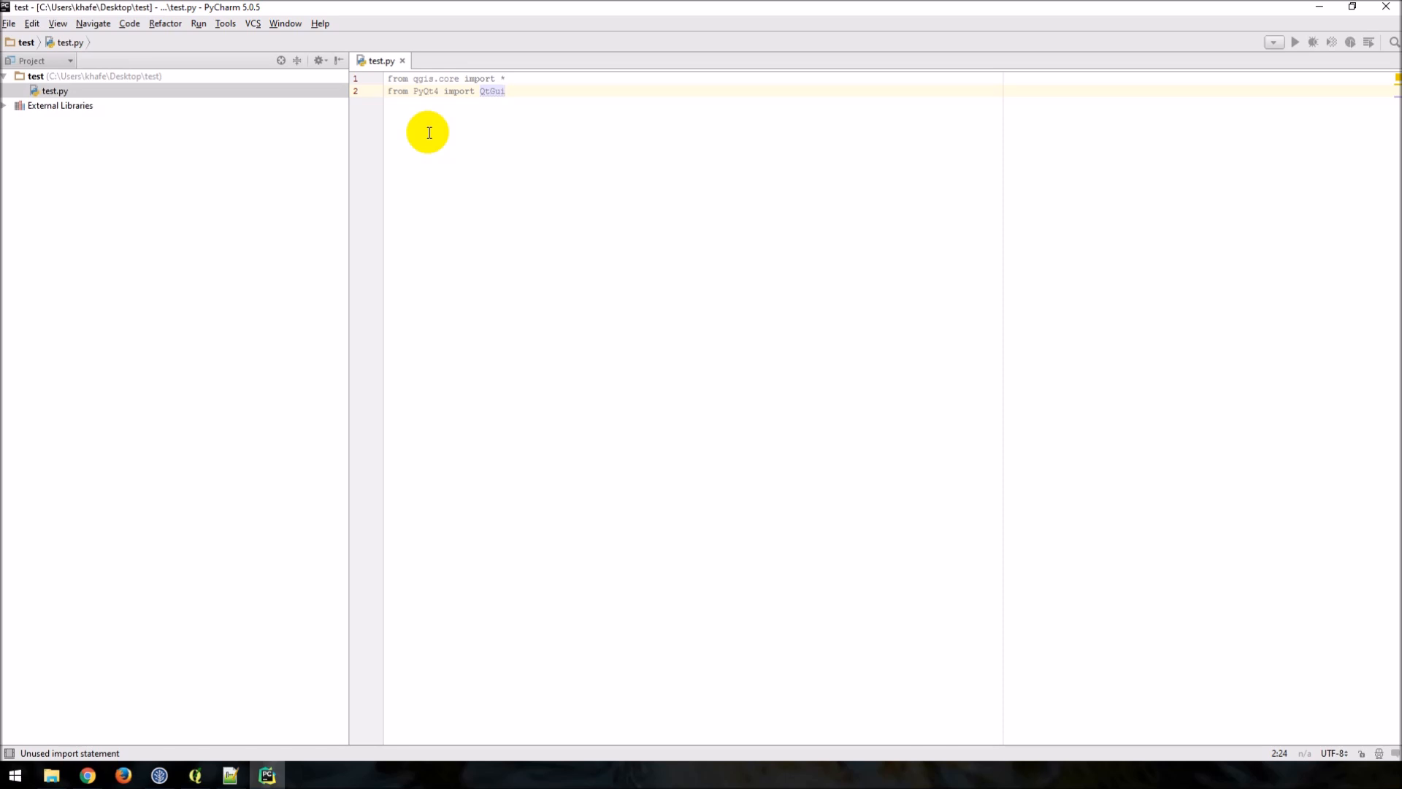
{"action": "key", "text": "enter"}
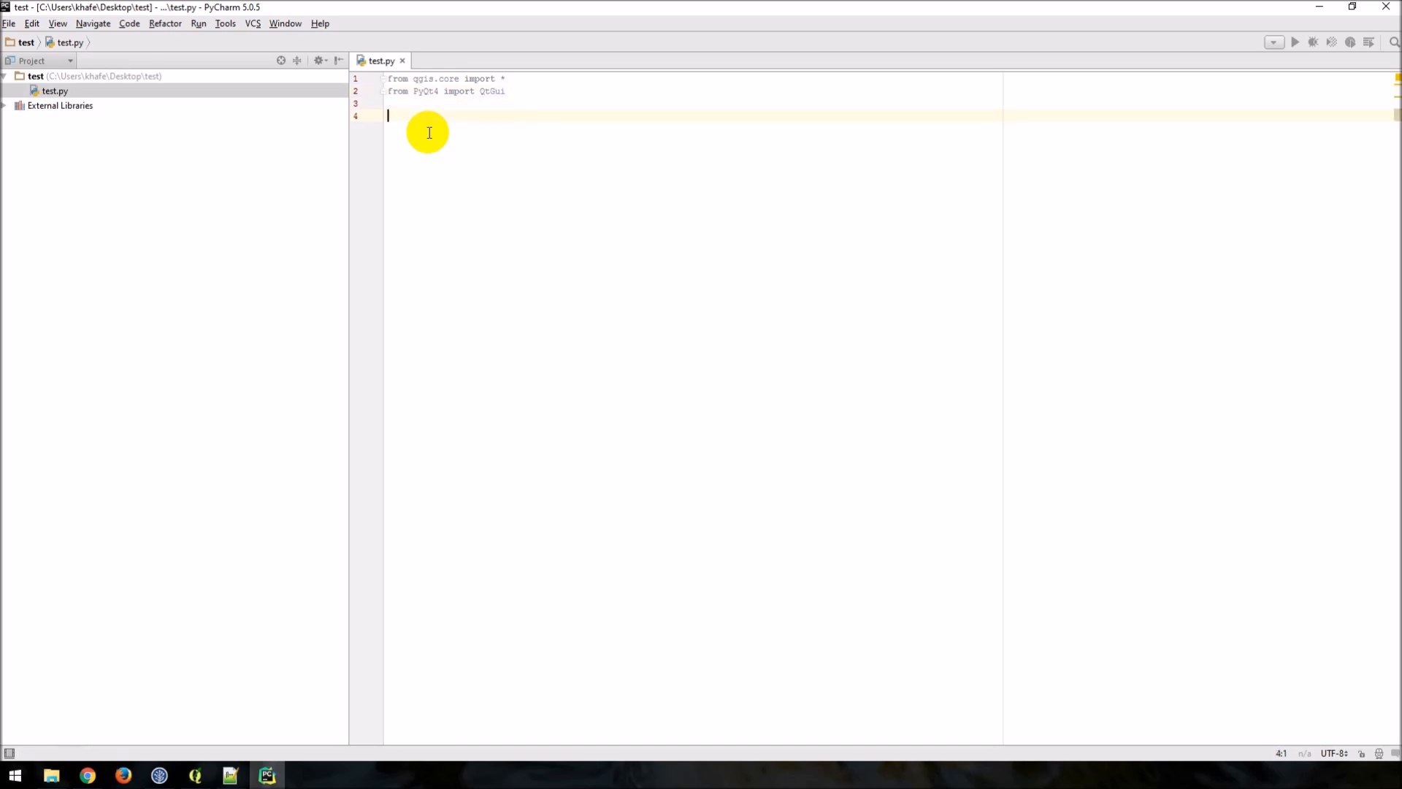
{"action": "type", "text": "Qgs"}
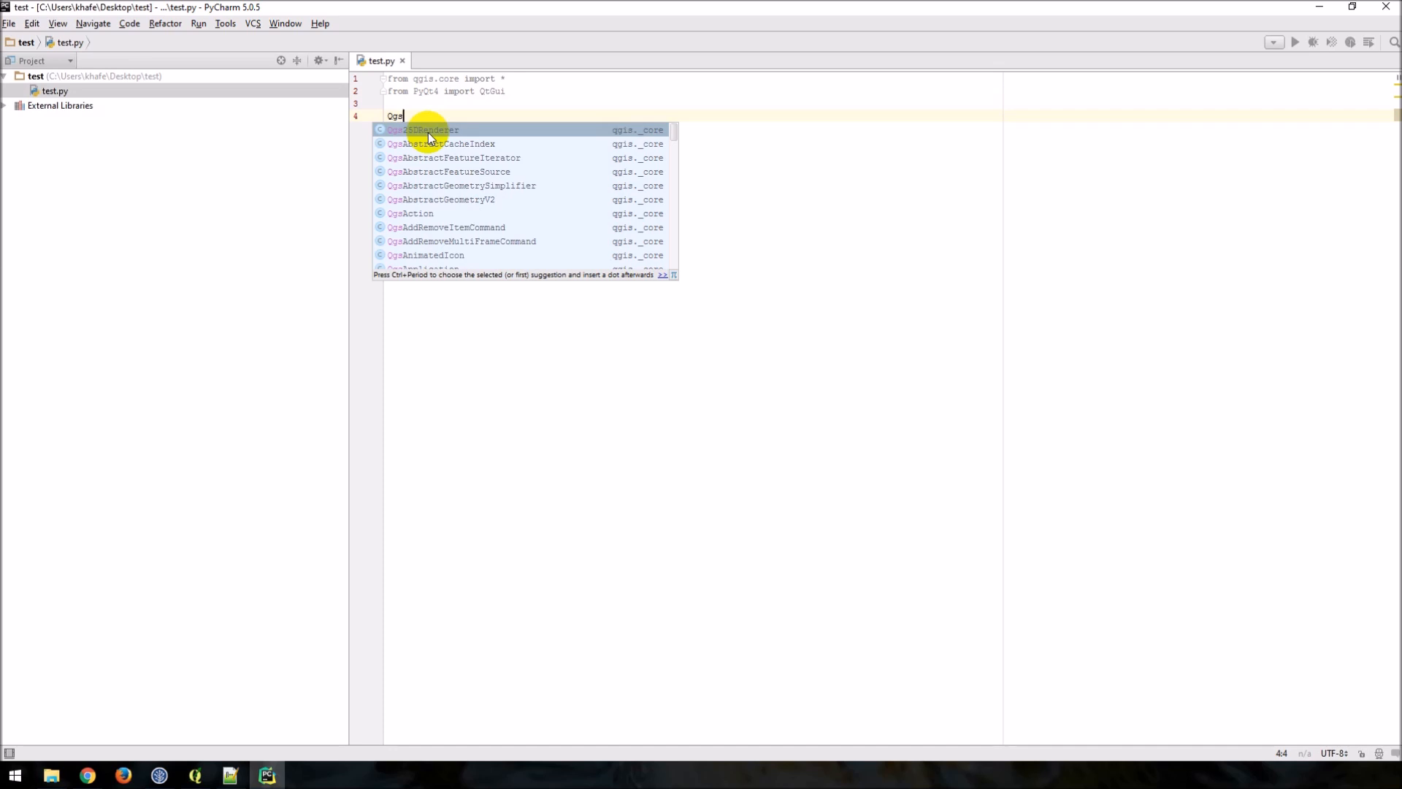
{"action": "type", "text": "R"}
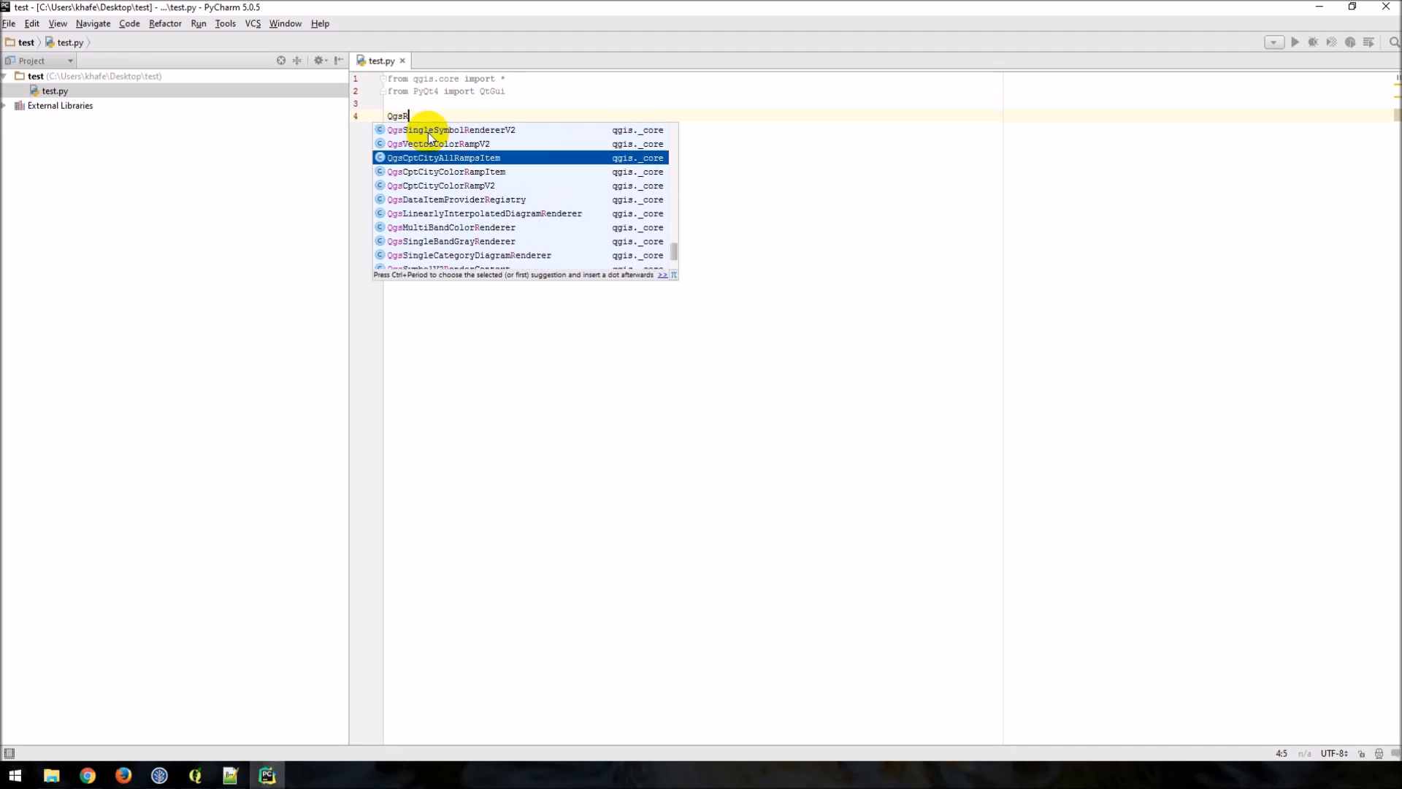
{"action": "key", "text": "Backspace"}
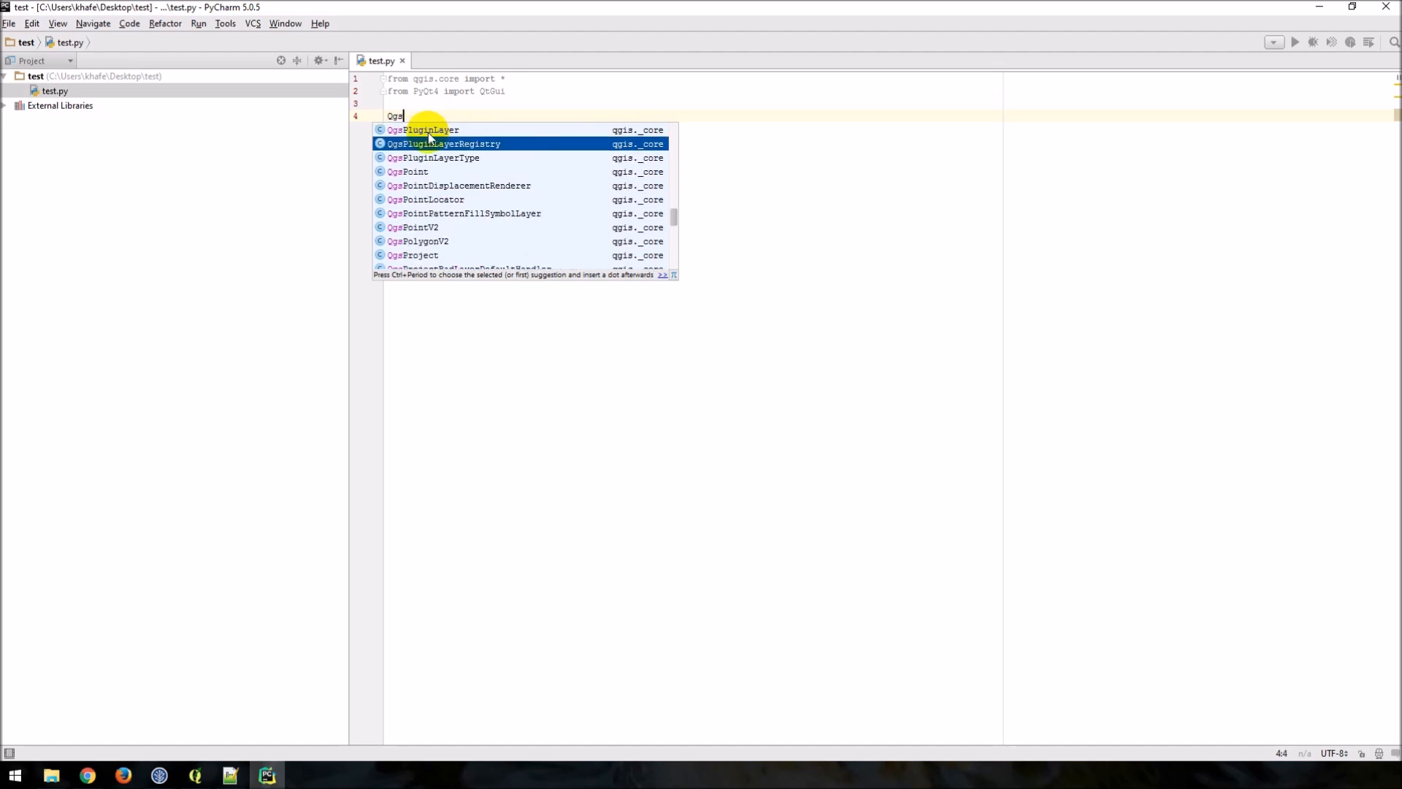